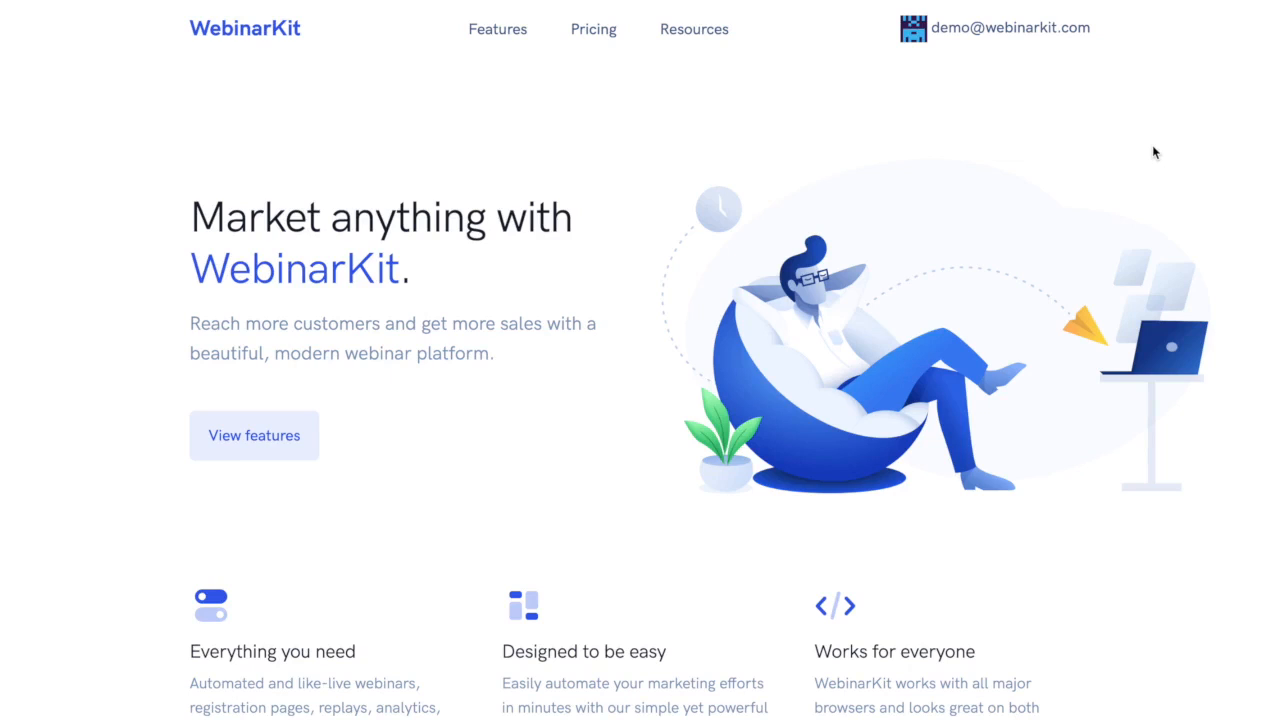
# Go to the webinars Dashboard via the account email menu at the top right.
pyautogui.click(1008, 28)
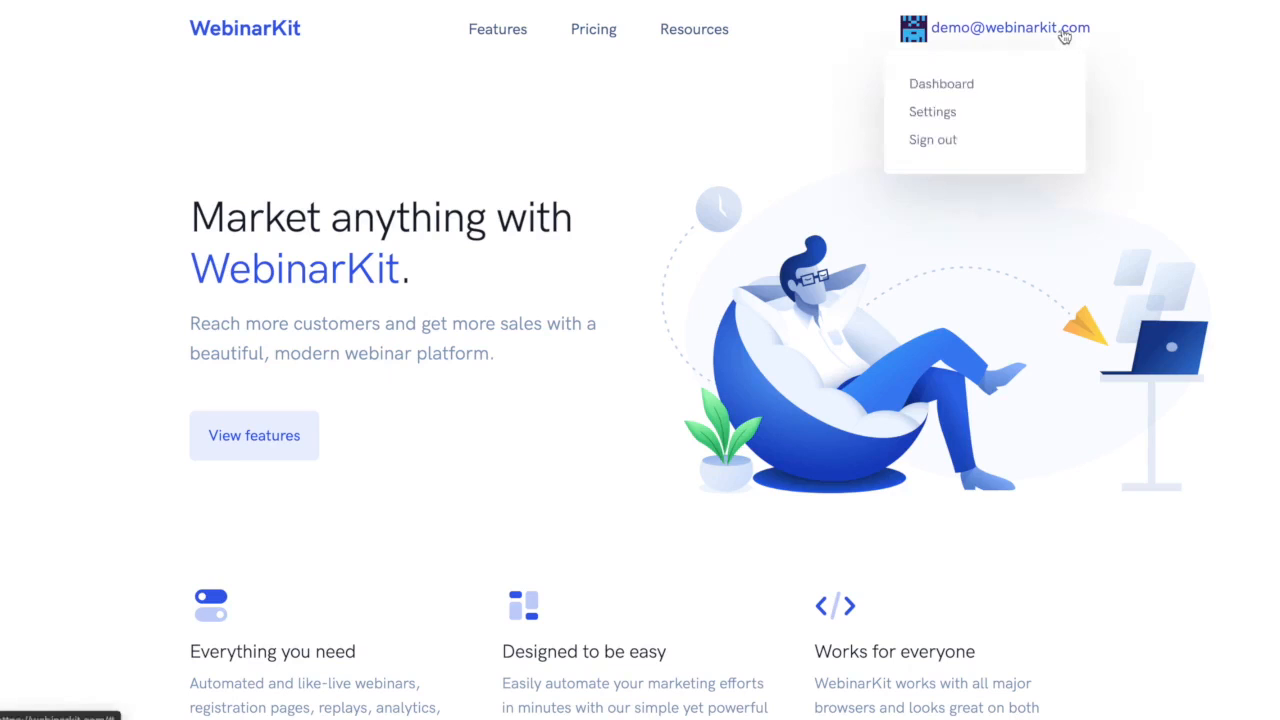
pyautogui.click(940, 84)
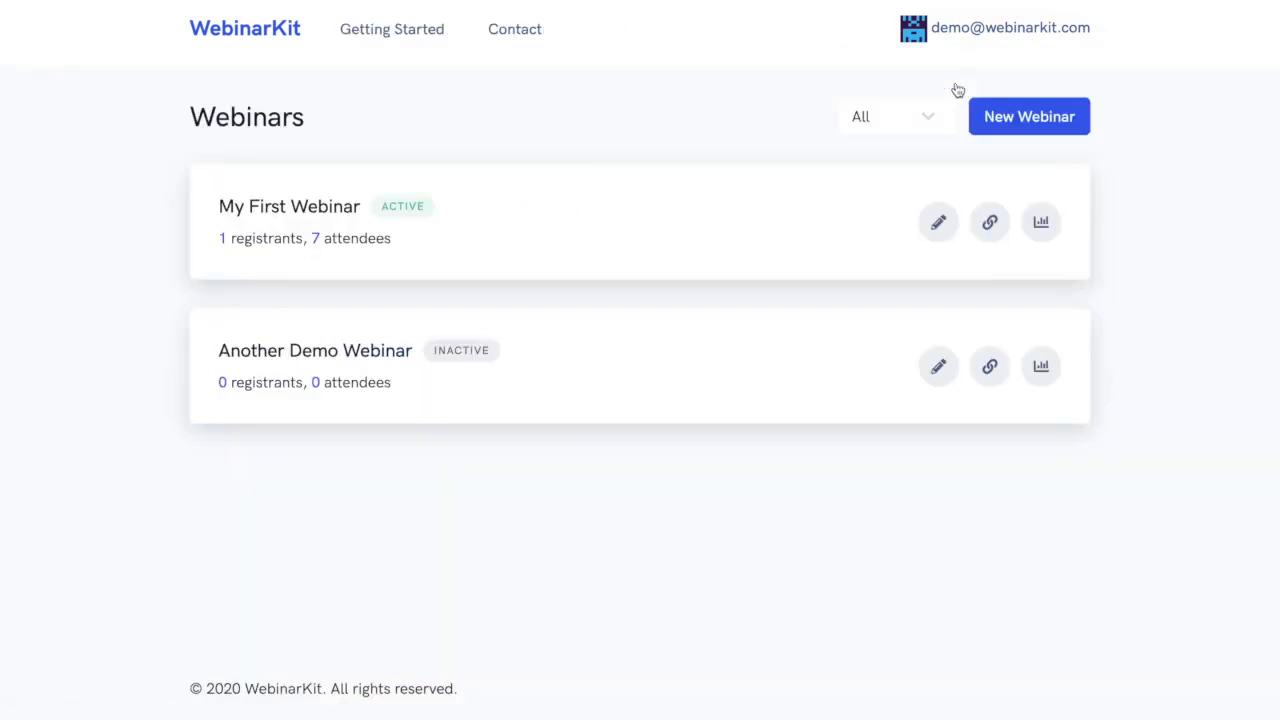
pyautogui.moveTo(1184, 212)
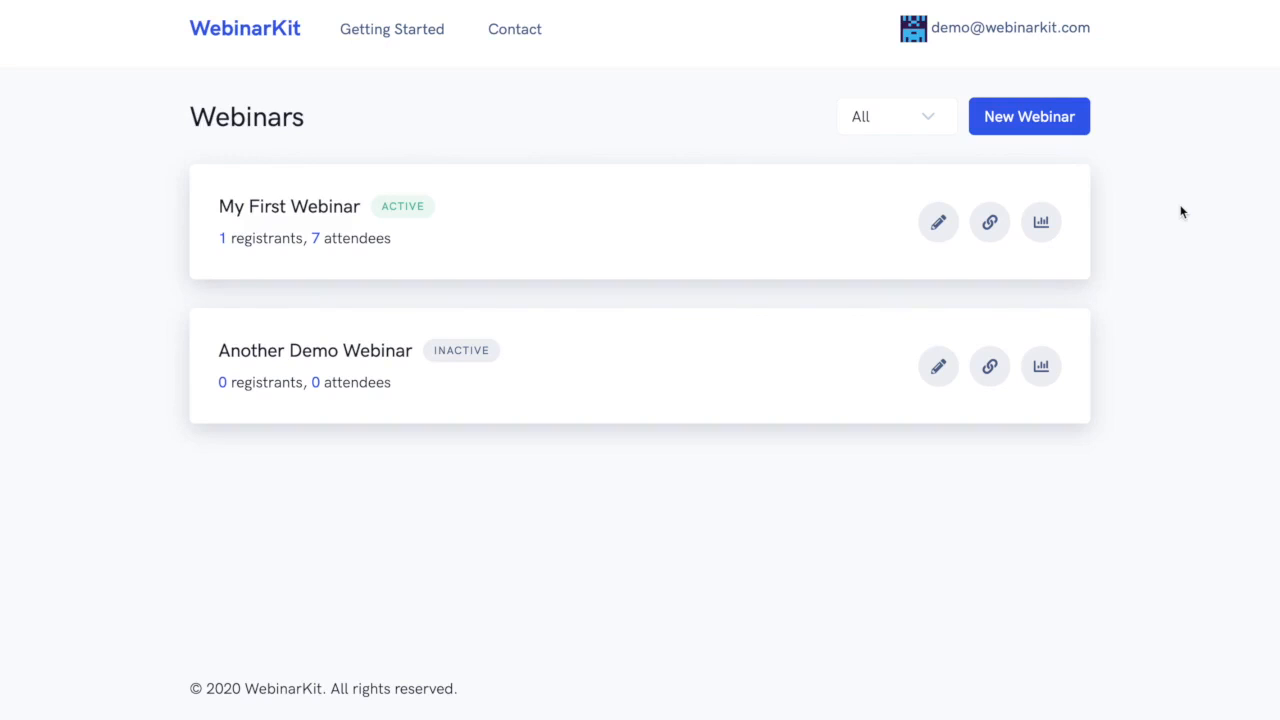
pyautogui.moveTo(732, 404)
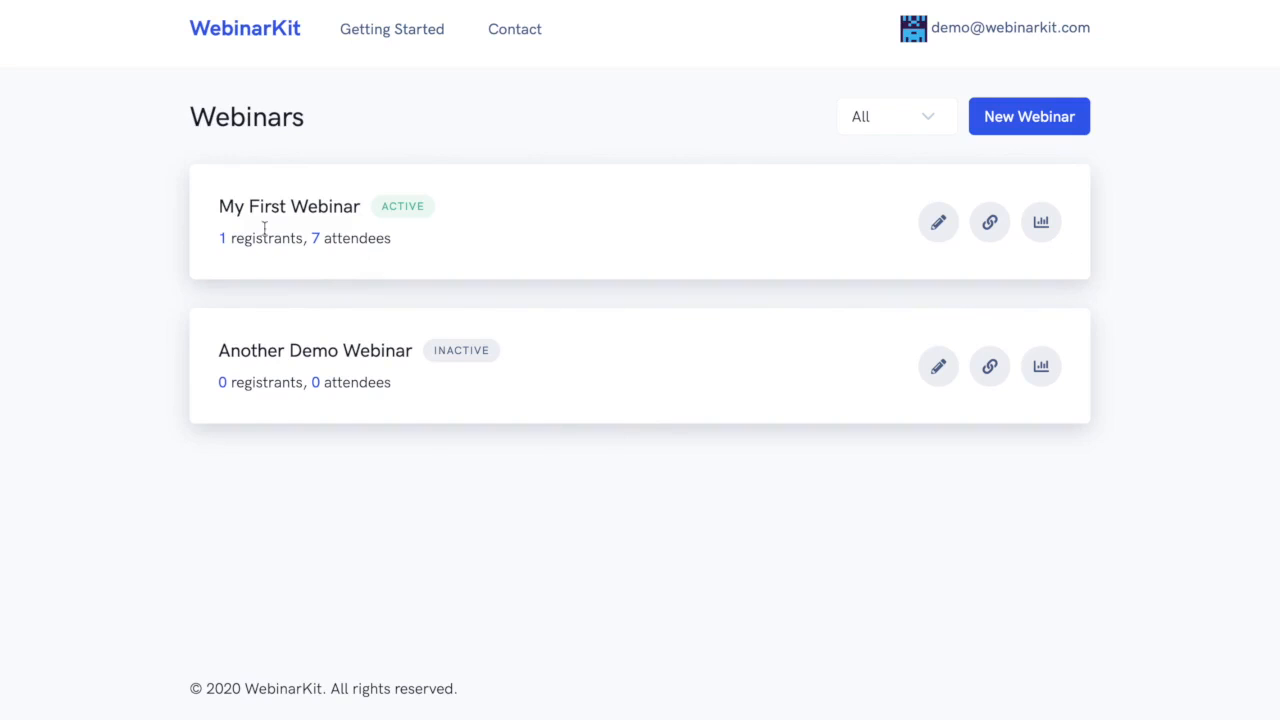
pyautogui.moveTo(856, 230)
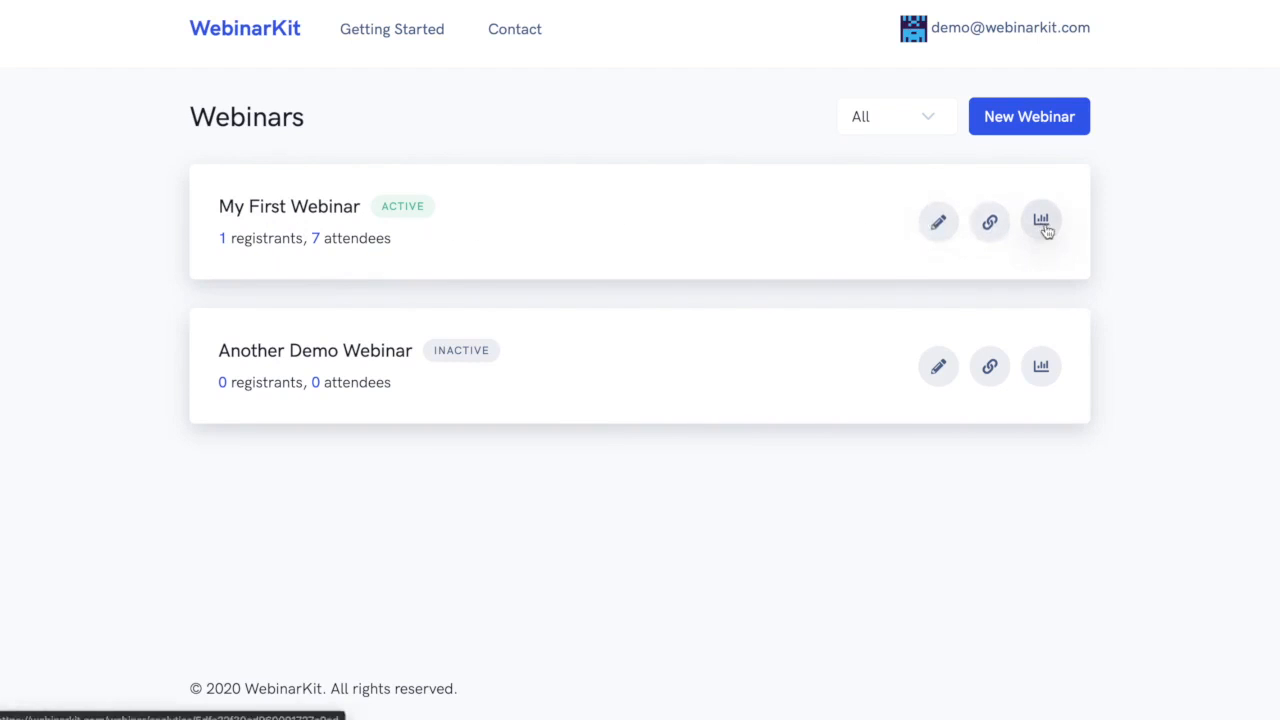
pyautogui.moveTo(988, 220)
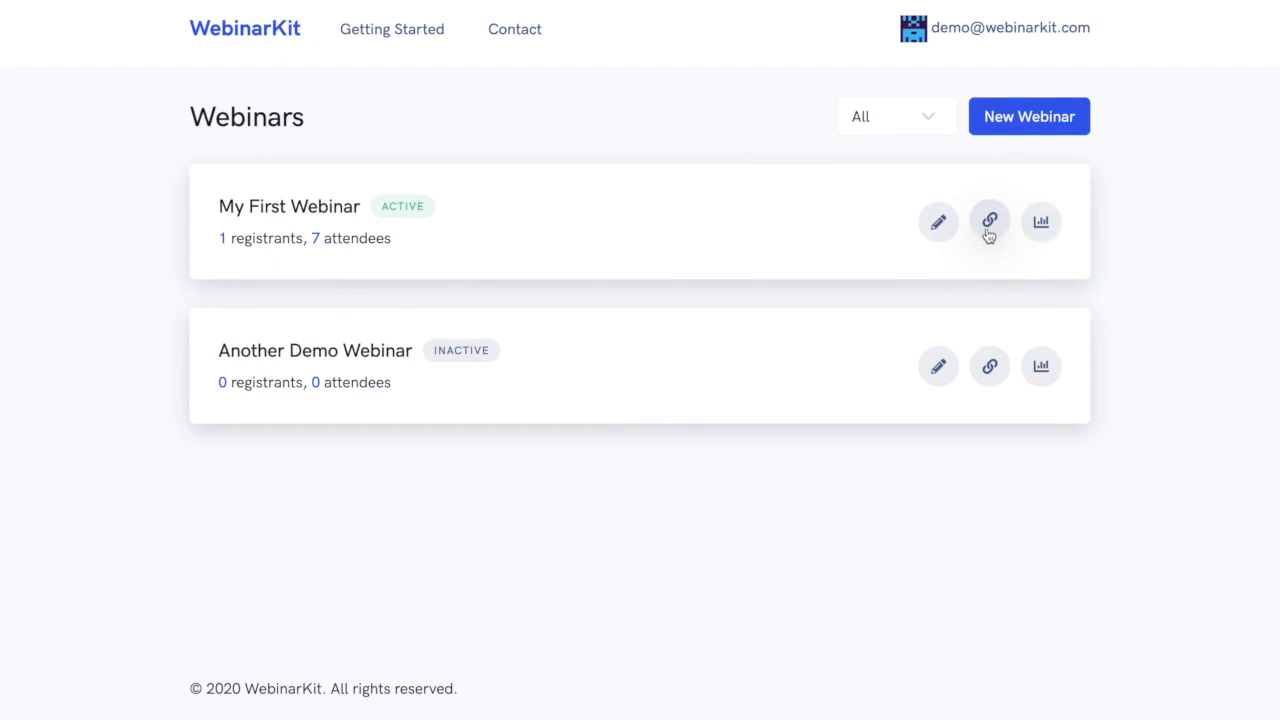
pyautogui.click(988, 220)
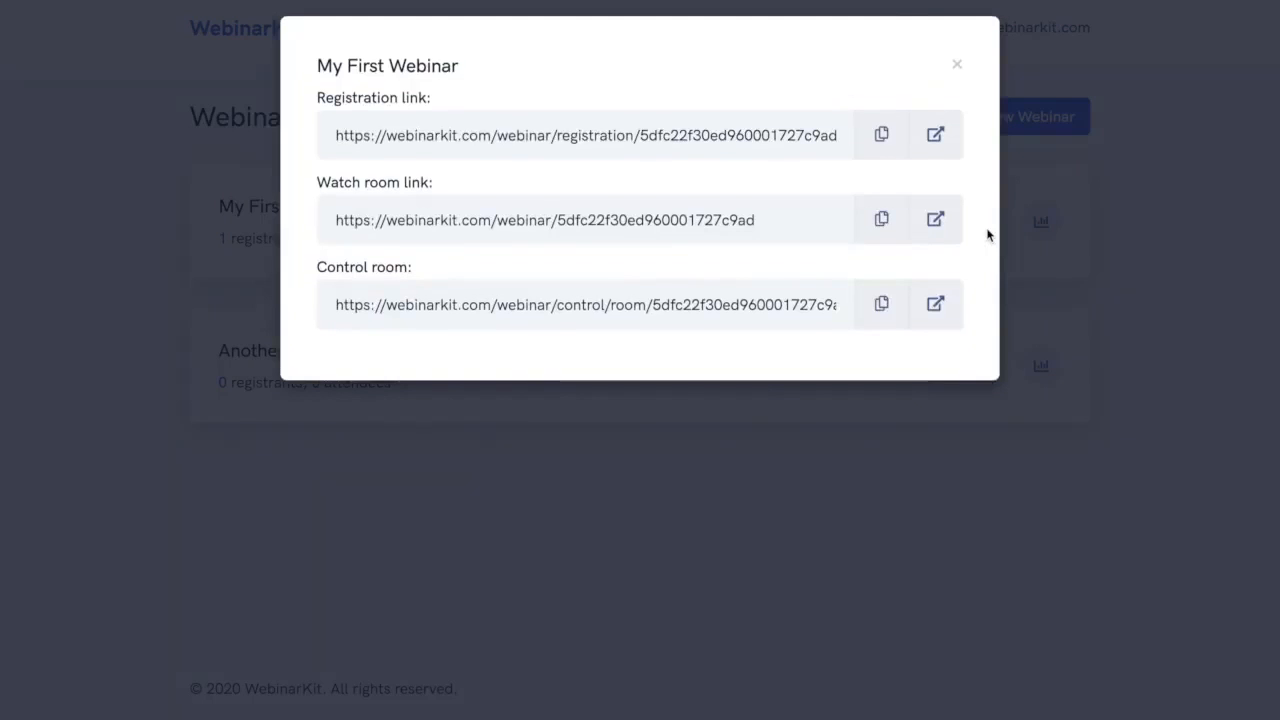
pyautogui.moveTo(726, 360)
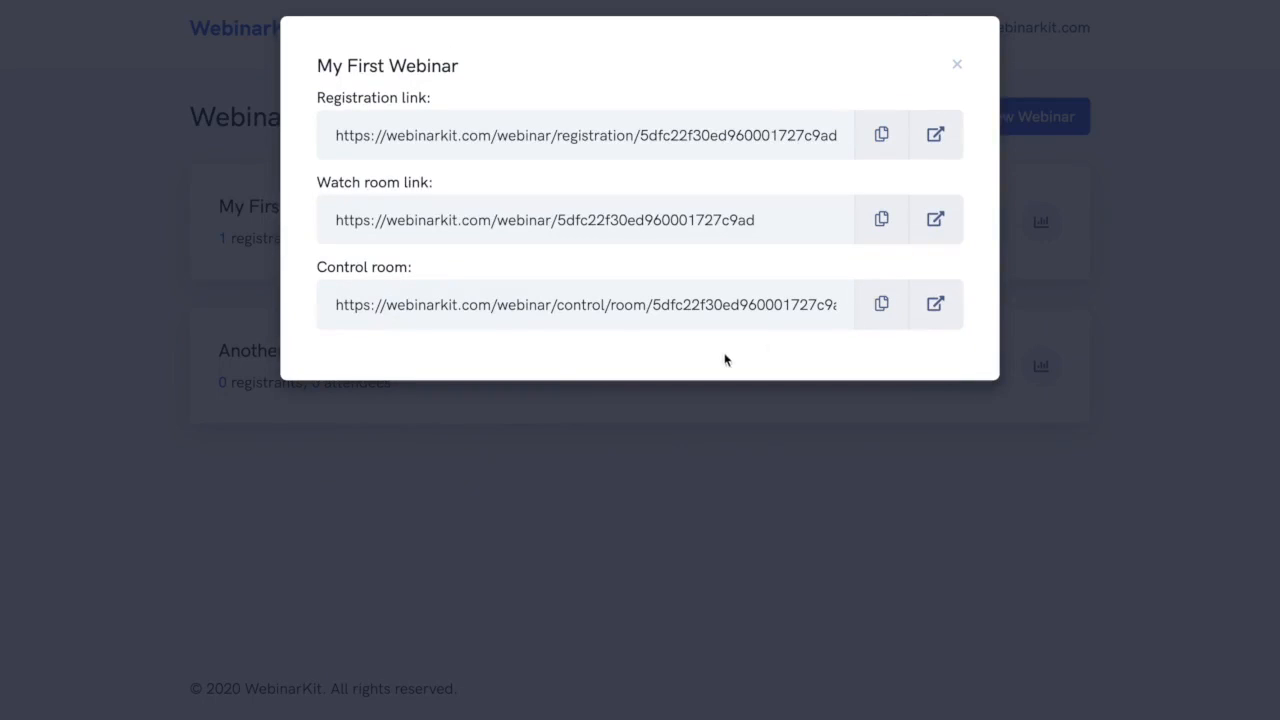
pyautogui.moveTo(492, 198)
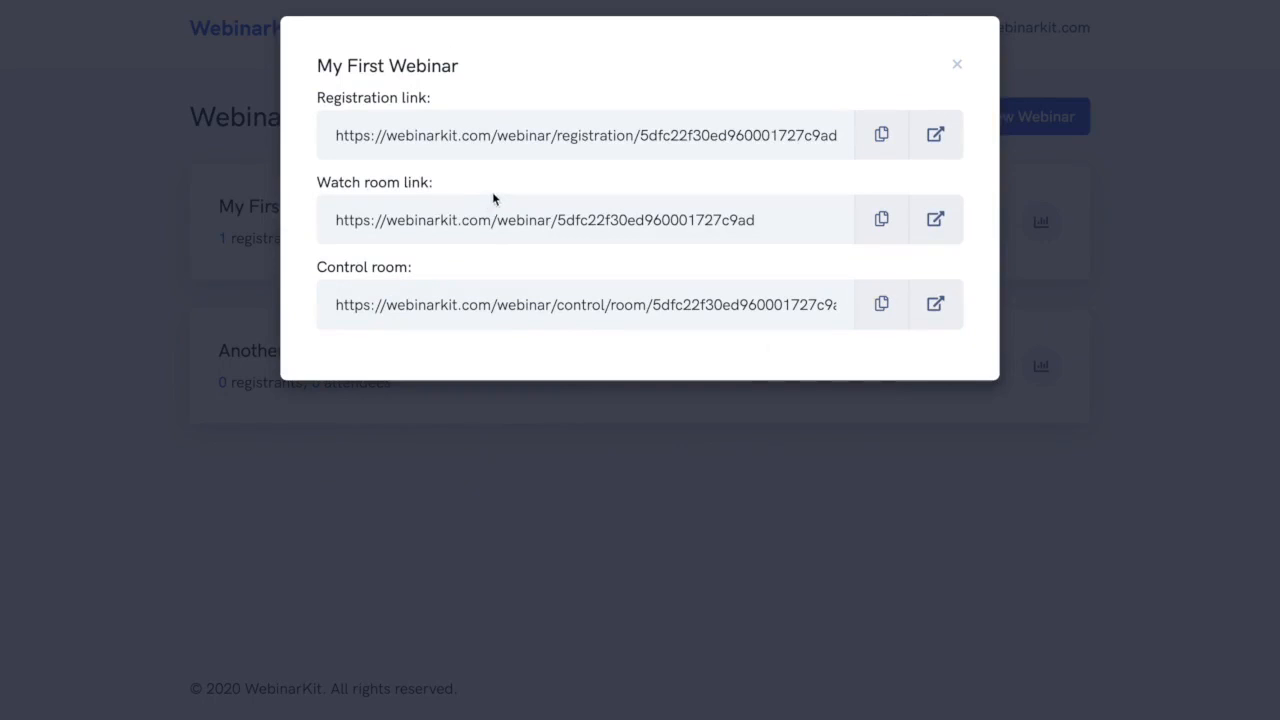
pyautogui.click(956, 64)
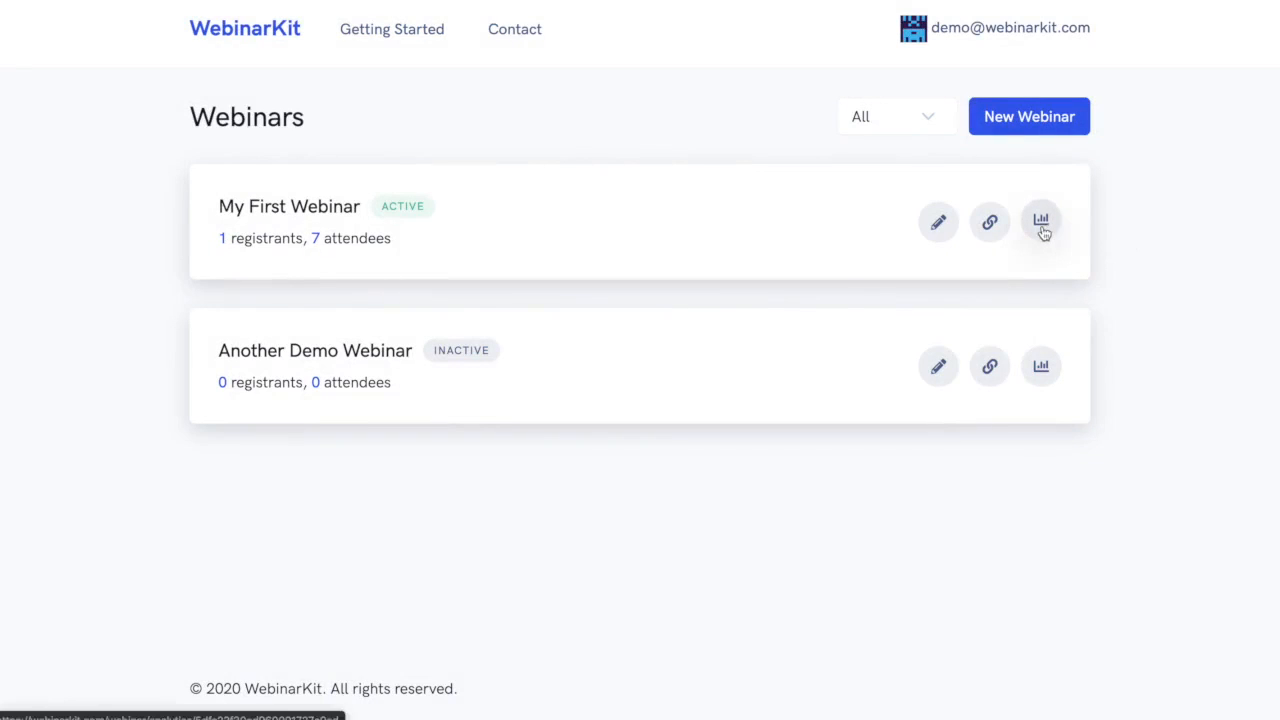
pyautogui.click(1040, 222)
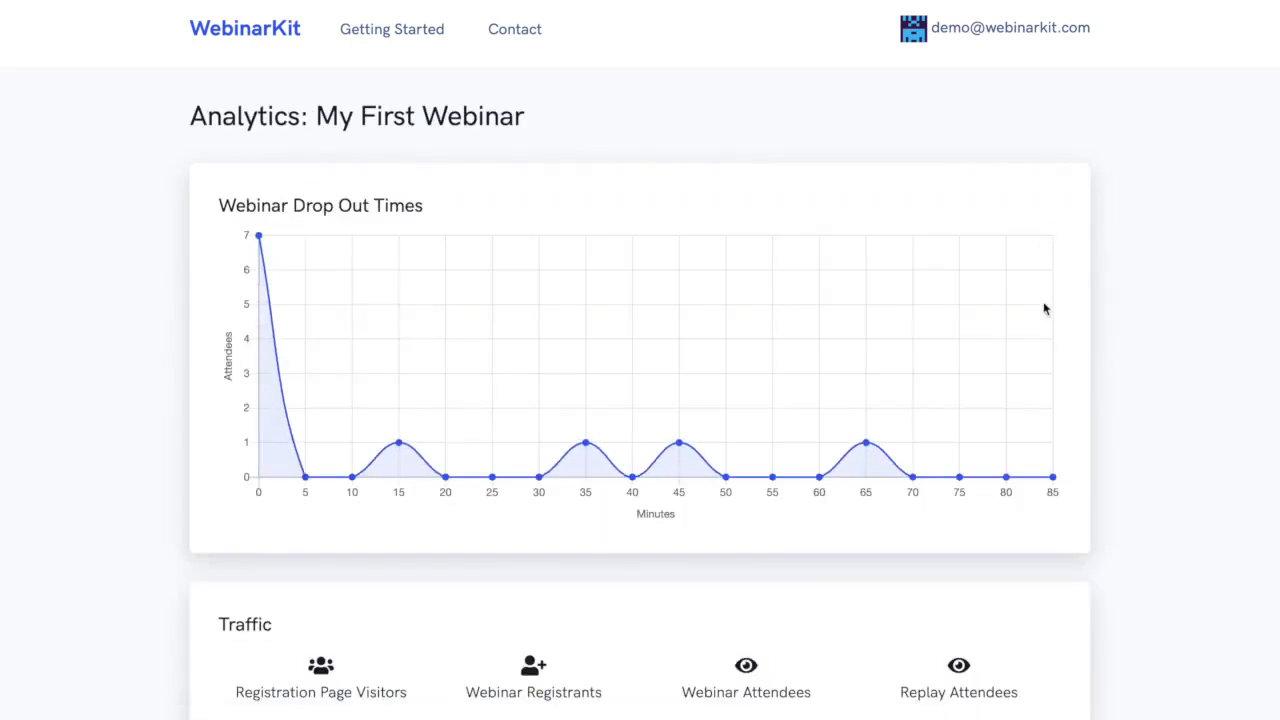
pyautogui.scroll(-3)
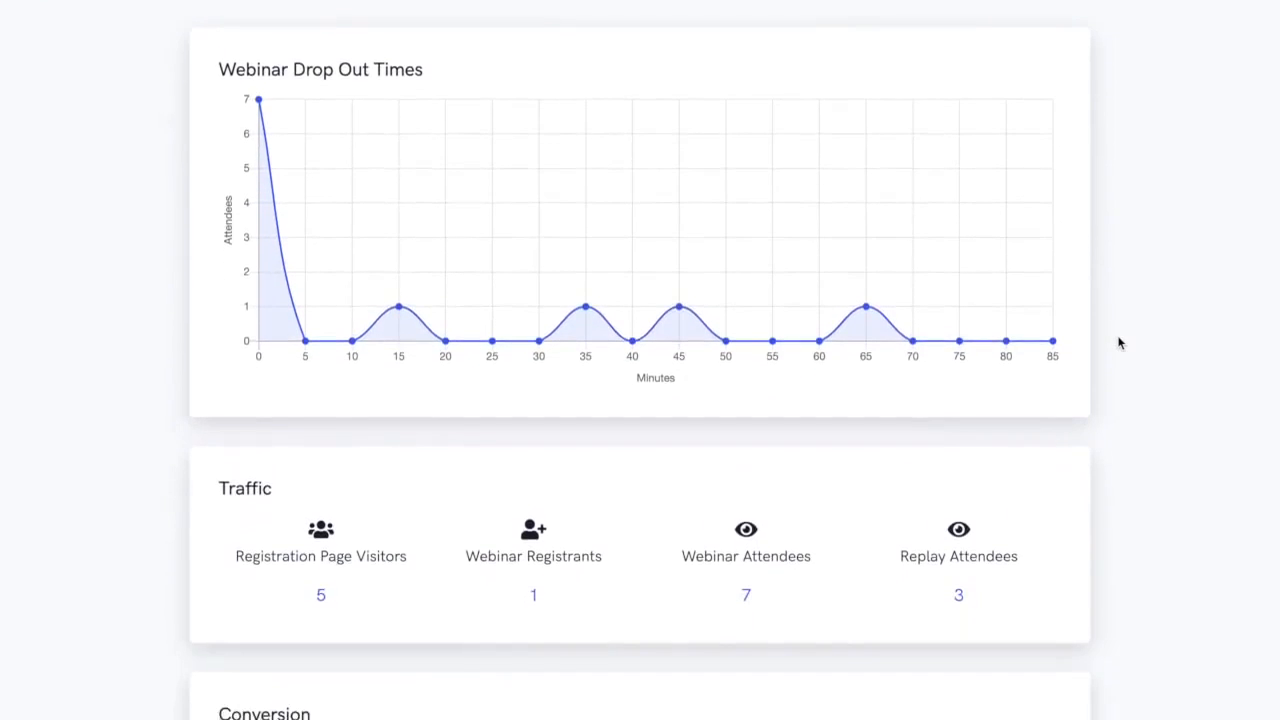
pyautogui.scroll(-3)
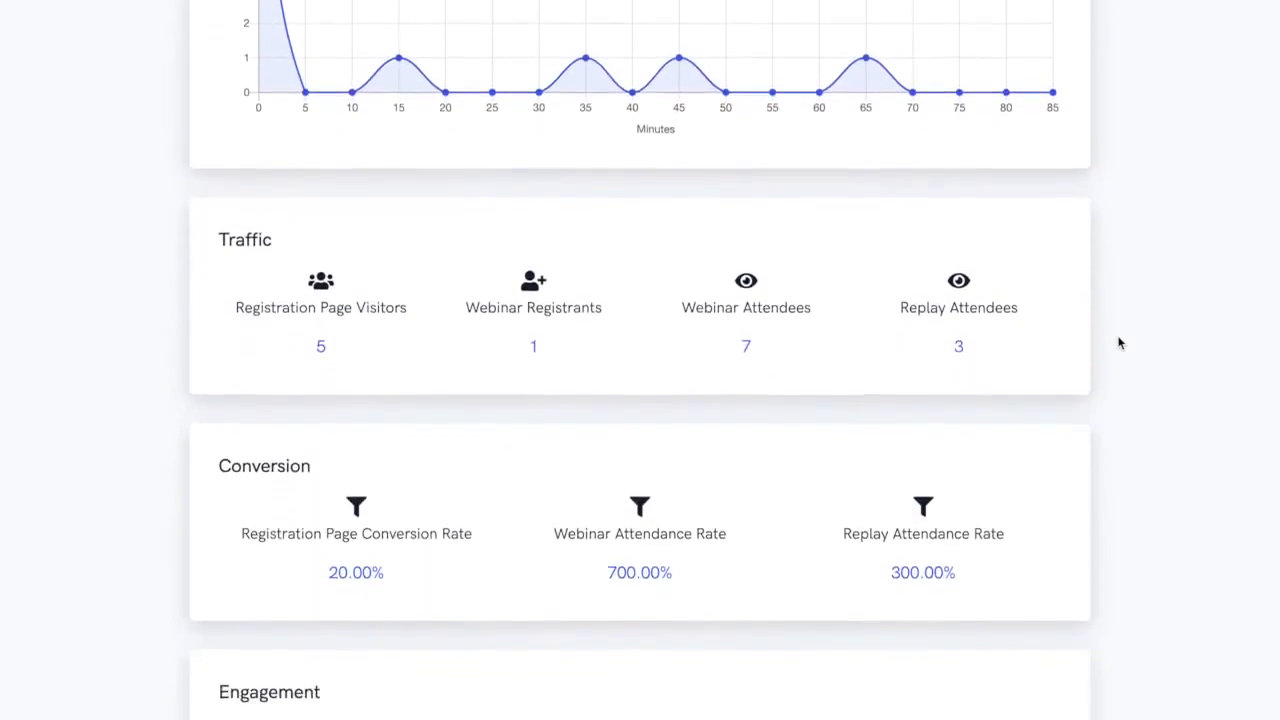
pyautogui.scroll(-3)
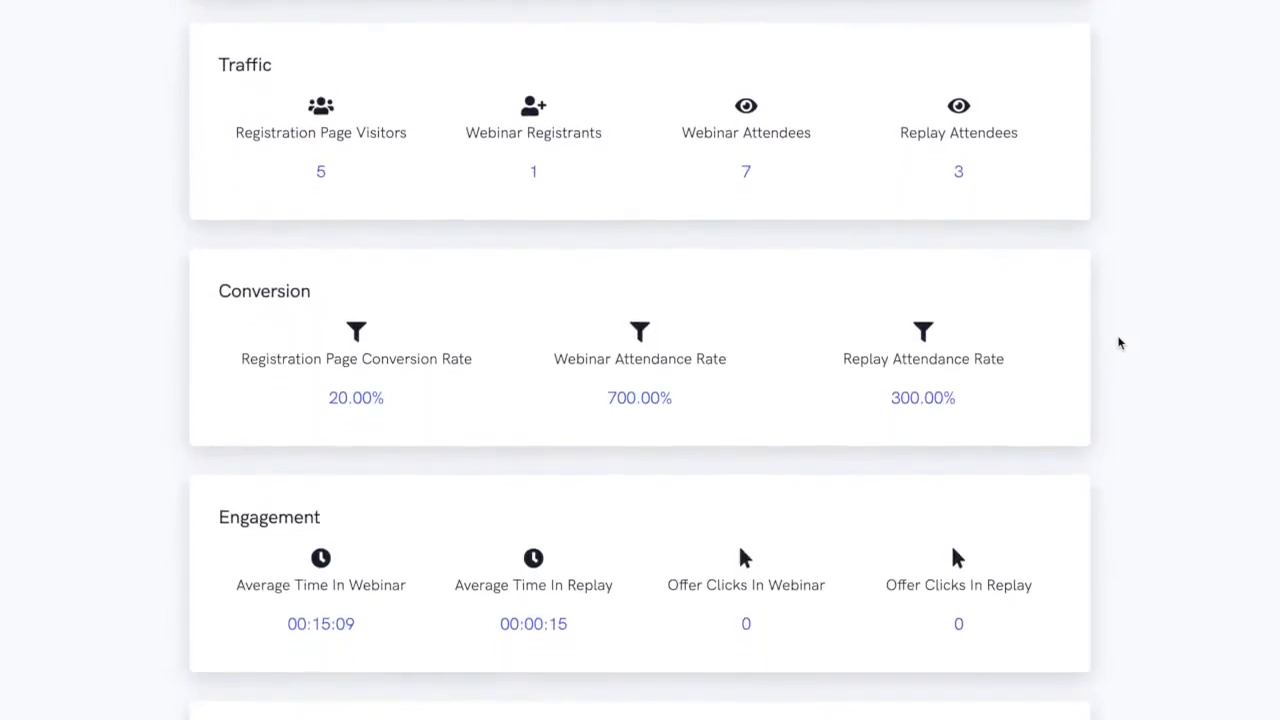
pyautogui.scroll(-3)
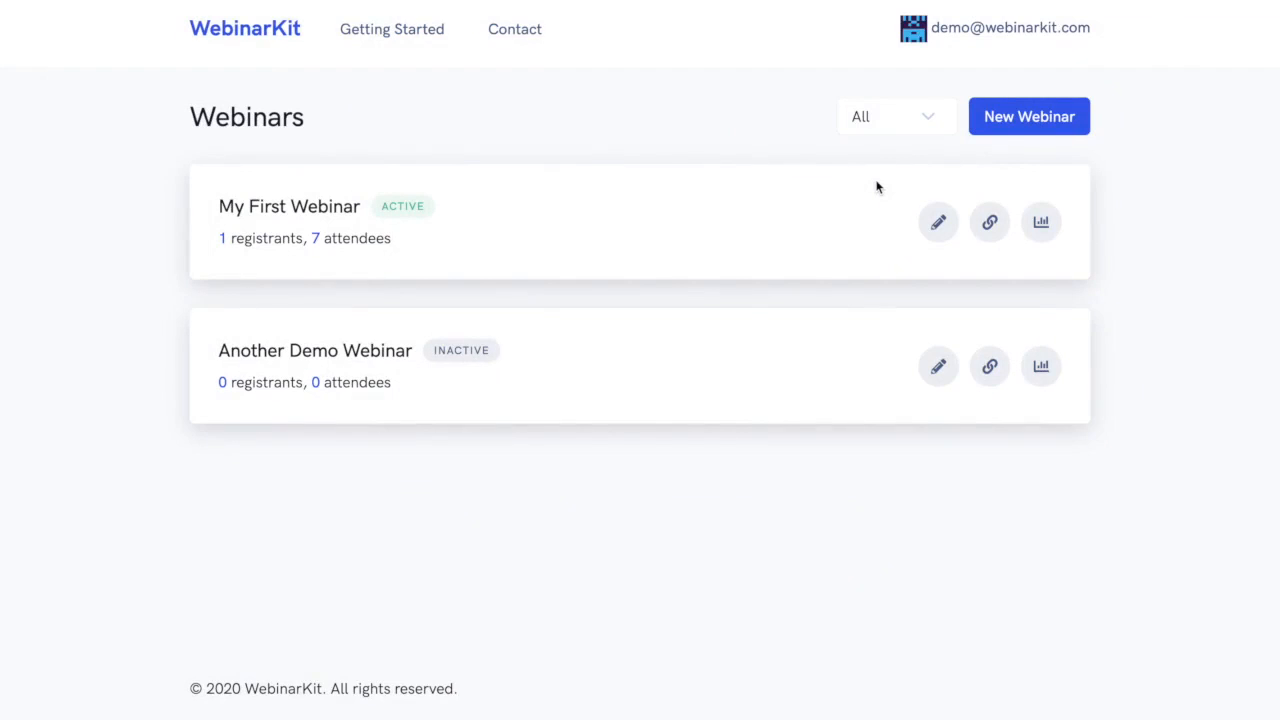
pyautogui.moveTo(904, 218)
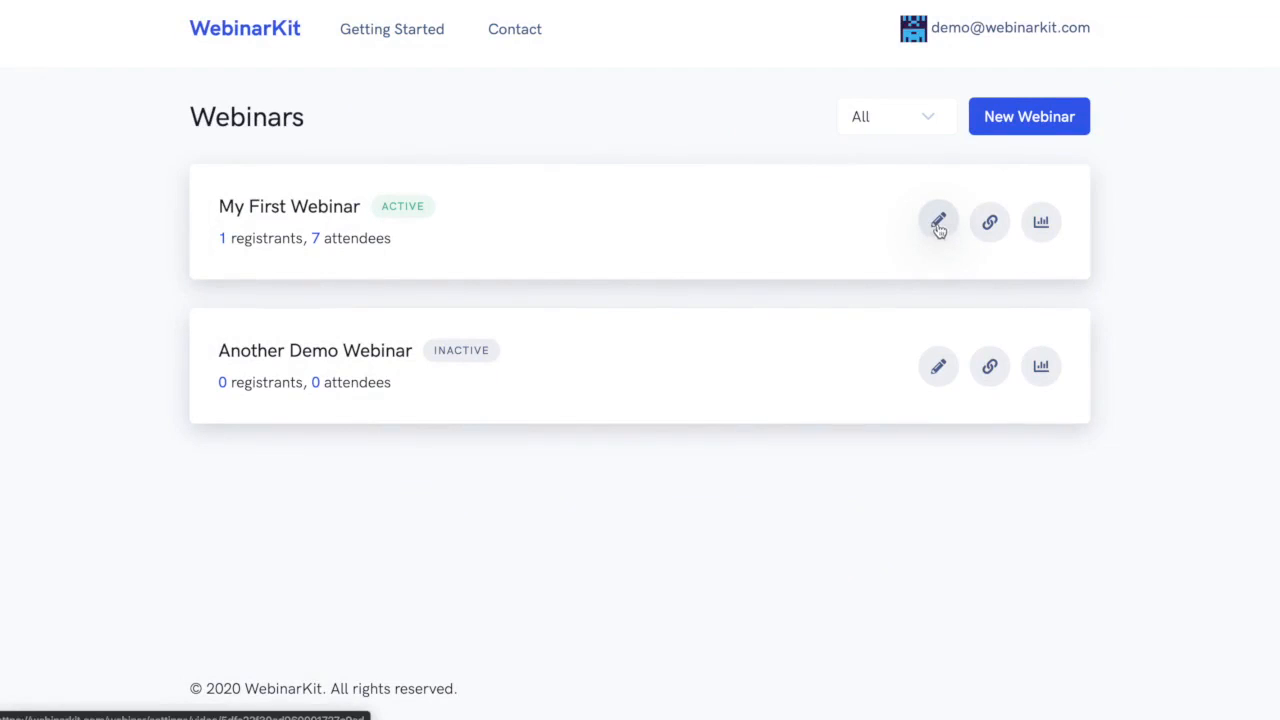
# Visit My First Webinar's editor, then show its registration, watch room and control room share links.
pyautogui.click(938, 222)
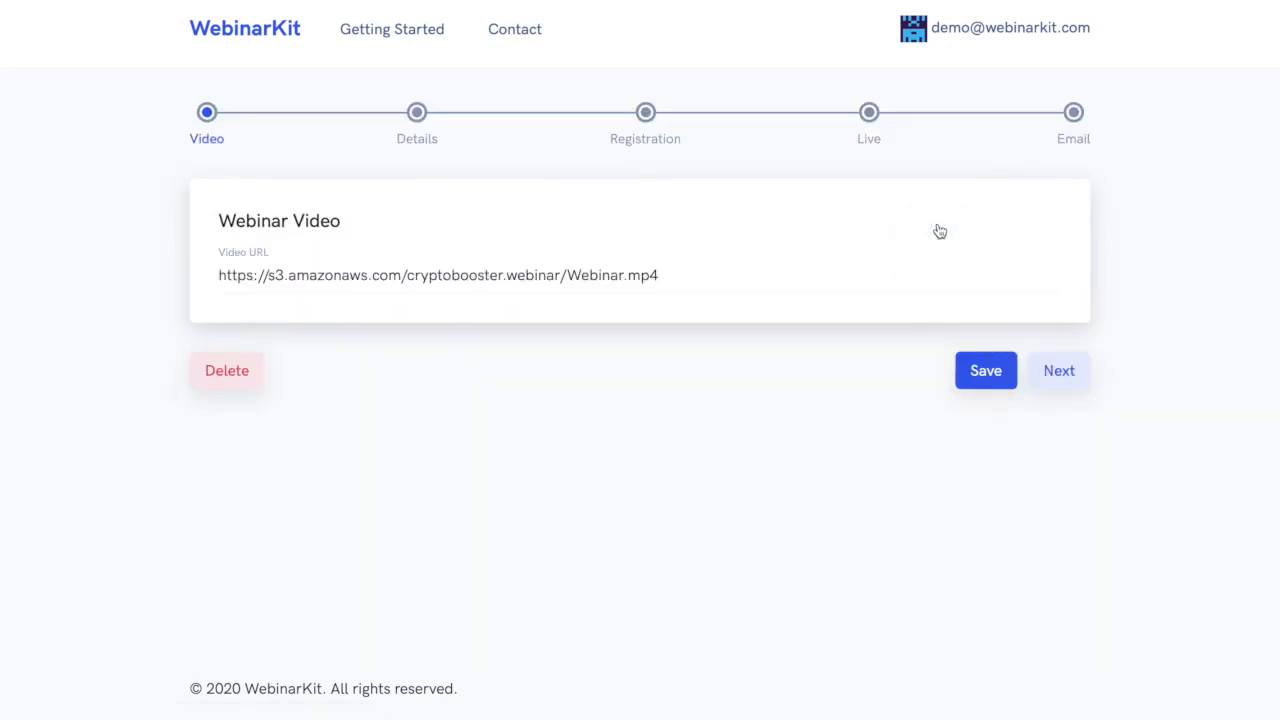
pyautogui.moveTo(260, 152)
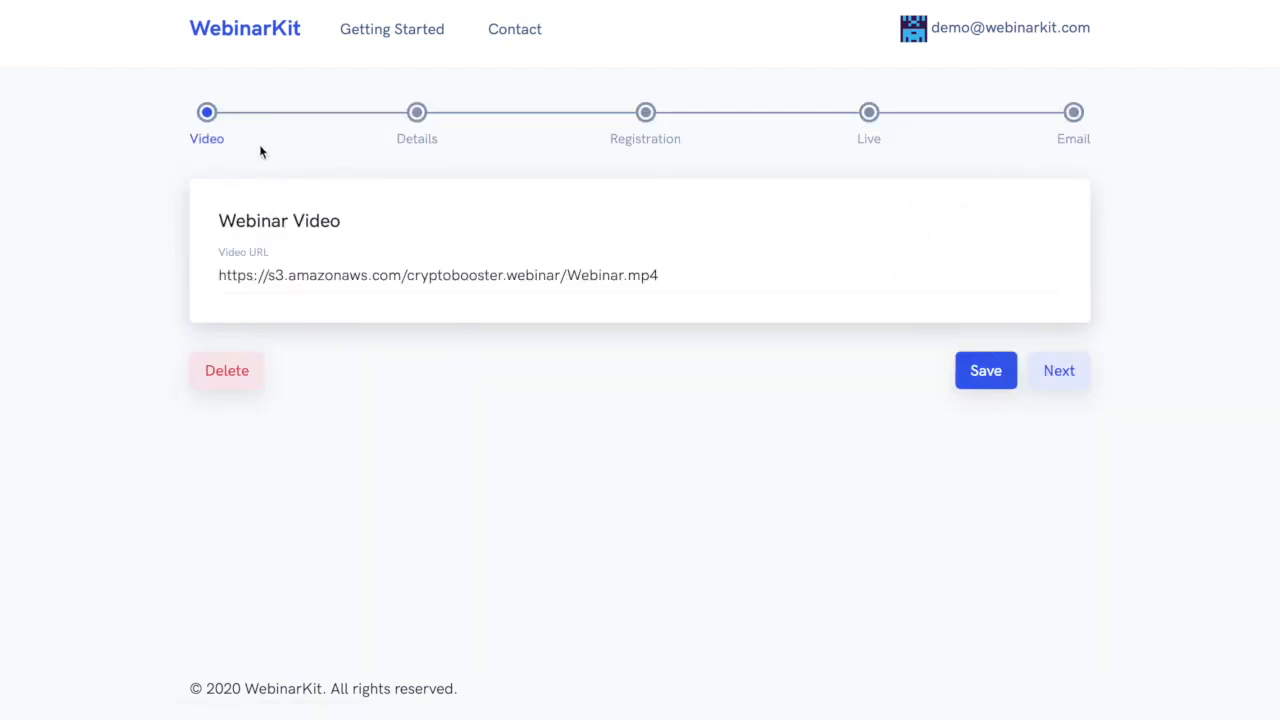
pyautogui.moveTo(290, 144)
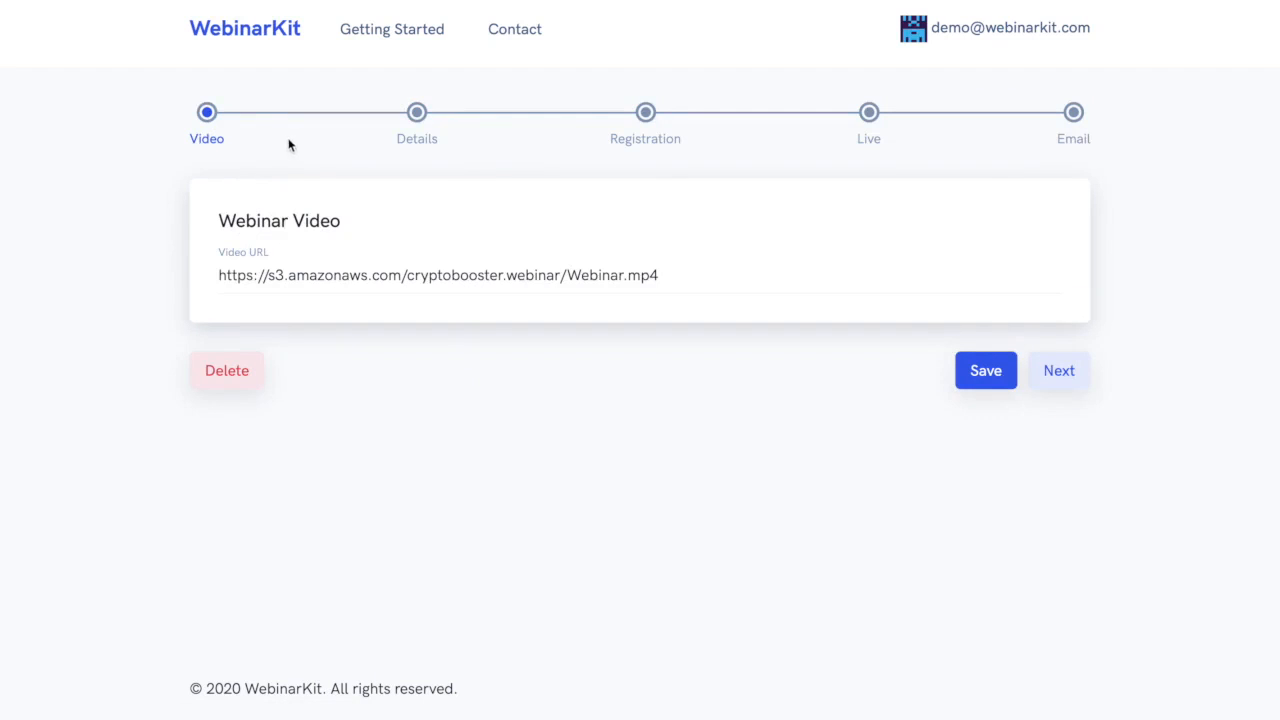
pyautogui.moveTo(334, 144)
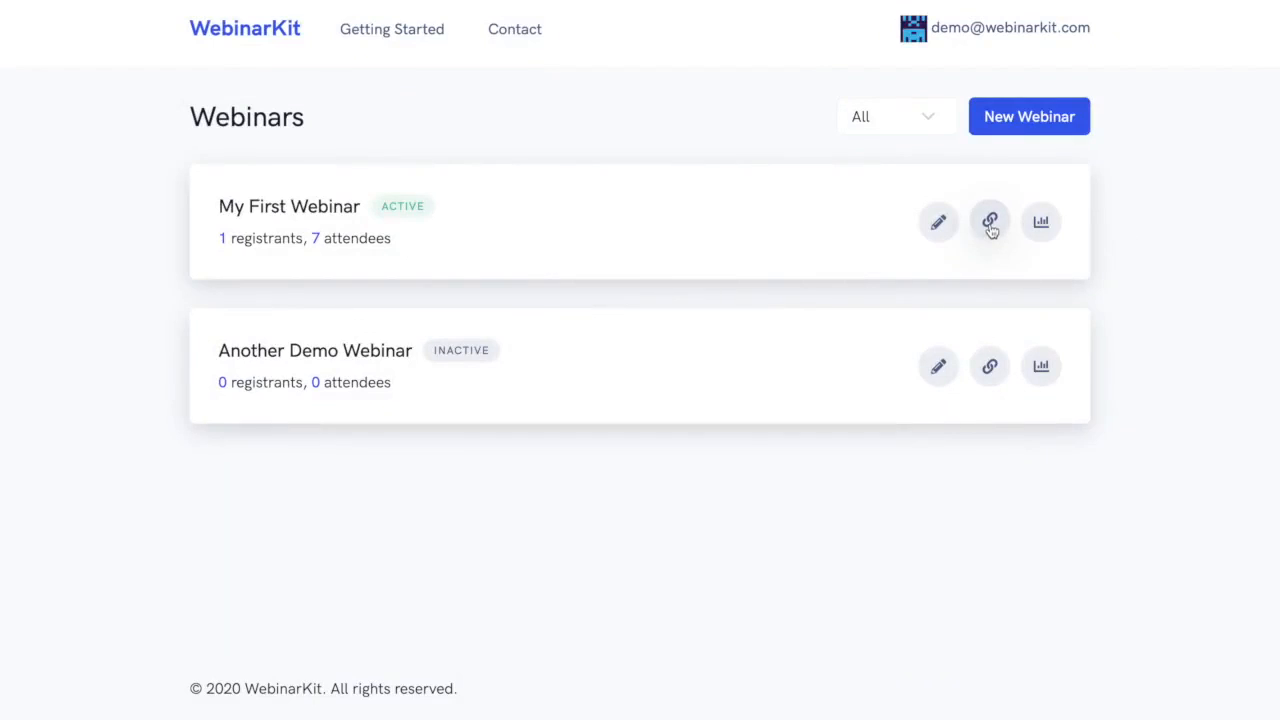
pyautogui.click(988, 220)
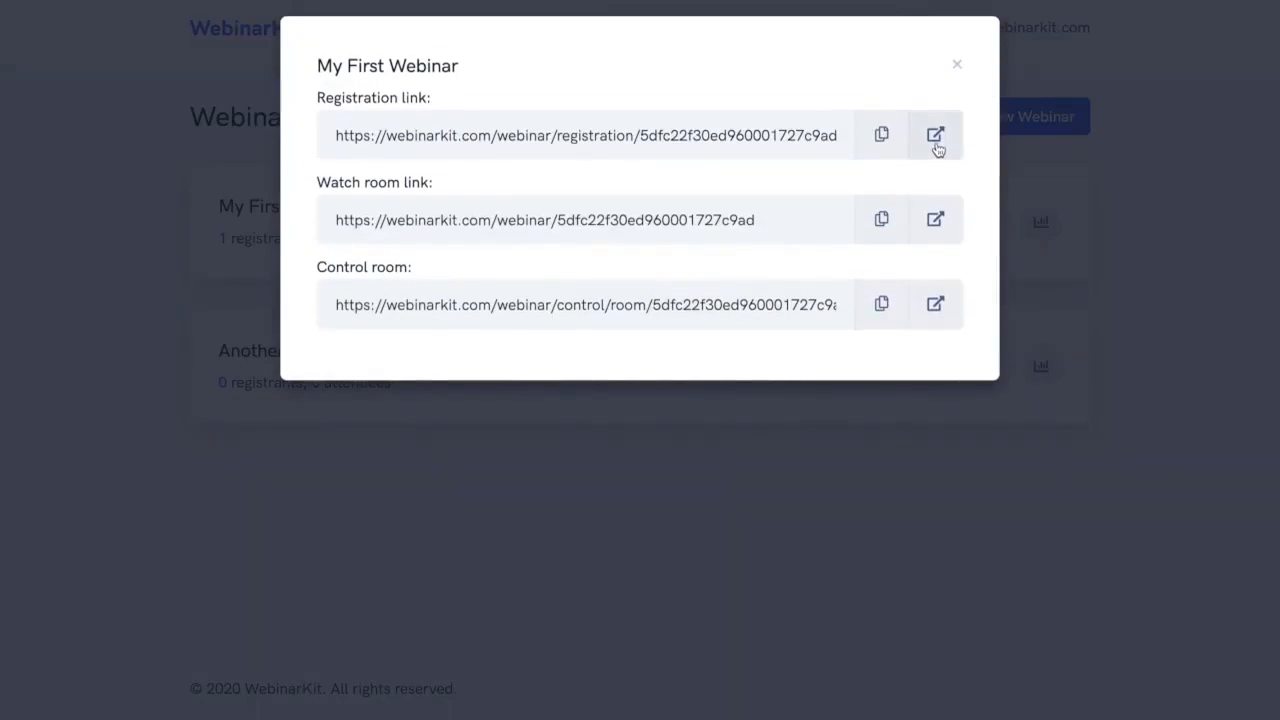
# Open My First Webinar's public registration page with its countdown and signup form.
pyautogui.click(934, 134)
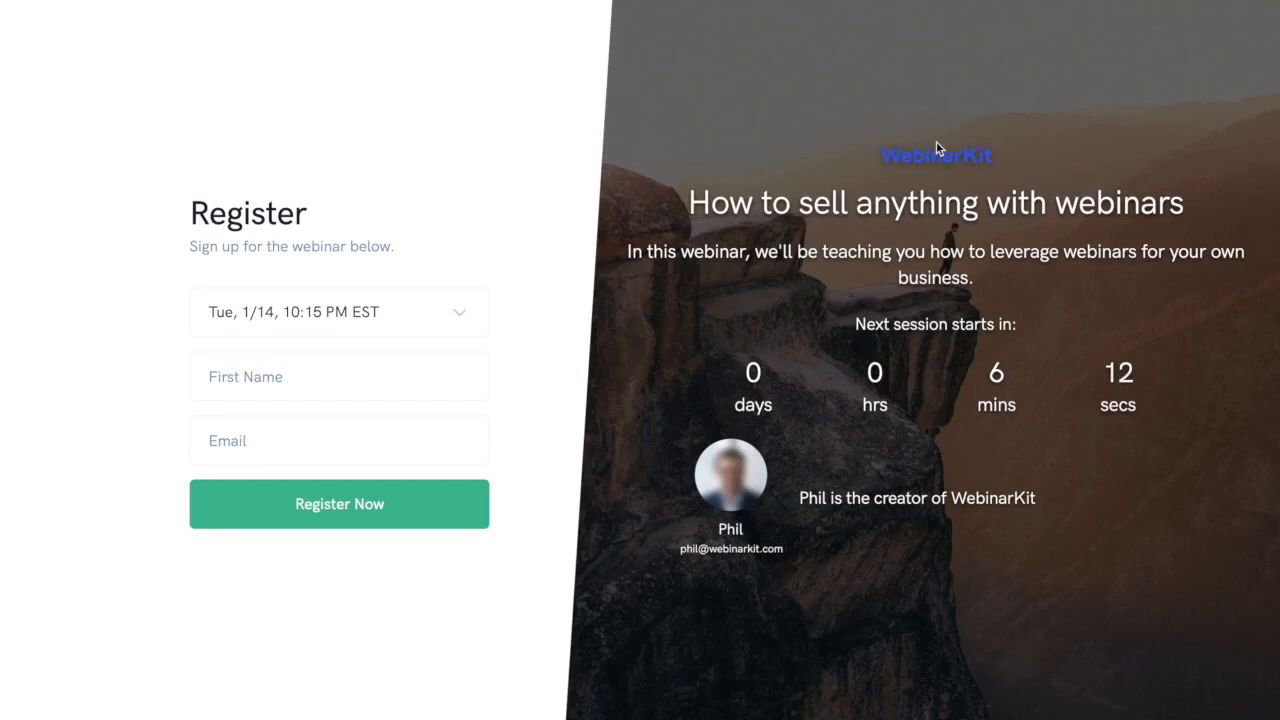
pyautogui.moveTo(904, 148)
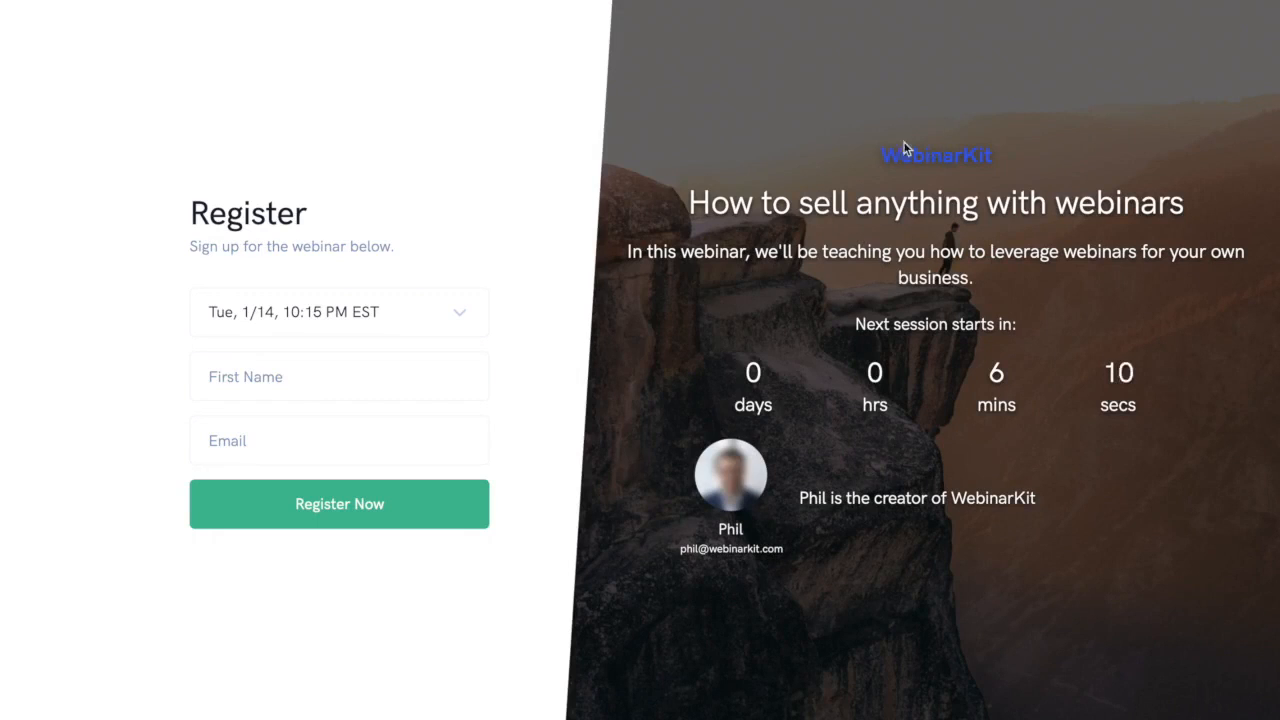
pyautogui.moveTo(384, 252)
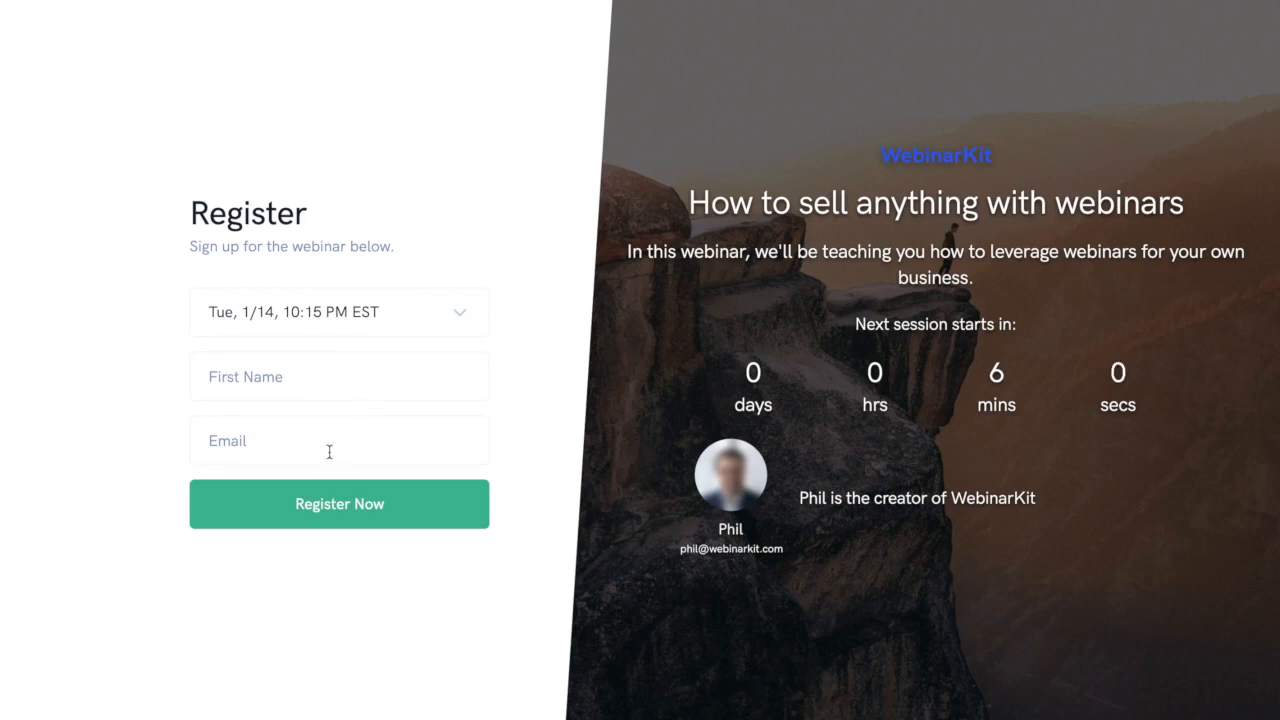
pyautogui.click(340, 504)
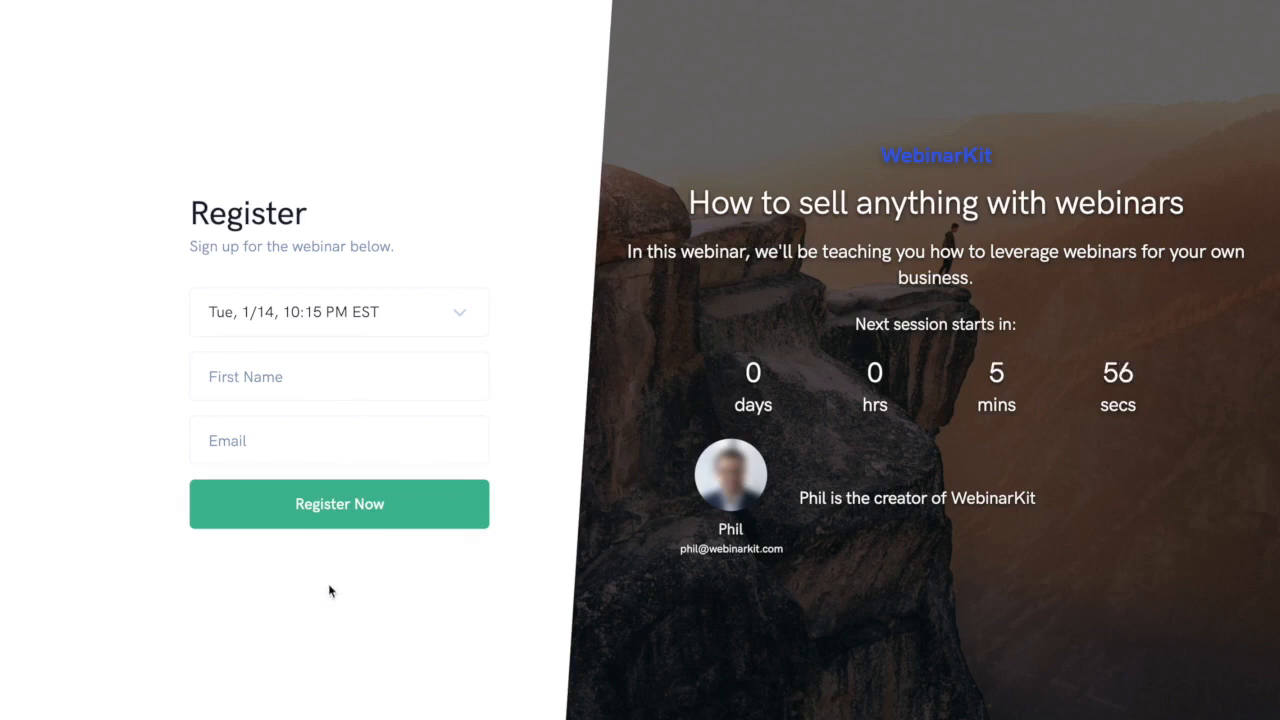
pyautogui.moveTo(556, 598)
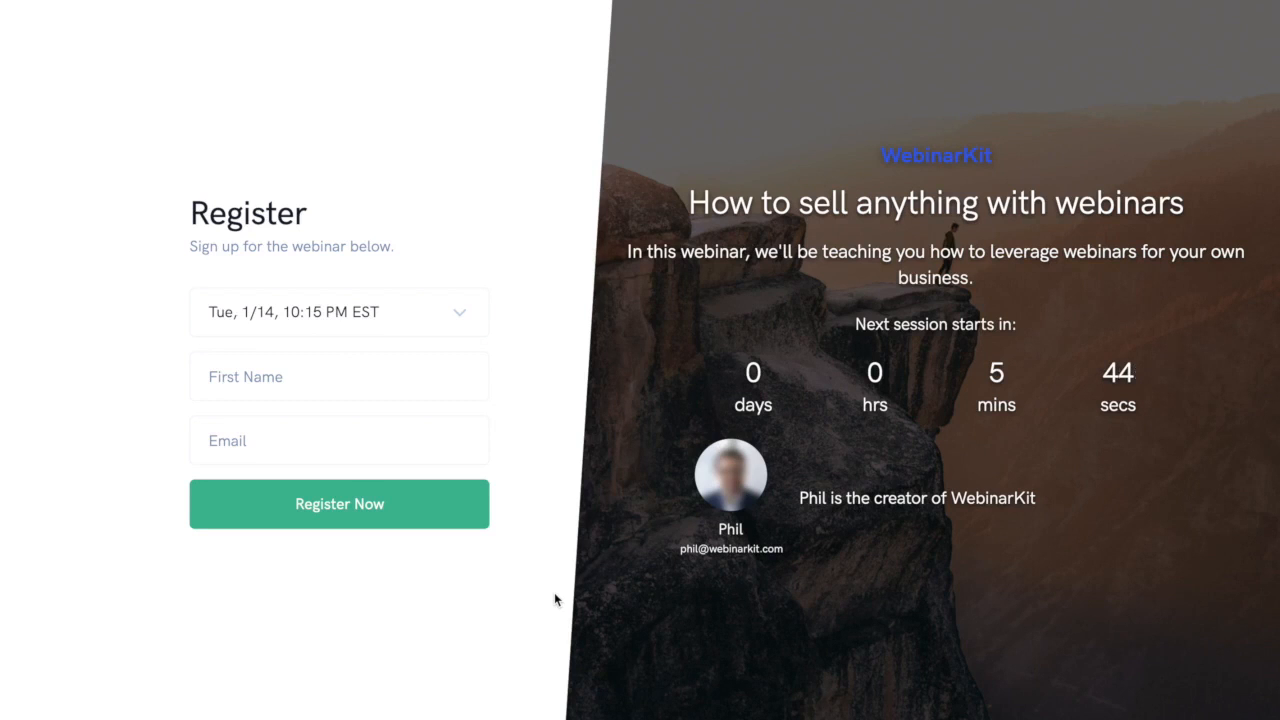
# Enter the webinar watch room playing the crypto video with offer, questions and chat.
pyautogui.click(340, 504)
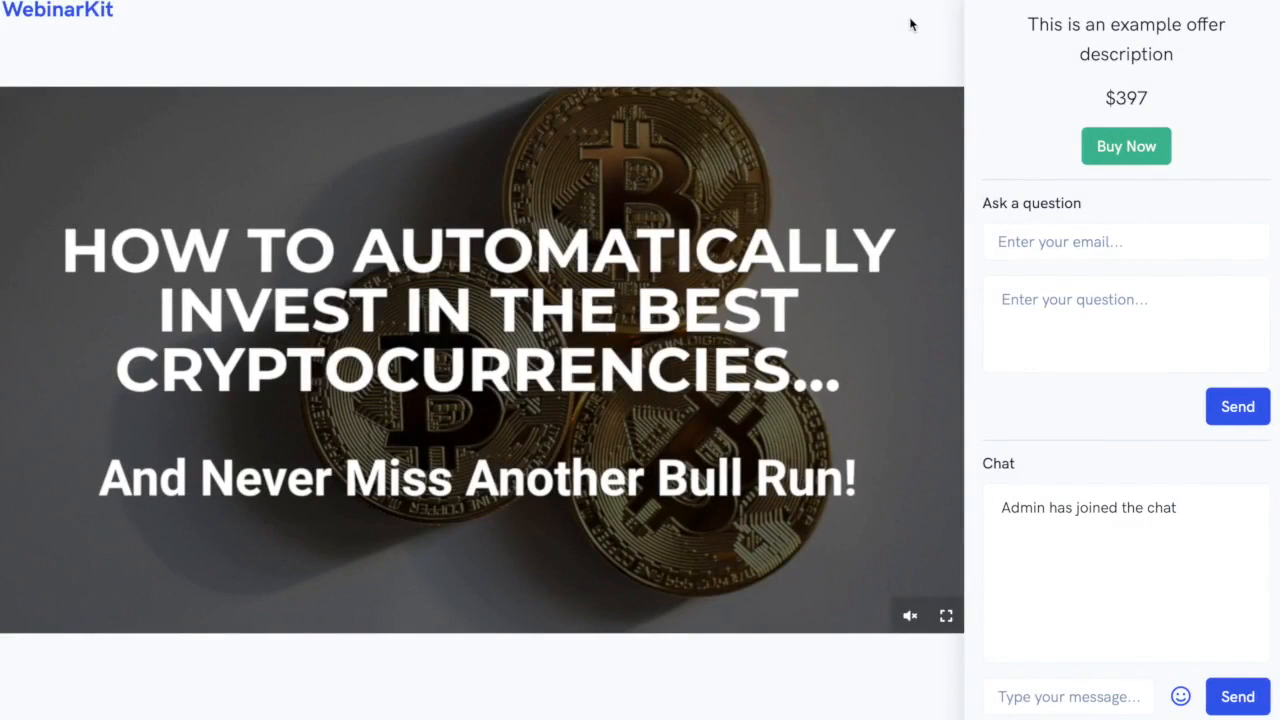
pyautogui.moveTo(812, 432)
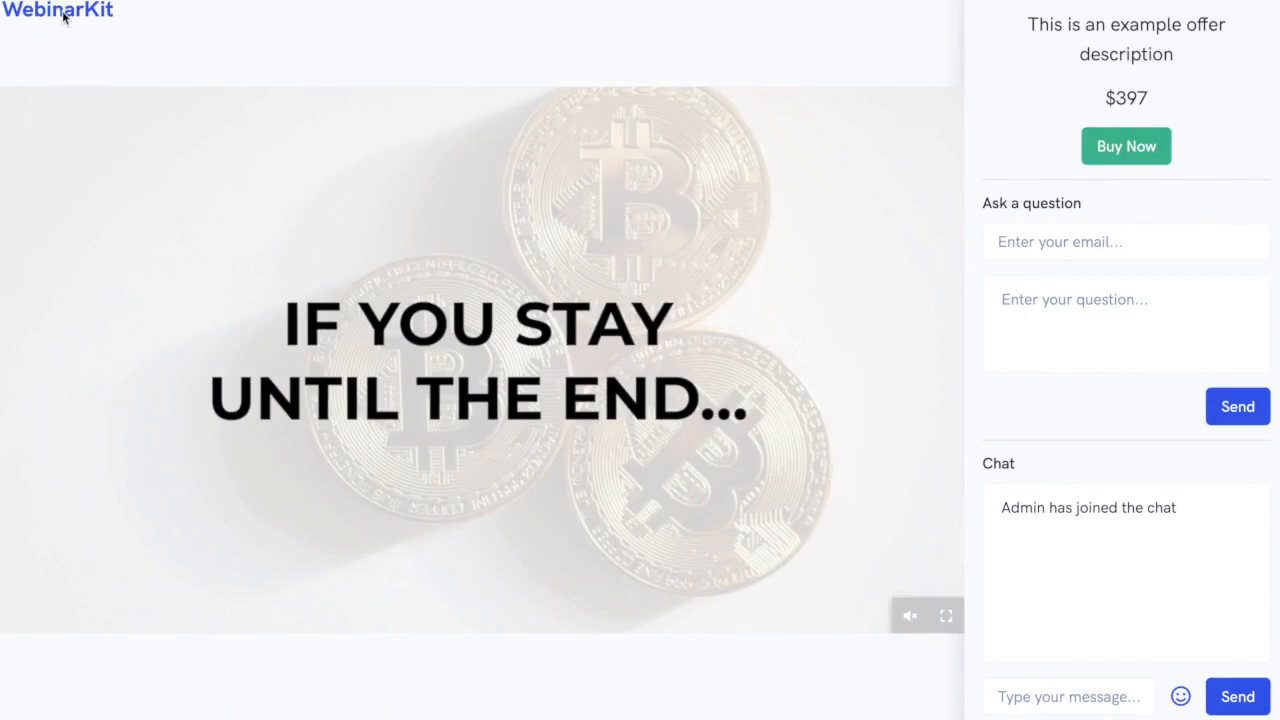
pyautogui.moveTo(1148, 556)
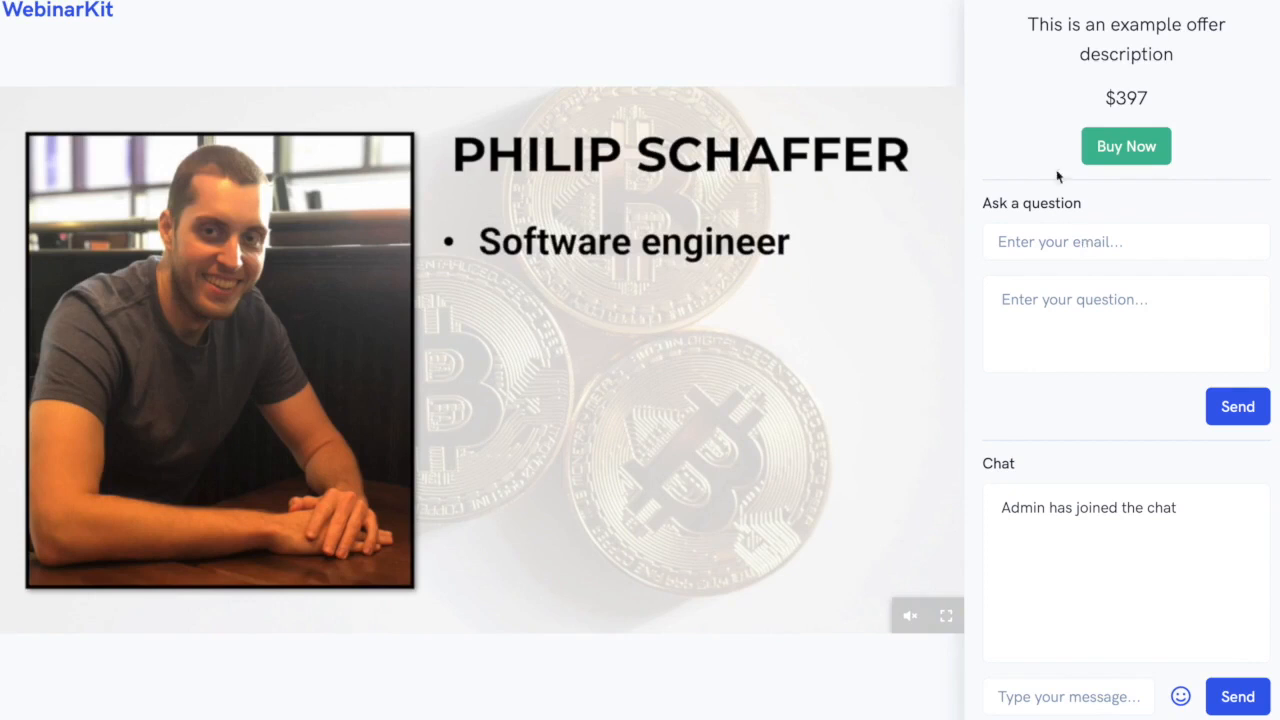
pyautogui.moveTo(1028, 110)
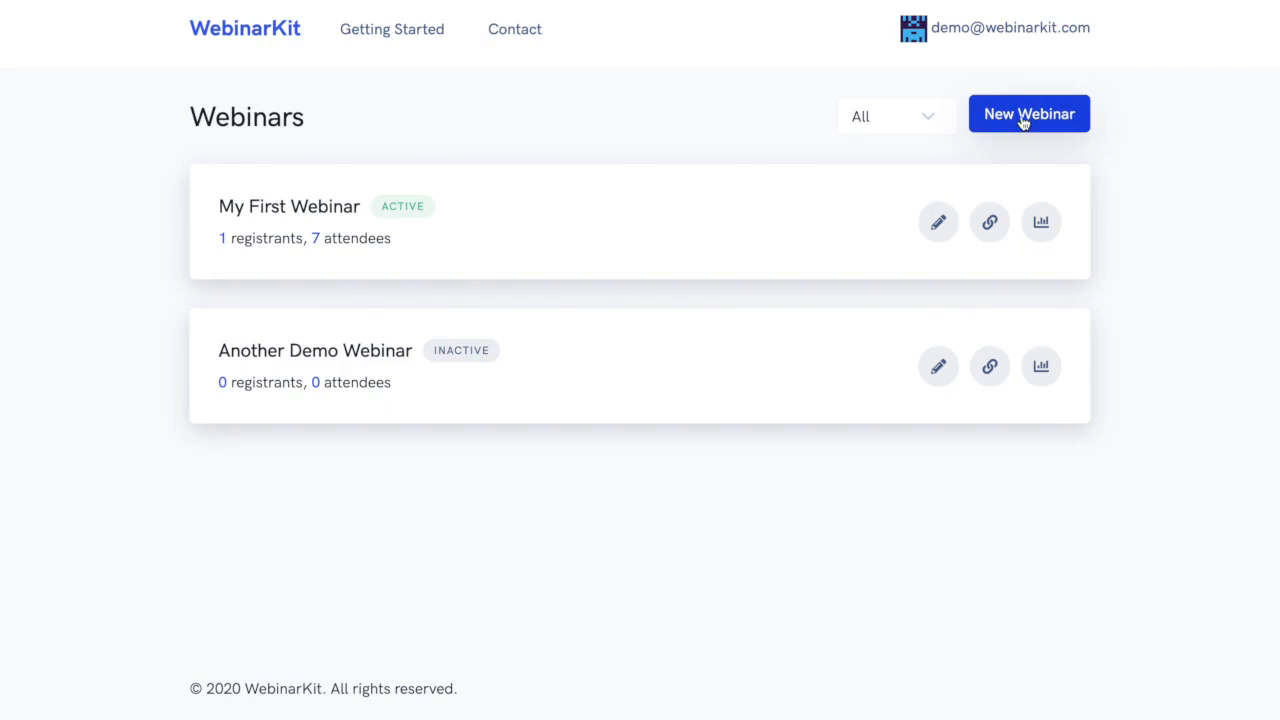
# Create a new webinar from the dashboard, landing on its Video setup step.
pyautogui.click(1028, 112)
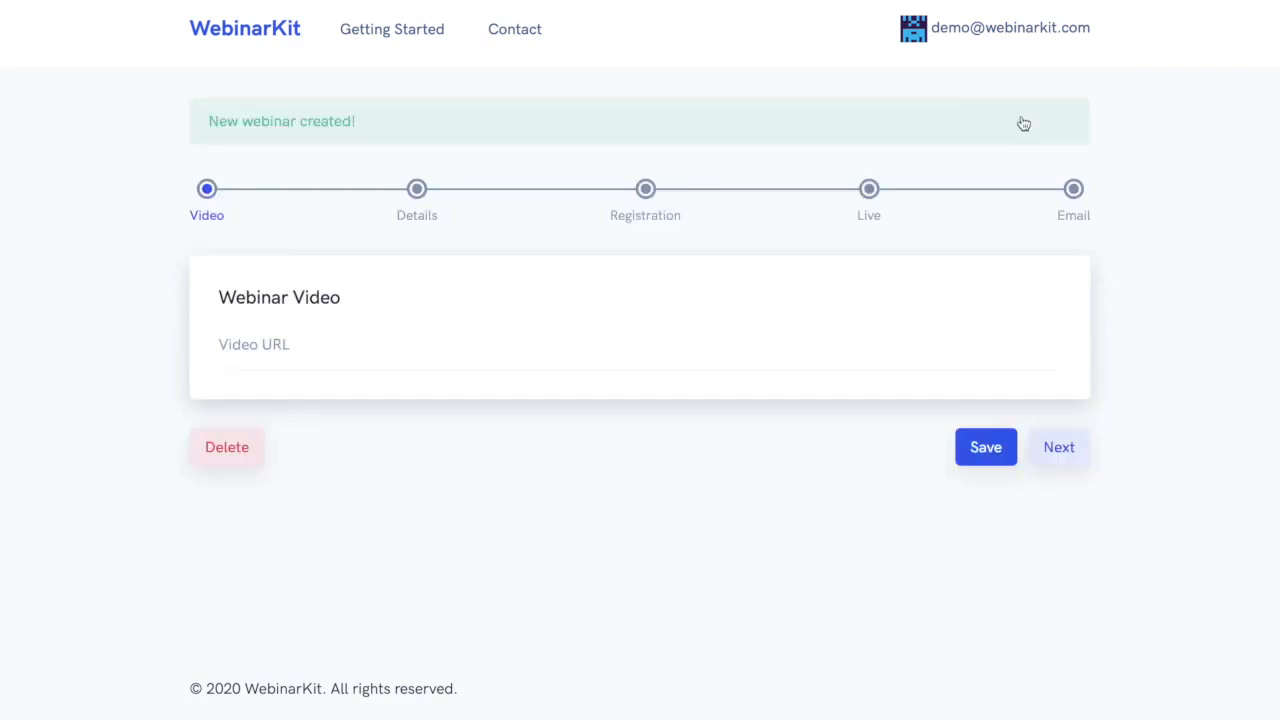
pyautogui.moveTo(386, 384)
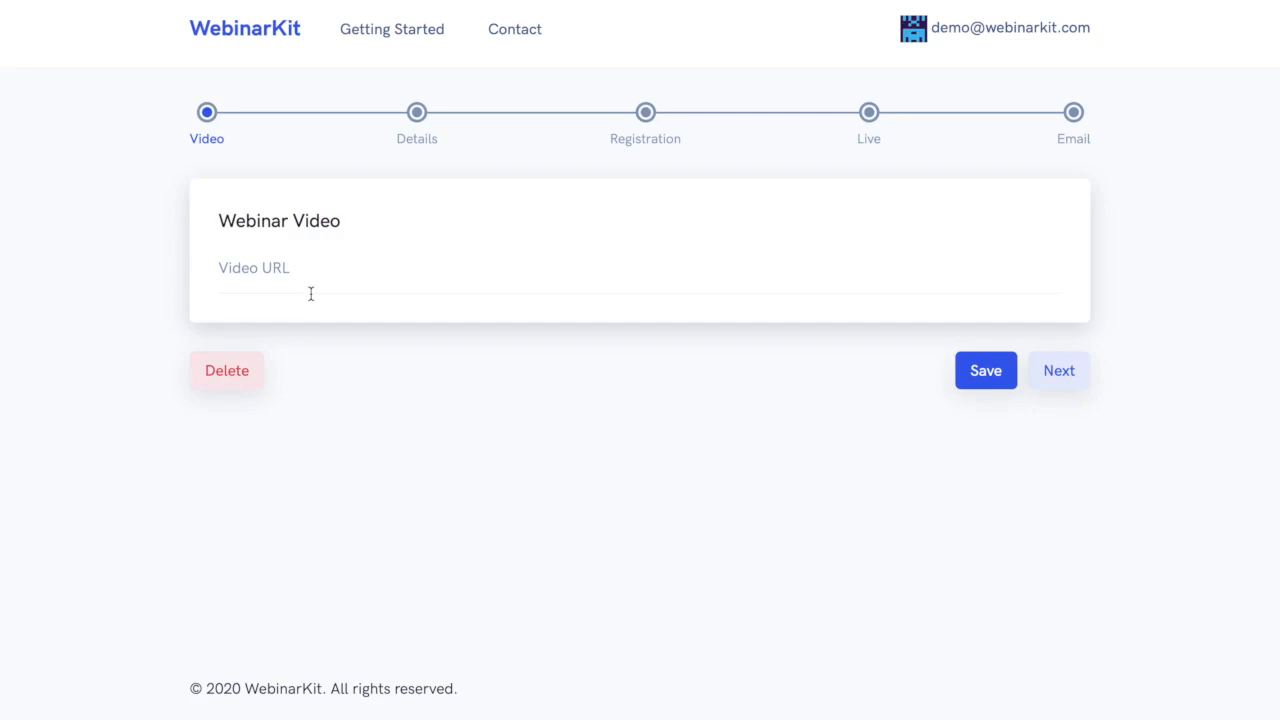
# Move to the Details step and reach the Webinar Schedule section.
pyautogui.click(1058, 370)
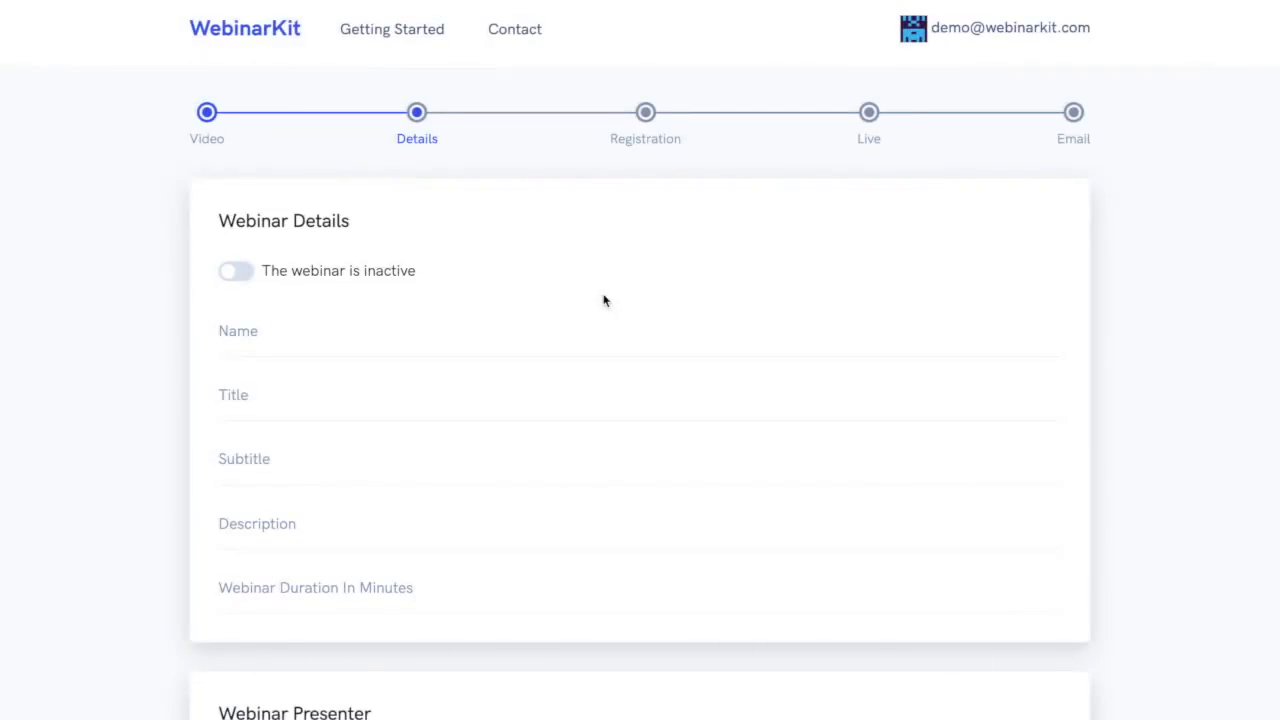
pyautogui.scroll(-3)
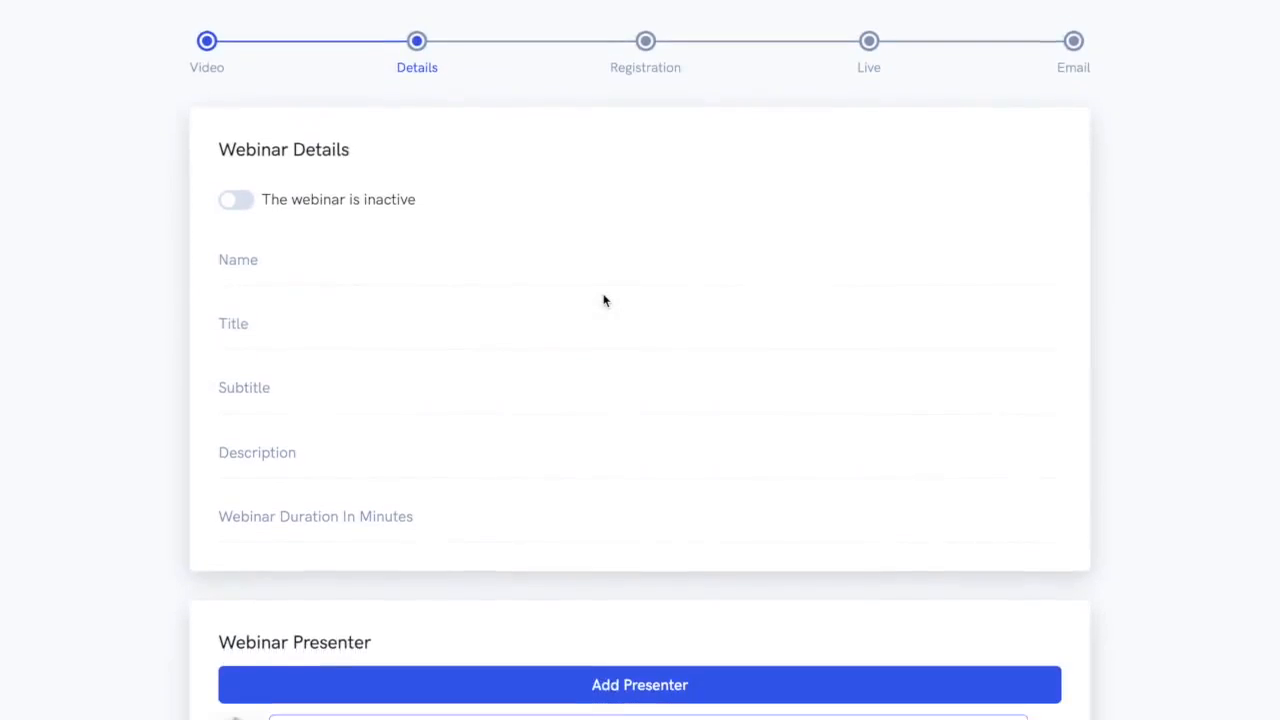
pyautogui.scroll(-3)
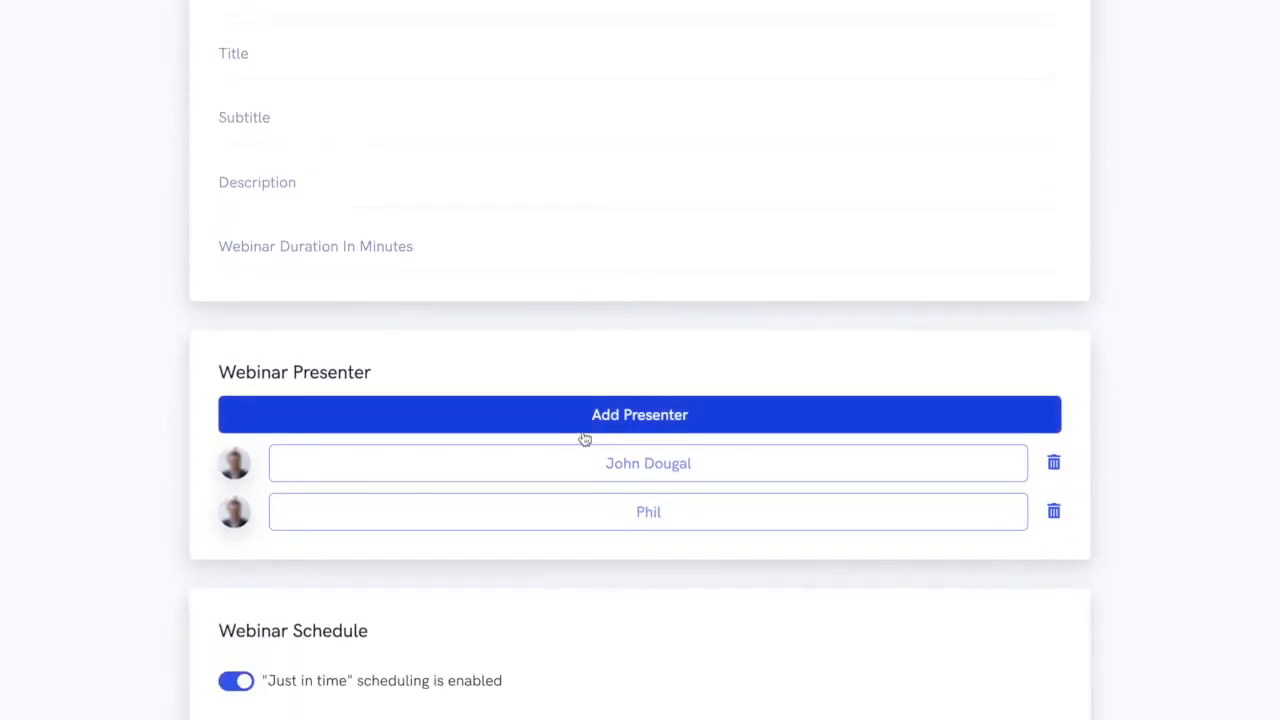
pyautogui.scroll(-3)
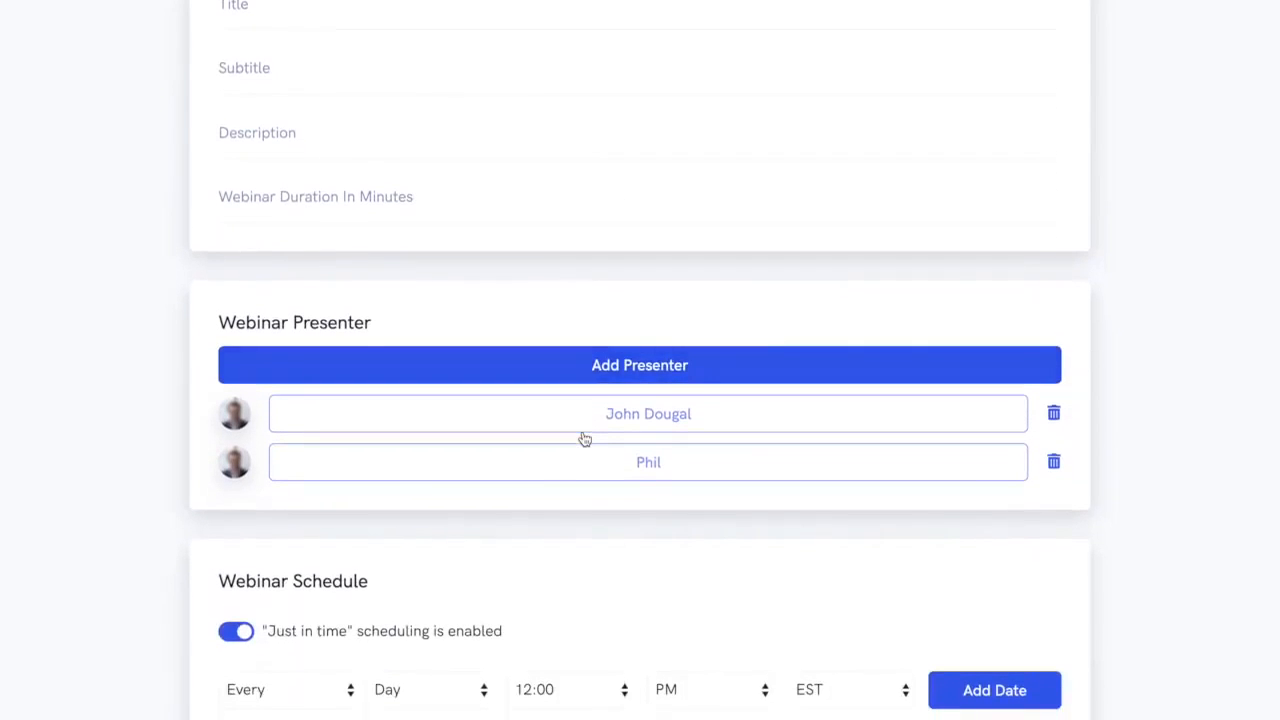
pyautogui.scroll(-3)
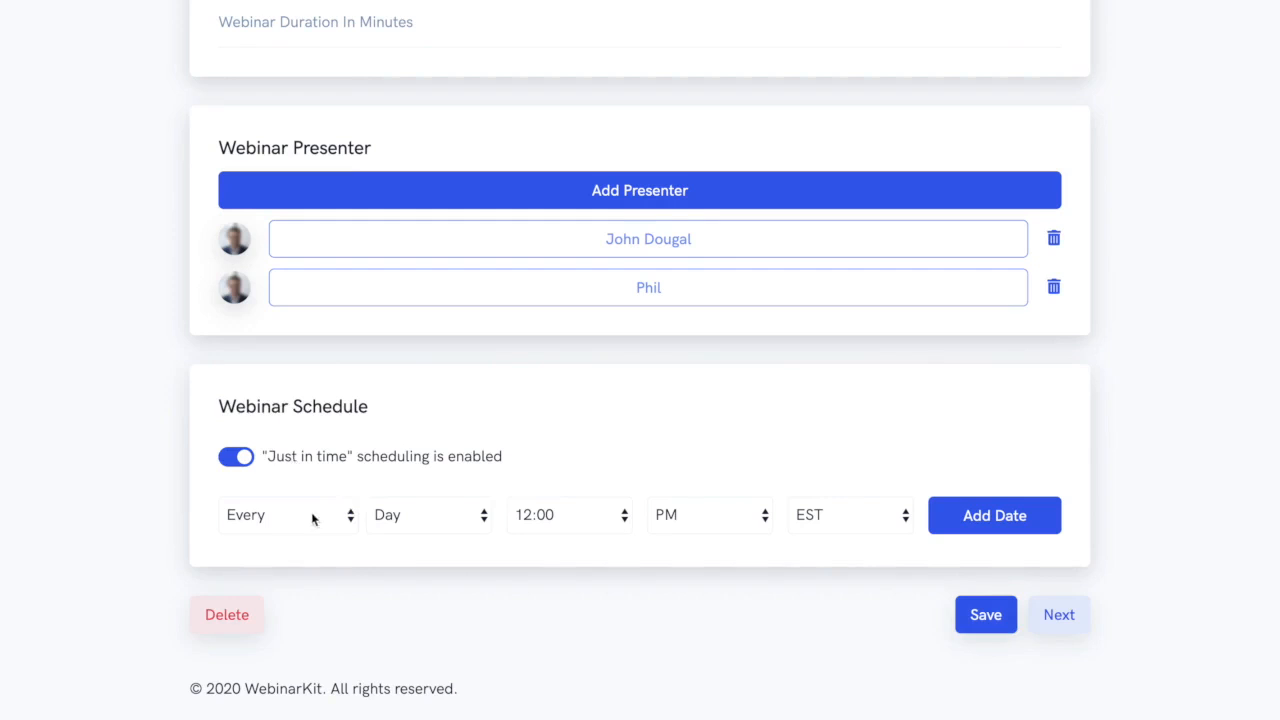
# Add a recurring schedule date: Every Tuesday at 3:00 PM EST.
pyautogui.click(280, 516)
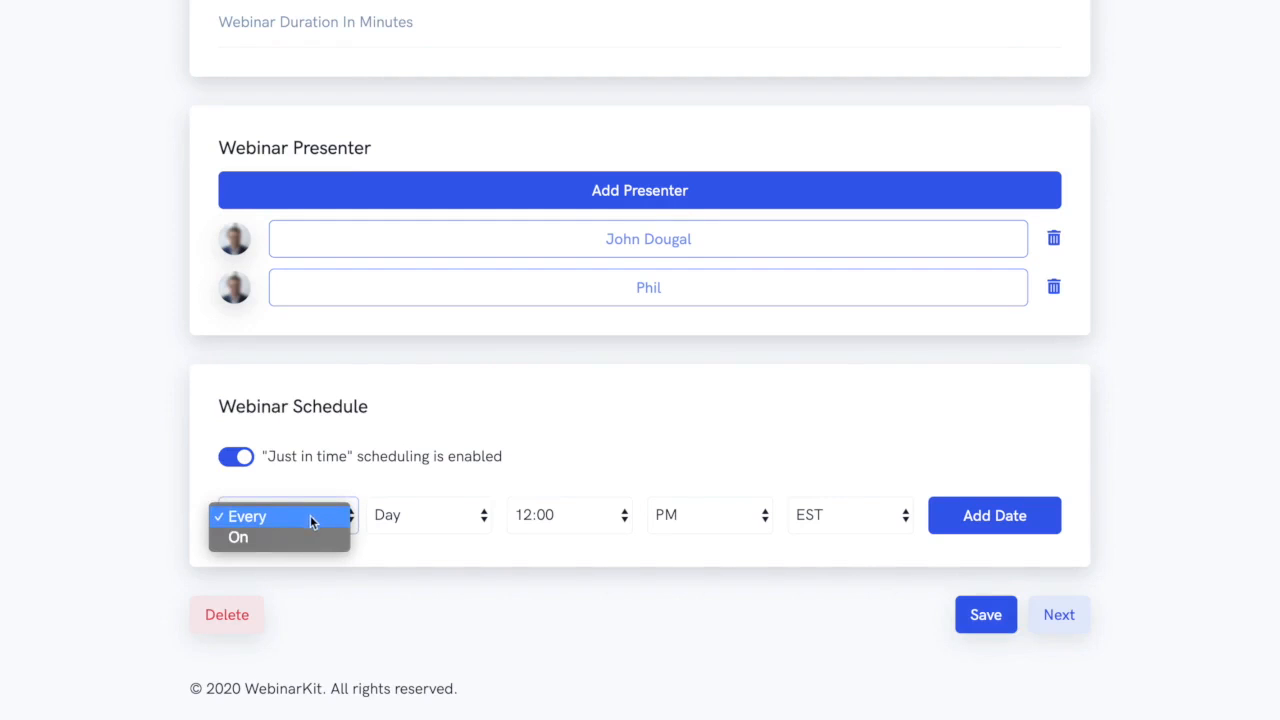
pyautogui.click(428, 514)
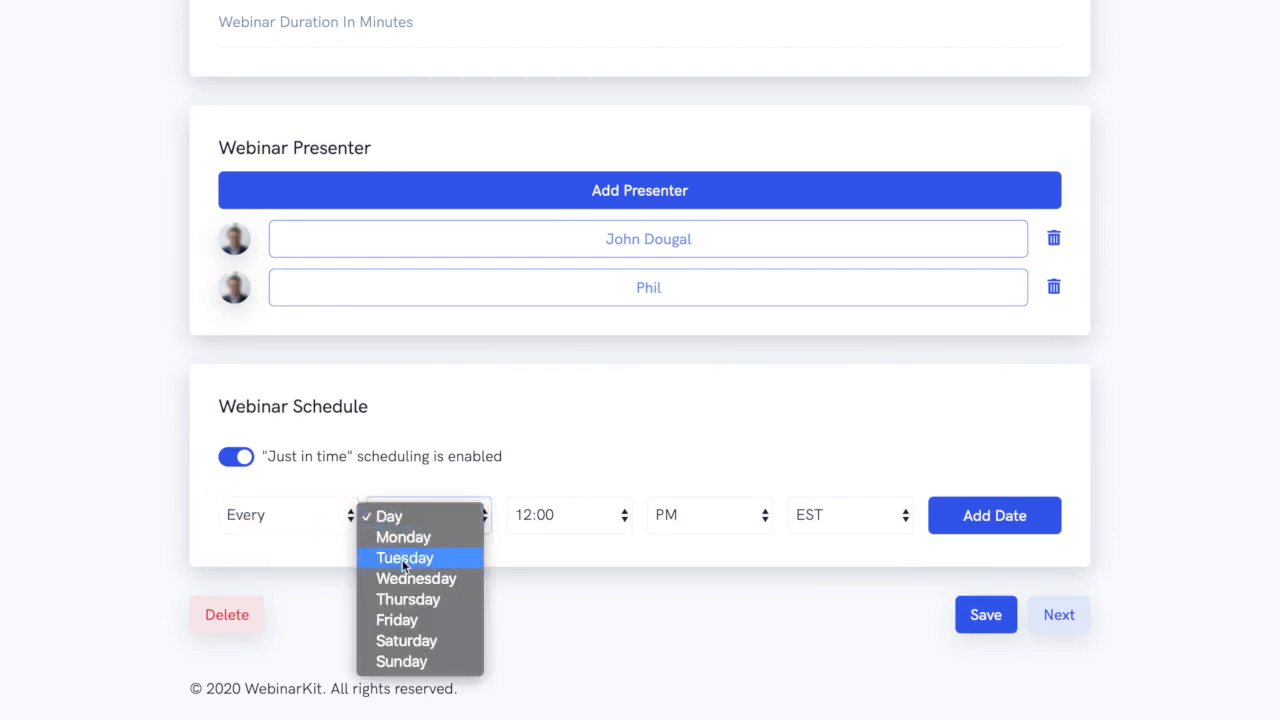
pyautogui.click(404, 556)
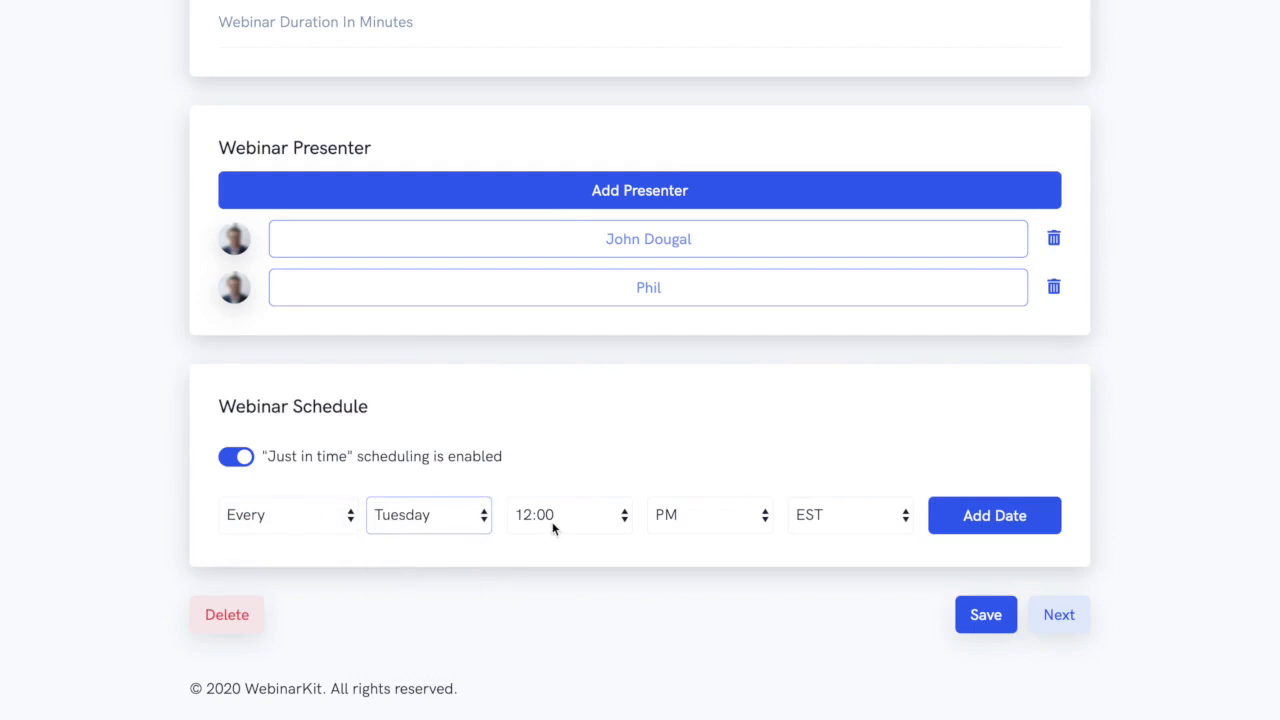
pyautogui.click(568, 516)
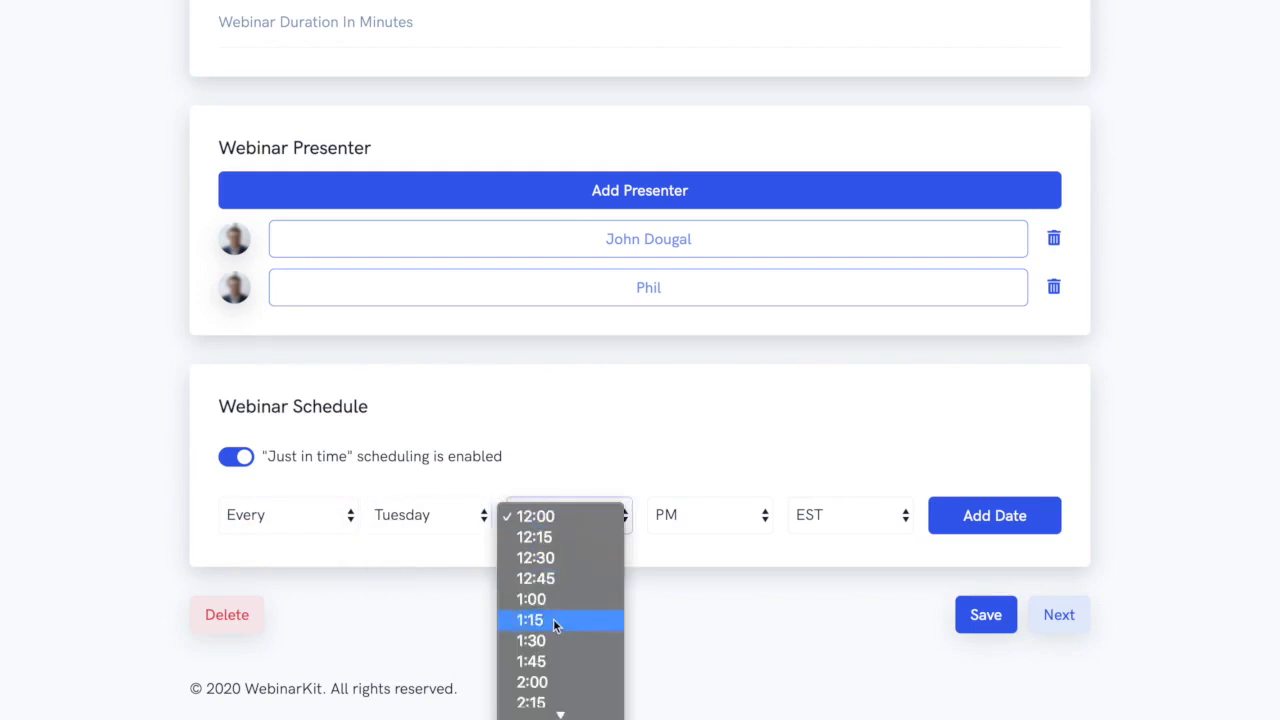
pyautogui.click(568, 516)
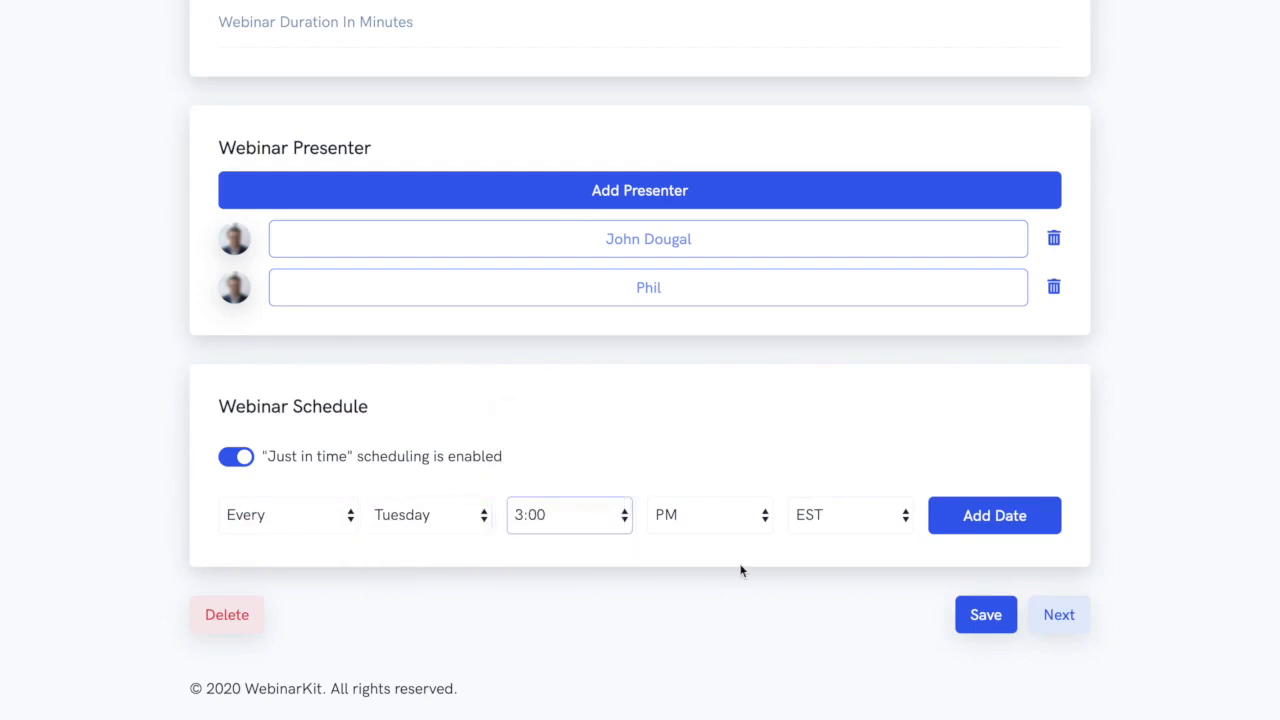
pyautogui.click(994, 516)
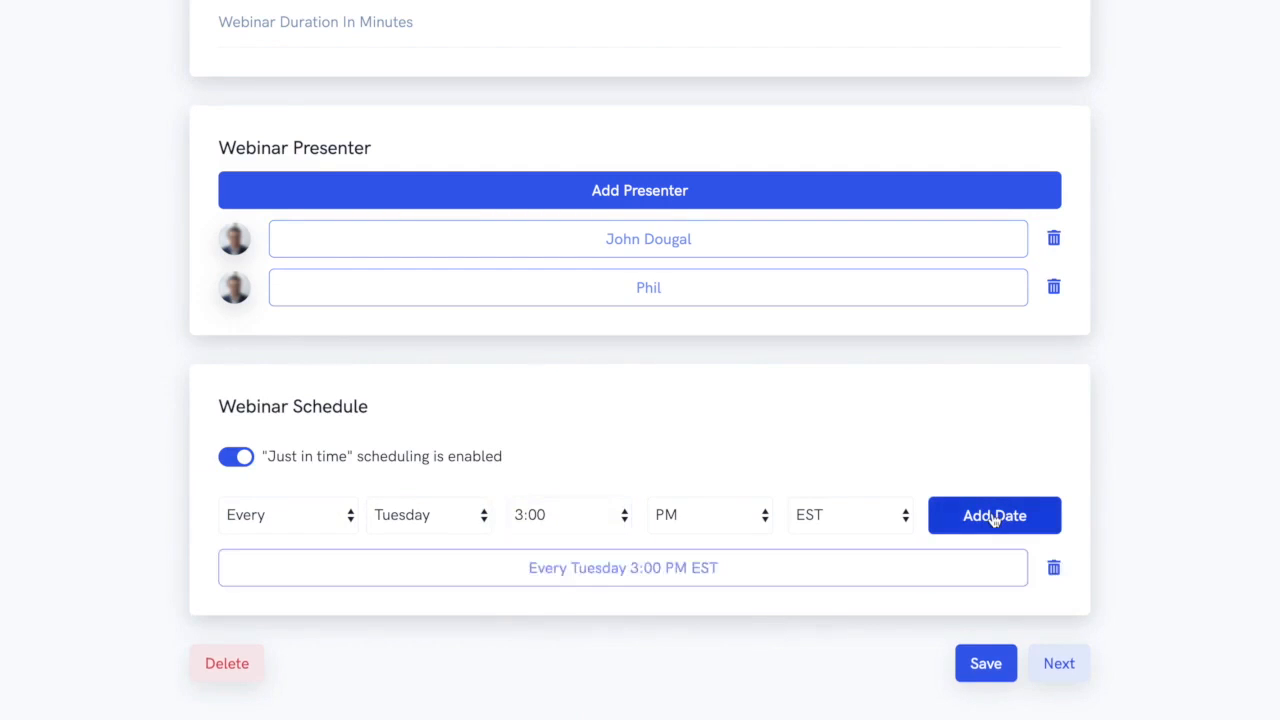
pyautogui.moveTo(1136, 518)
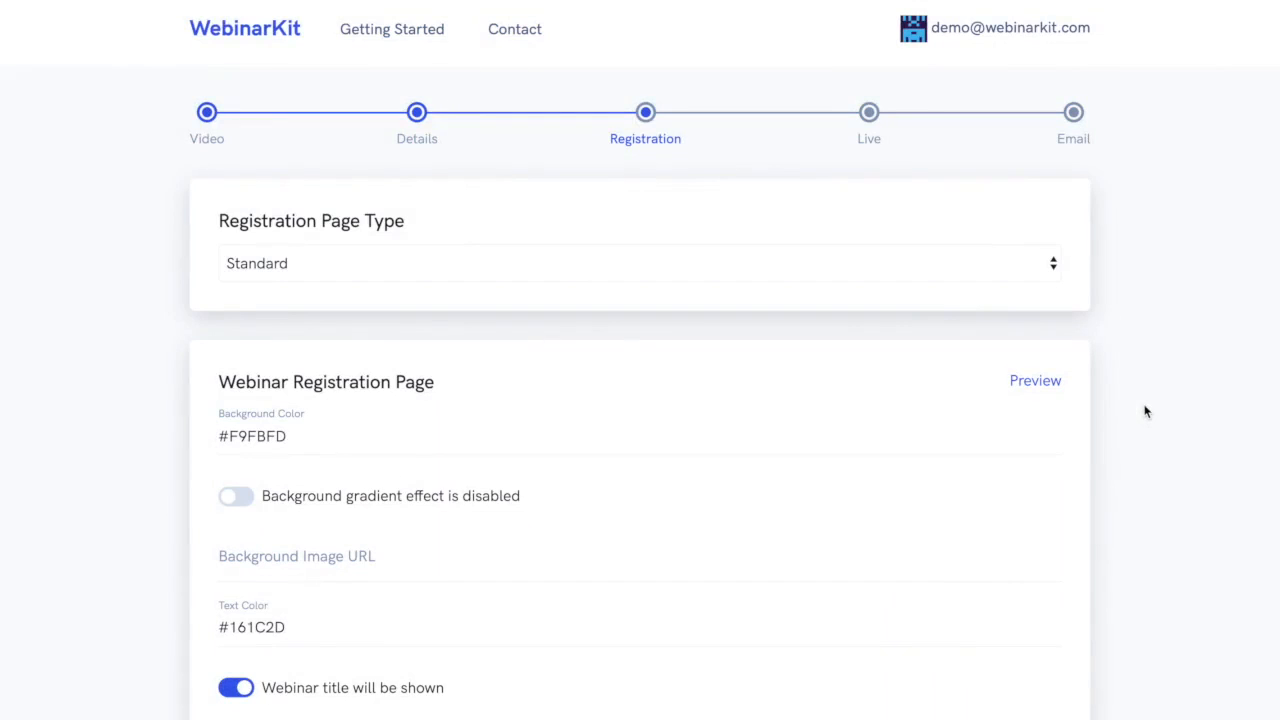
# Scroll through the Webinar Registration Page options with title, description, countdown and presenter shown.
pyautogui.scroll(-3)
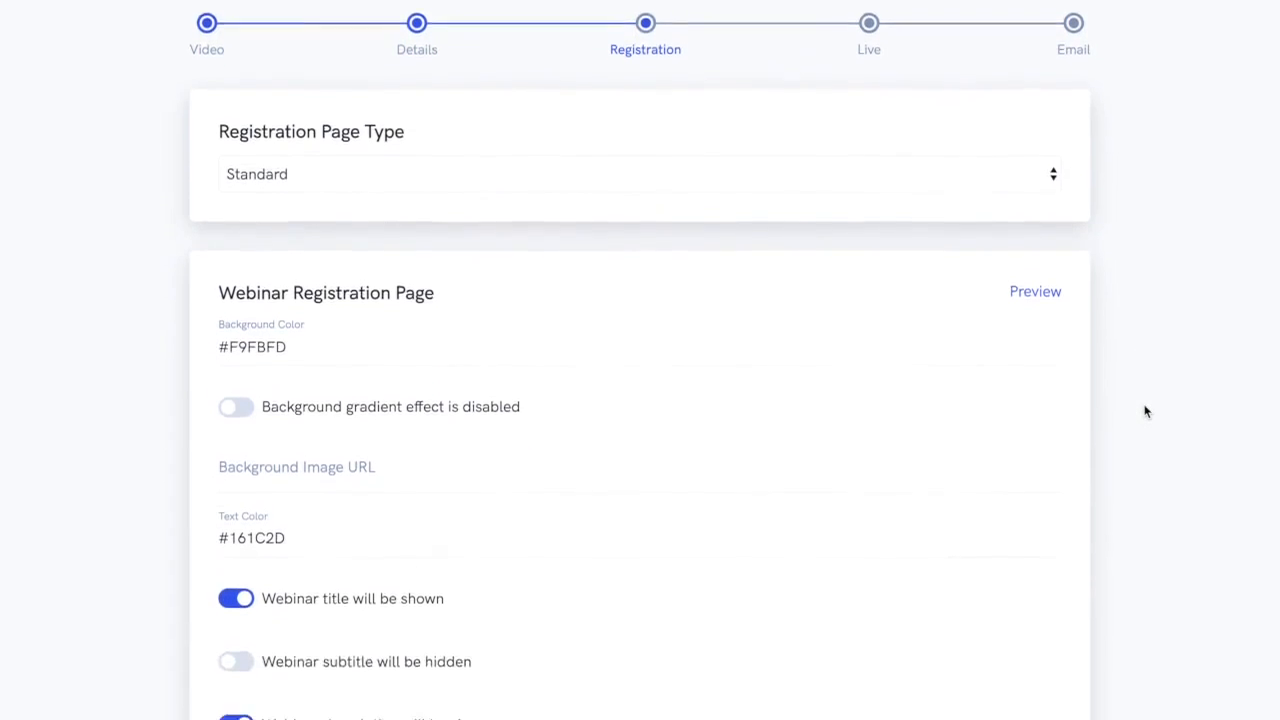
pyautogui.scroll(-3)
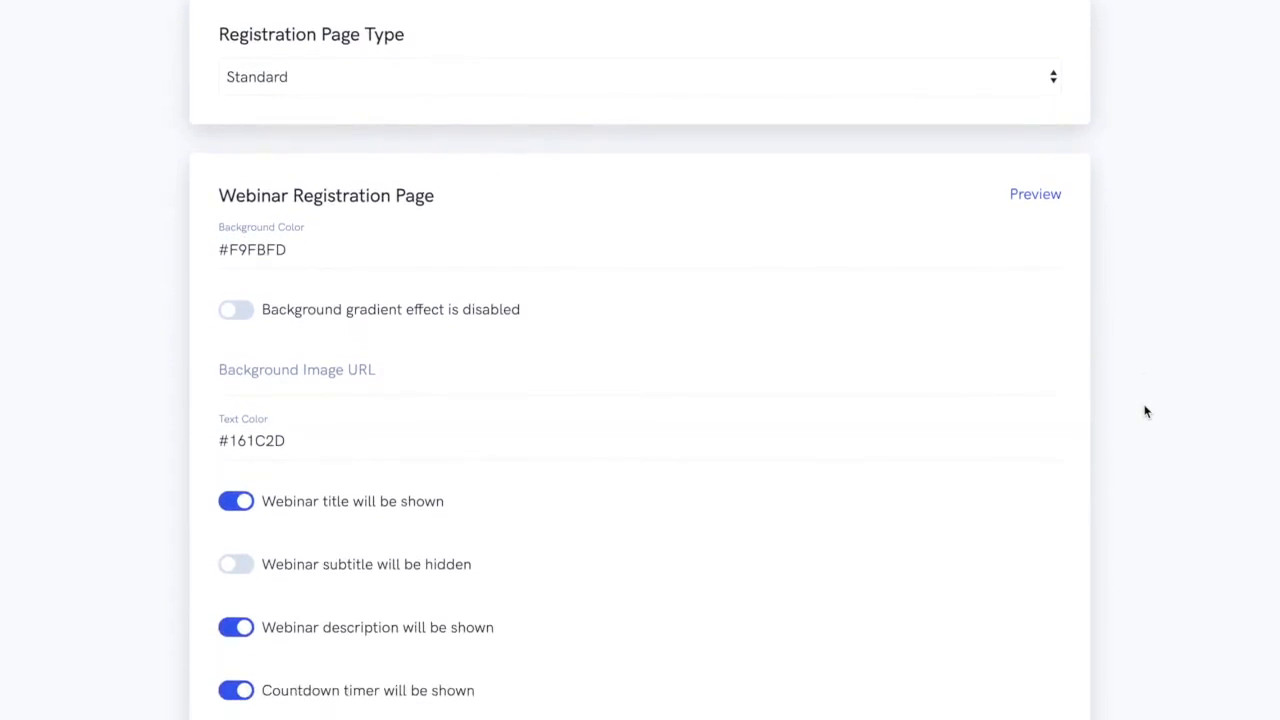
pyautogui.scroll(-3)
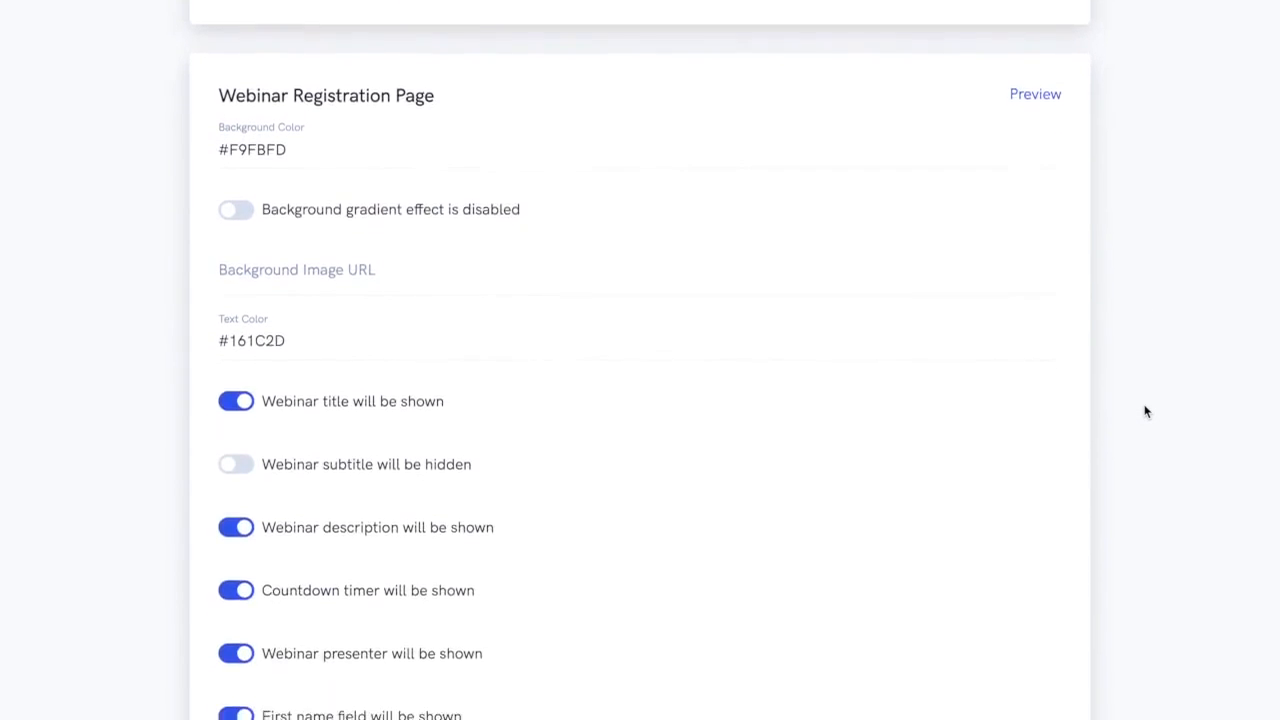
pyautogui.scroll(-3)
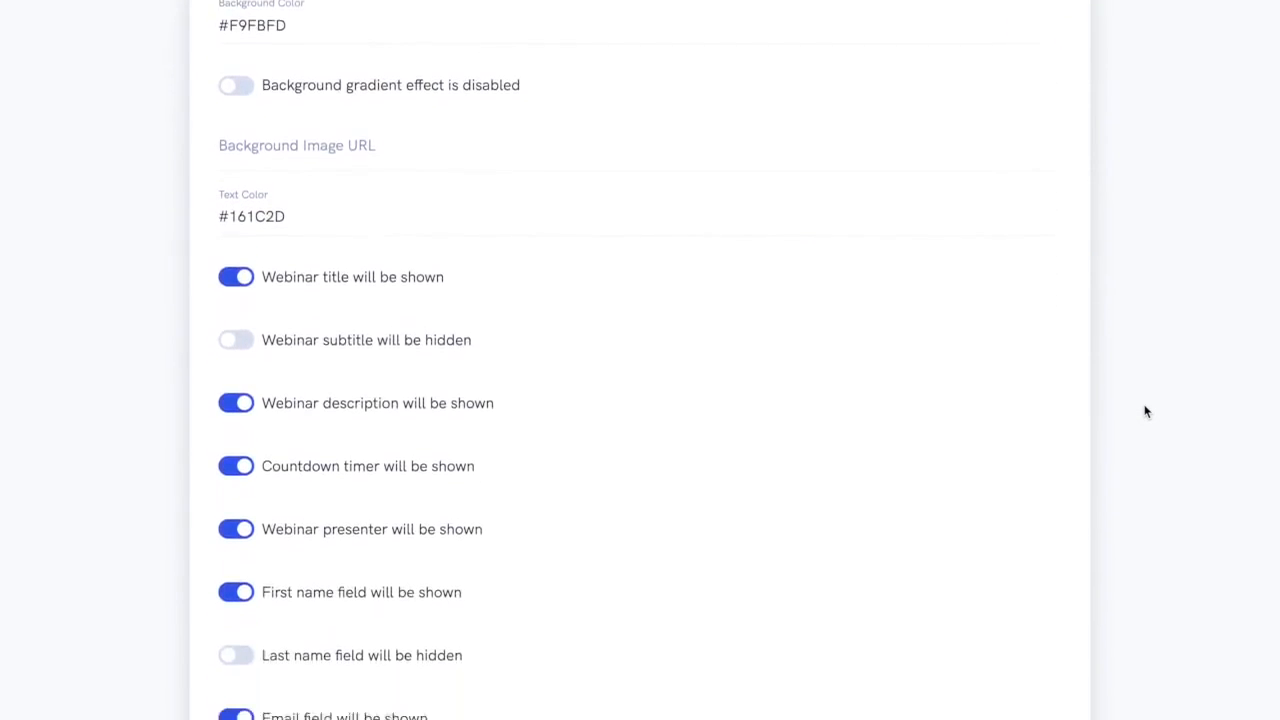
pyautogui.scroll(-3)
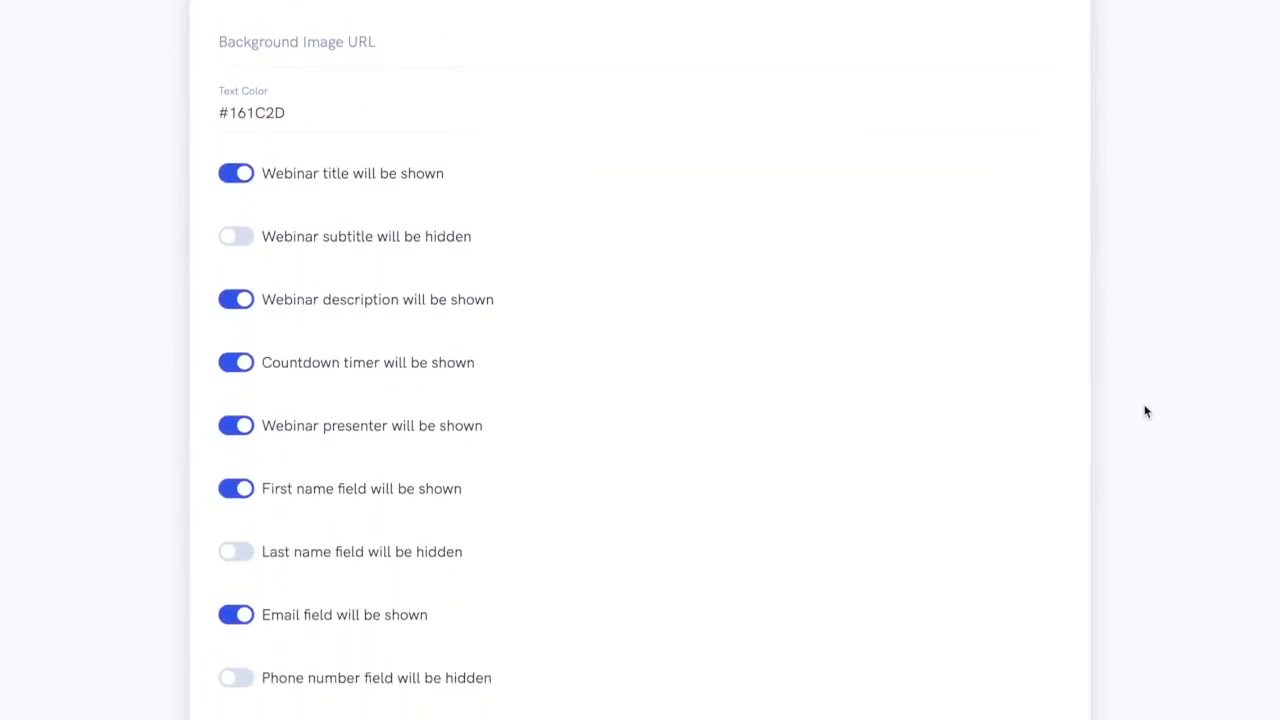
pyautogui.scroll(-3)
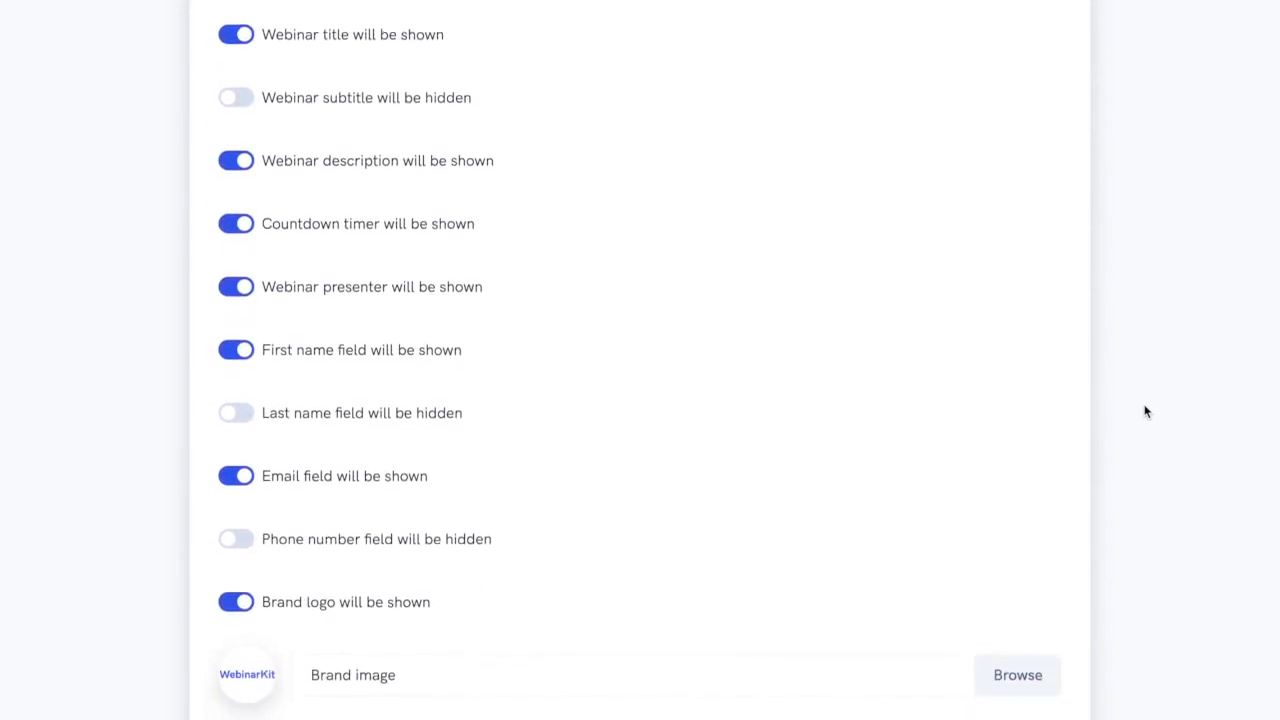
pyautogui.scroll(-3)
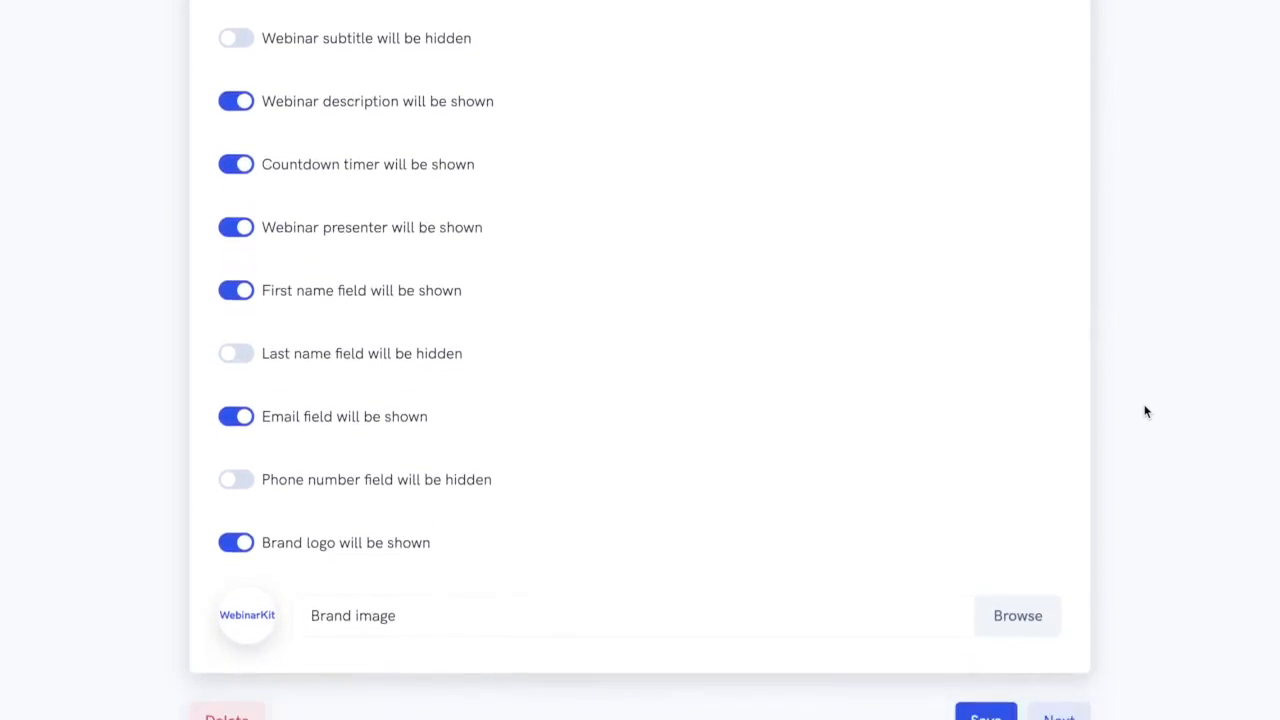
pyautogui.scroll(-3)
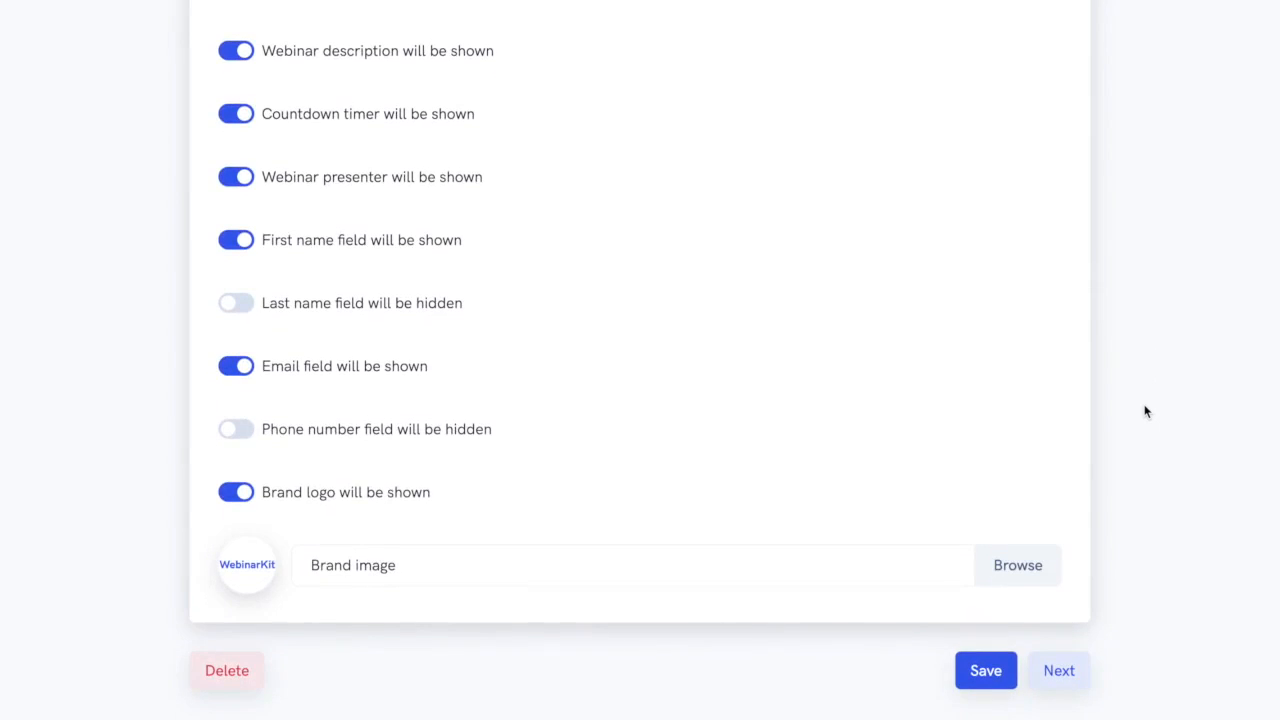
# Review the Live step's offer fields, then advance to the Email step.
pyautogui.click(1058, 670)
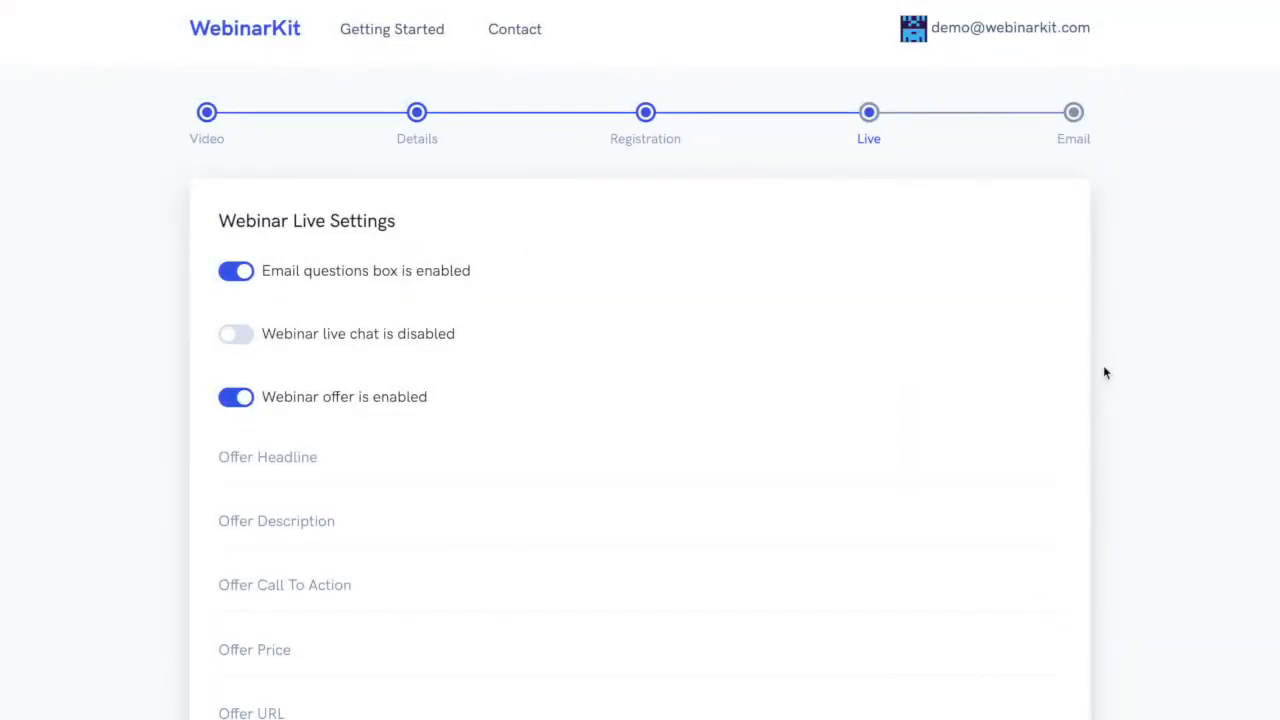
pyautogui.scroll(-3)
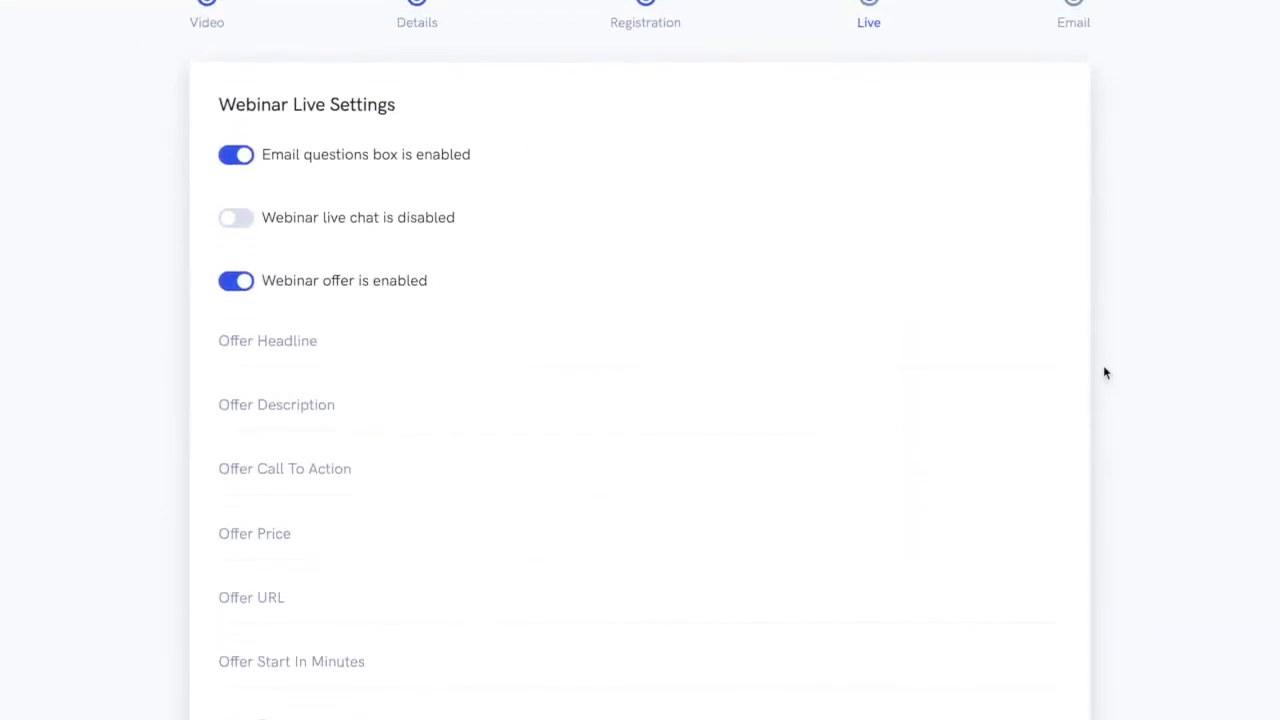
pyautogui.scroll(-3)
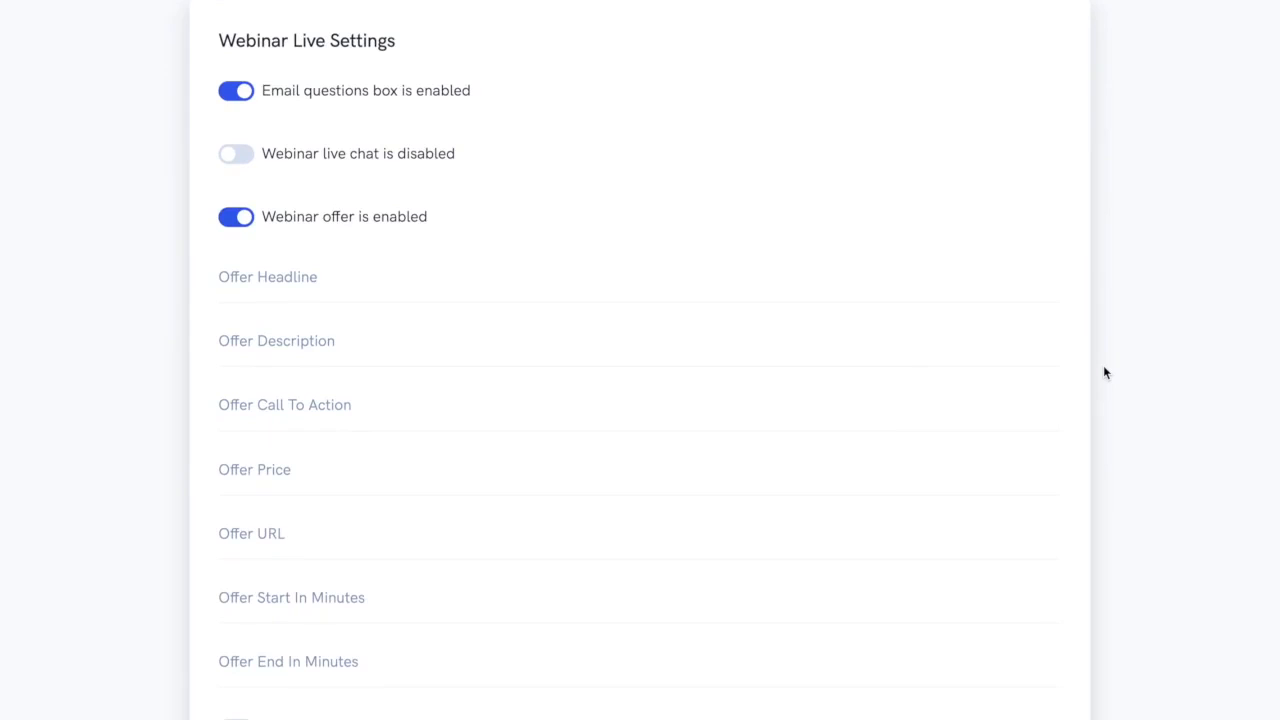
pyautogui.click(1072, 112)
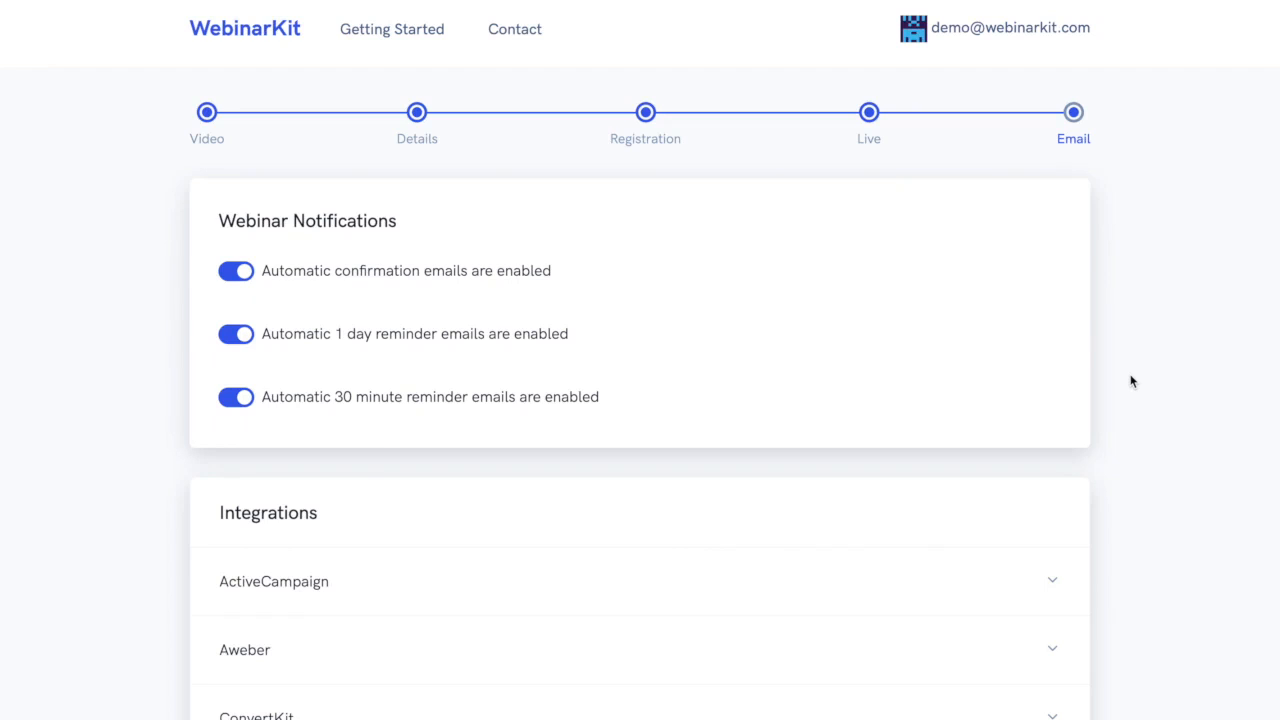
pyautogui.moveTo(516, 364)
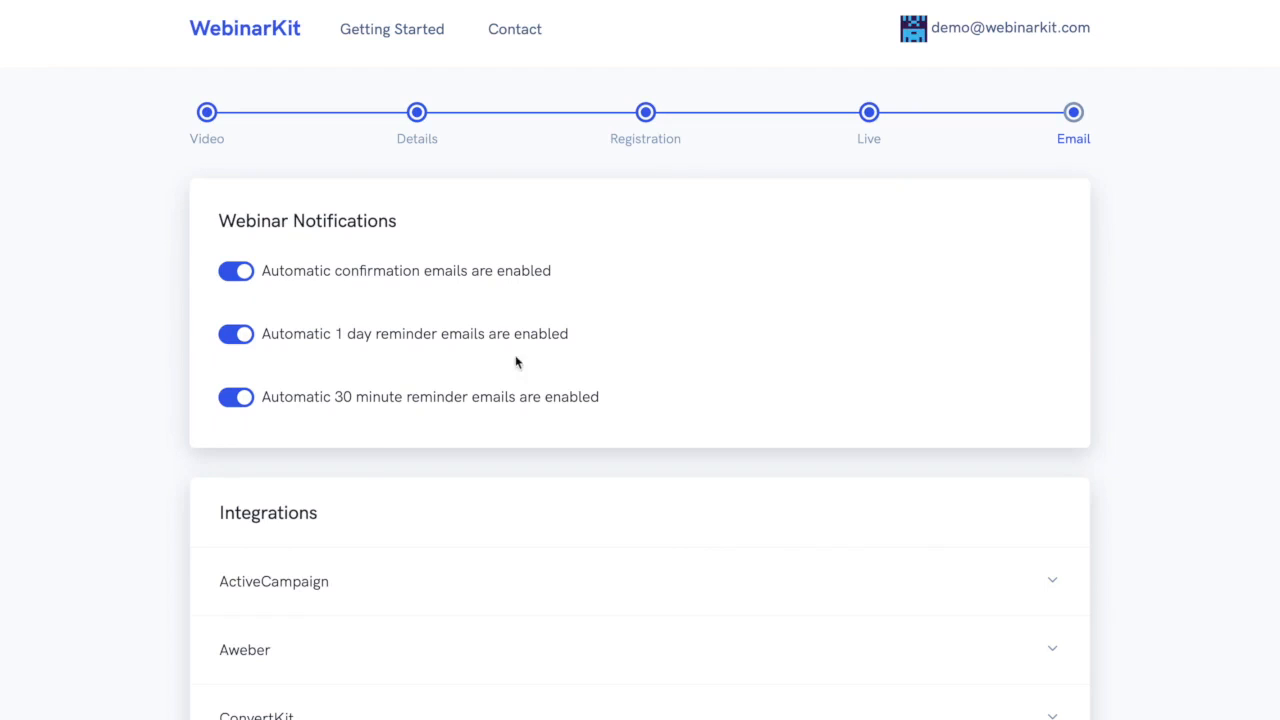
pyautogui.moveTo(1184, 352)
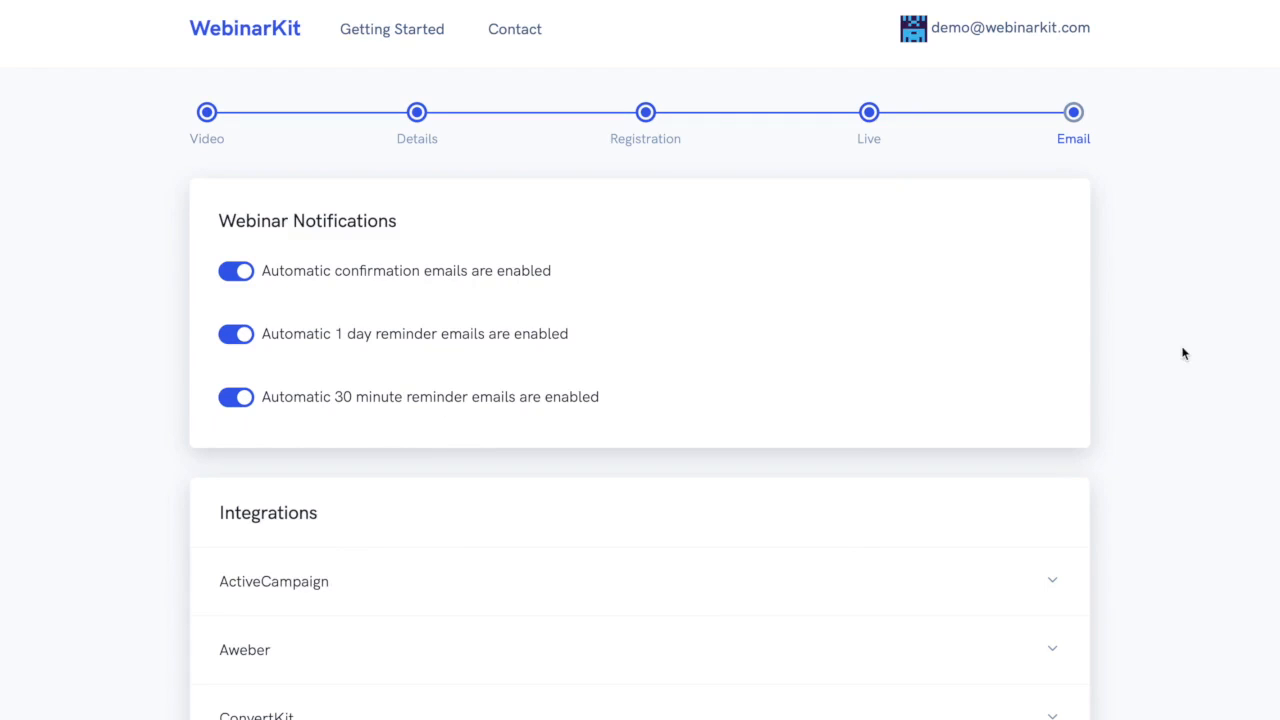
# Complete the Email step with all three reminder notifications on, returning to the dashboard listing Untitled Webinar.
pyautogui.scroll(-3)
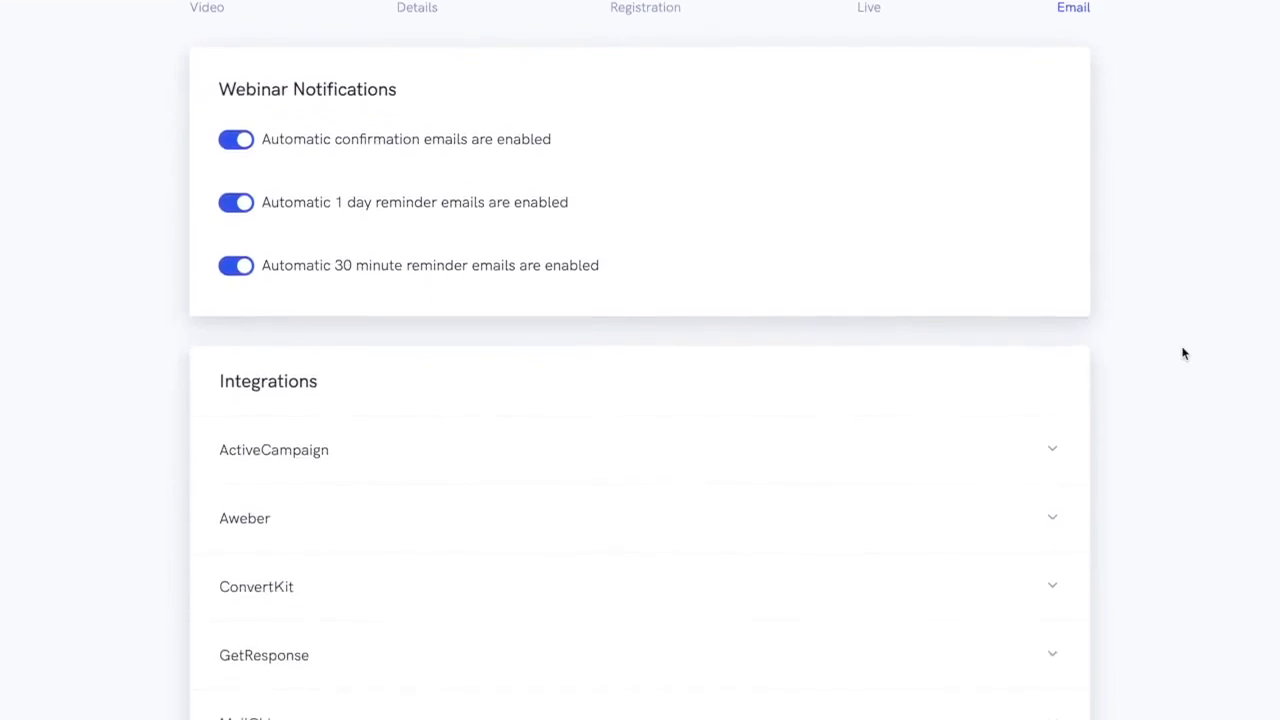
pyautogui.scroll(-3)
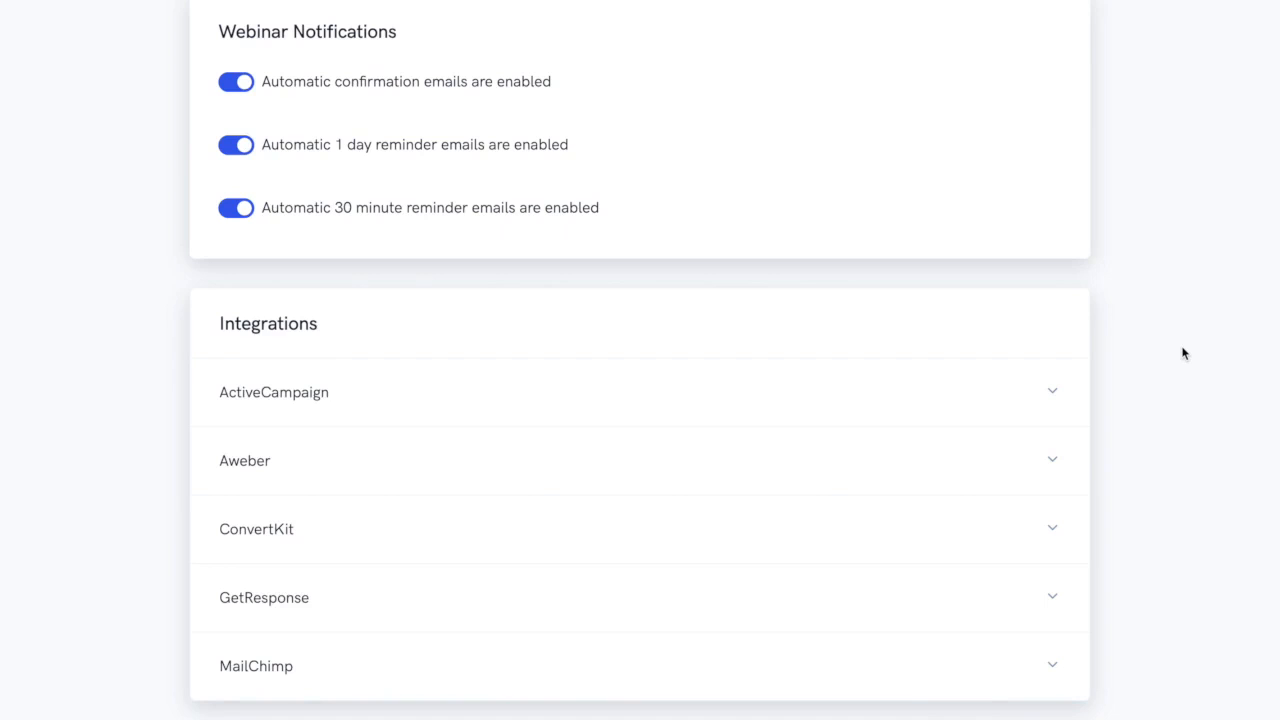
pyautogui.scroll(-3)
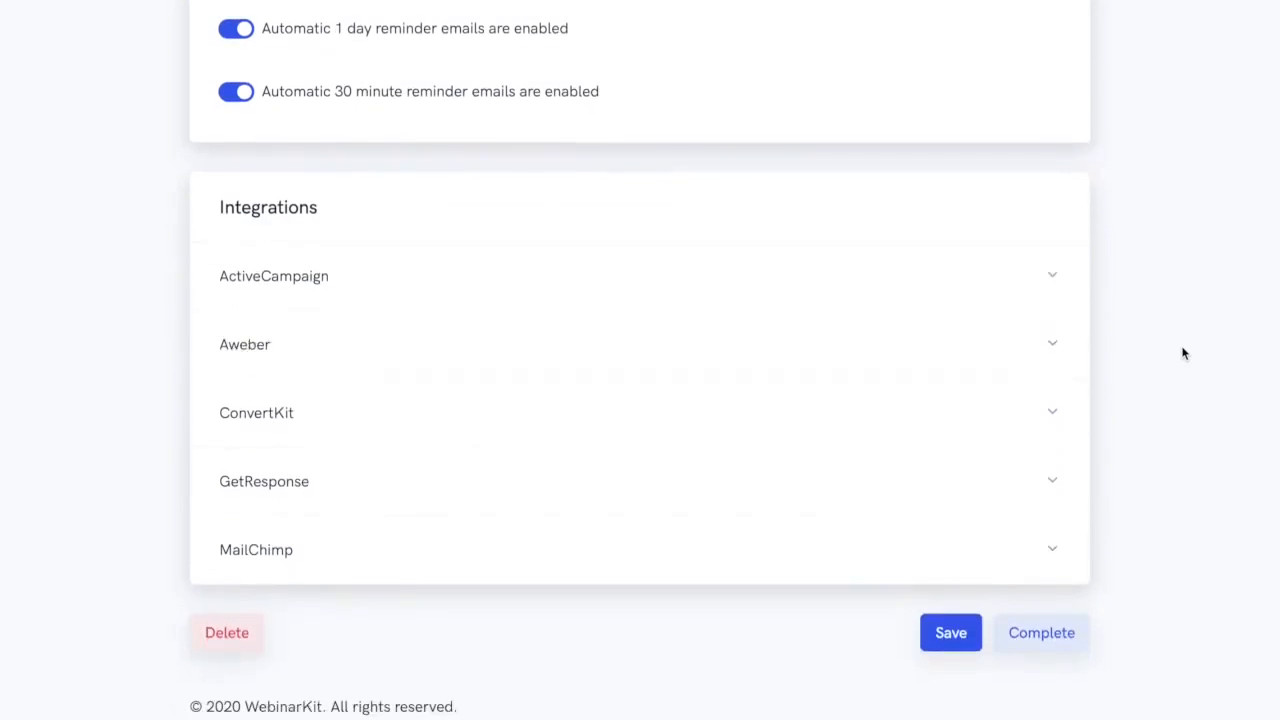
pyautogui.scroll(-3)
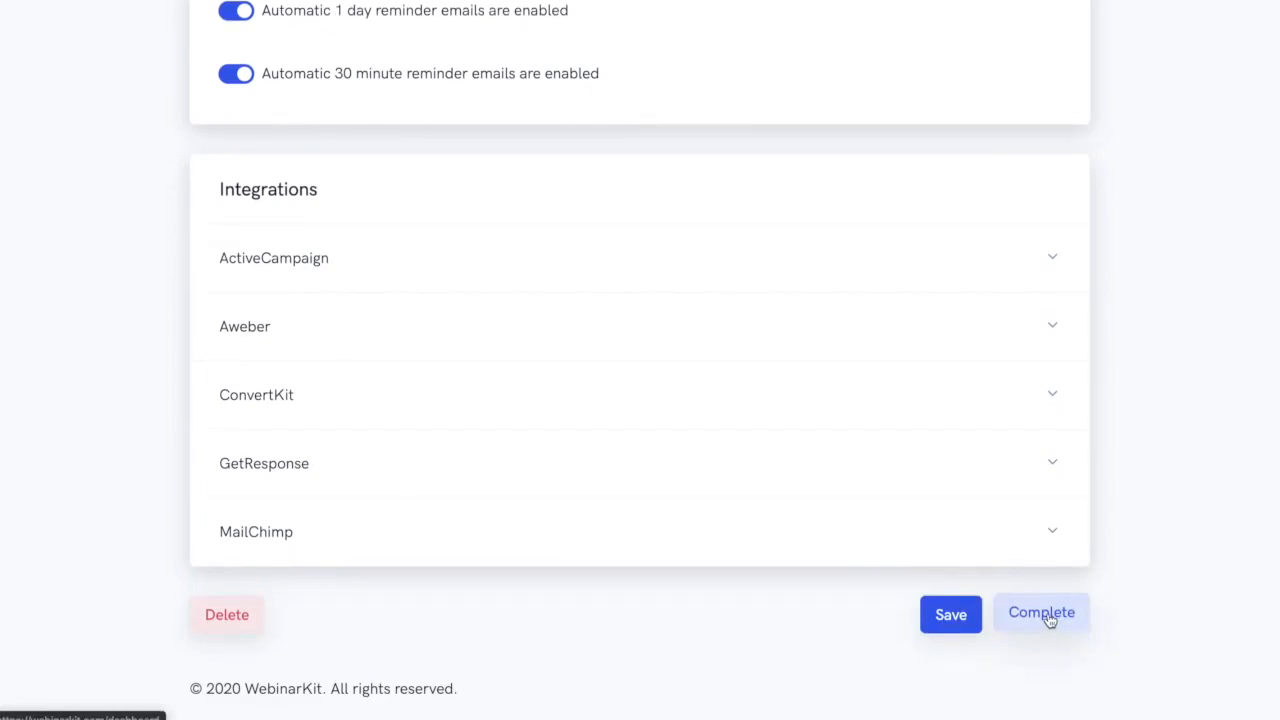
pyautogui.click(1040, 612)
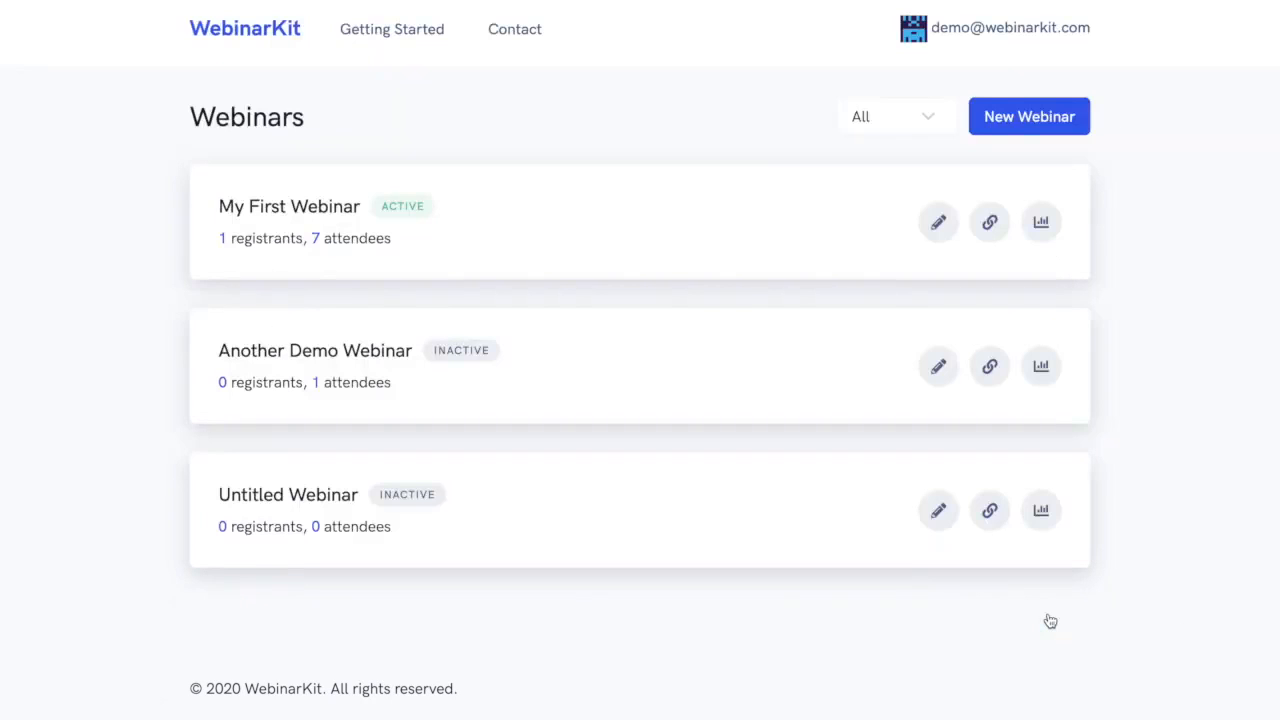
pyautogui.moveTo(1132, 216)
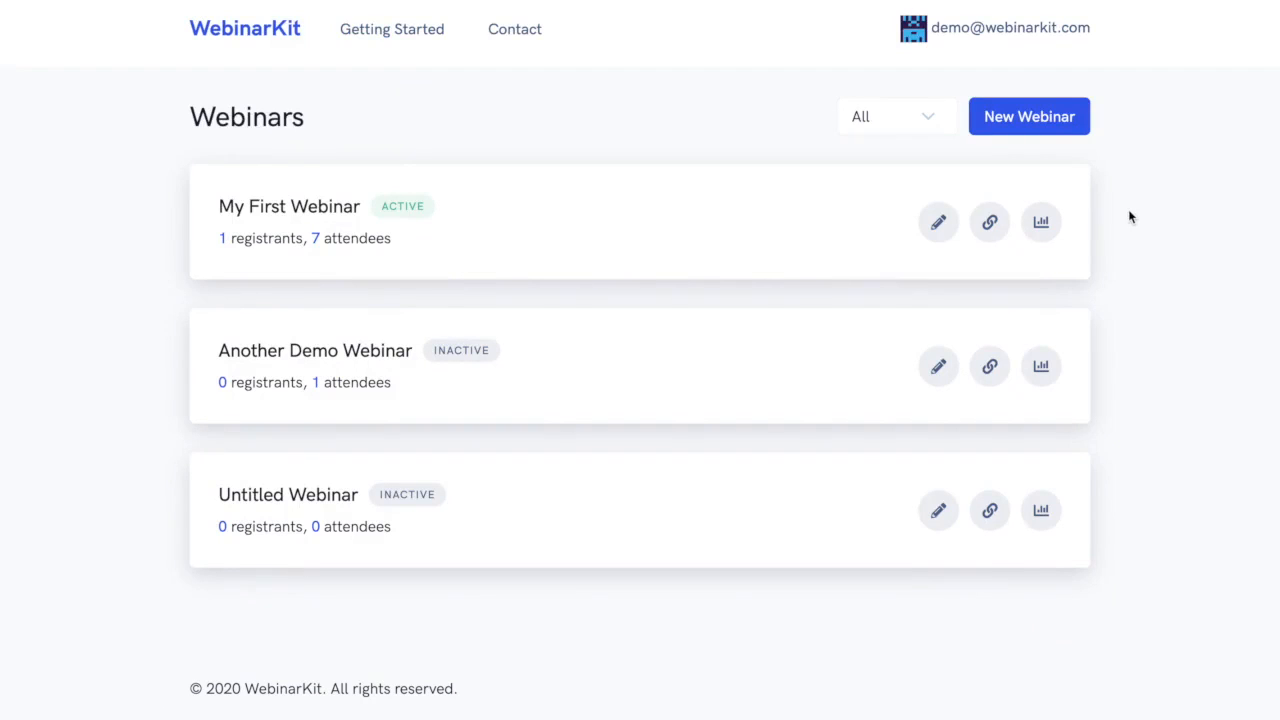
pyautogui.moveTo(1108, 218)
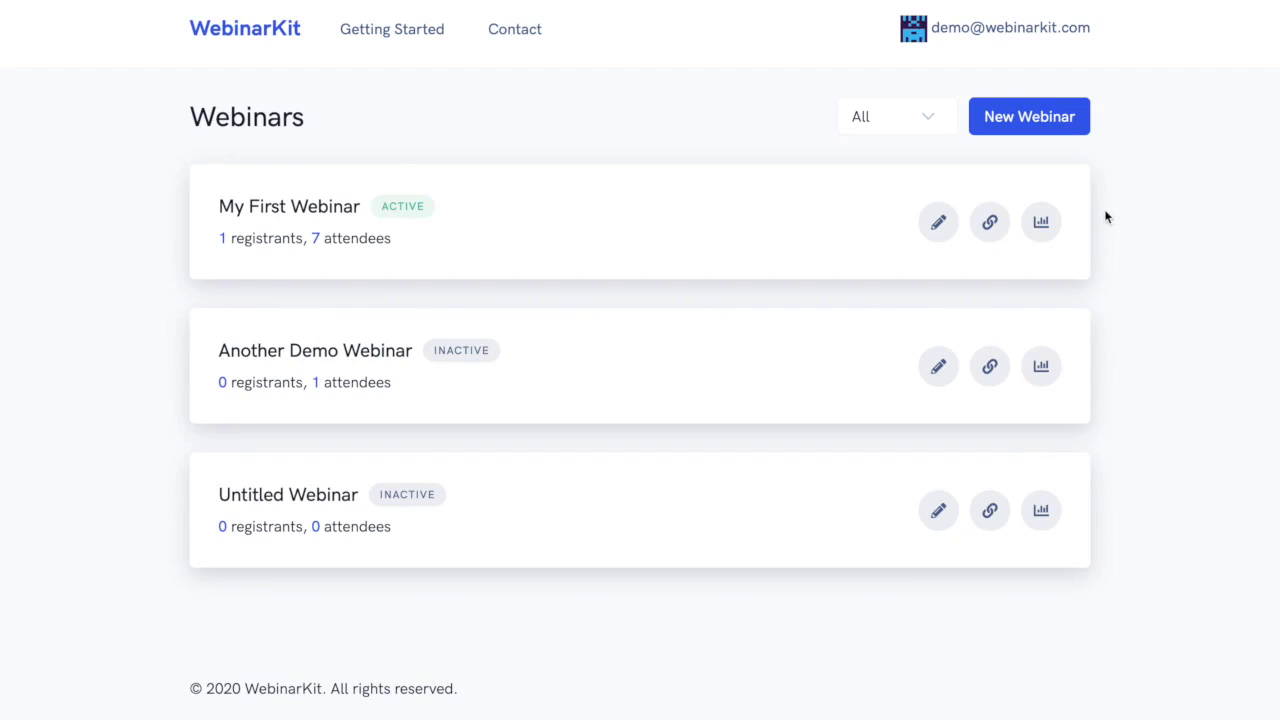
pyautogui.moveTo(1080, 220)
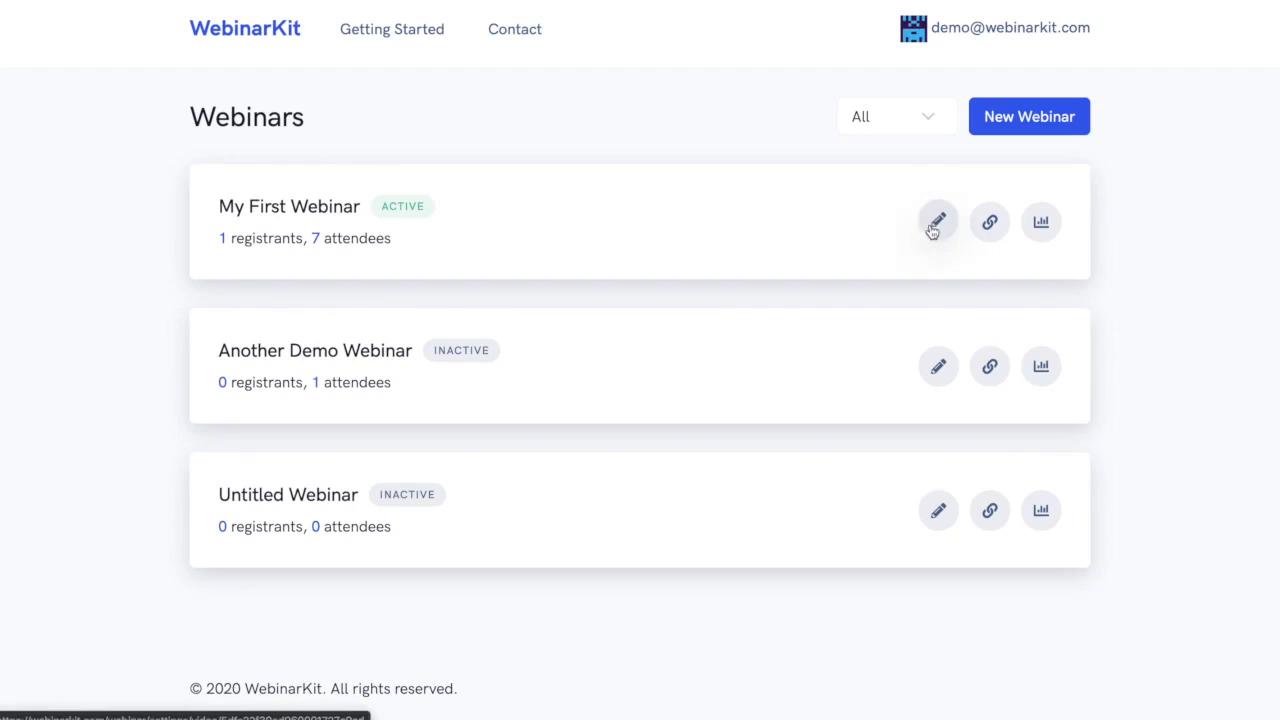
pyautogui.moveTo(988, 220)
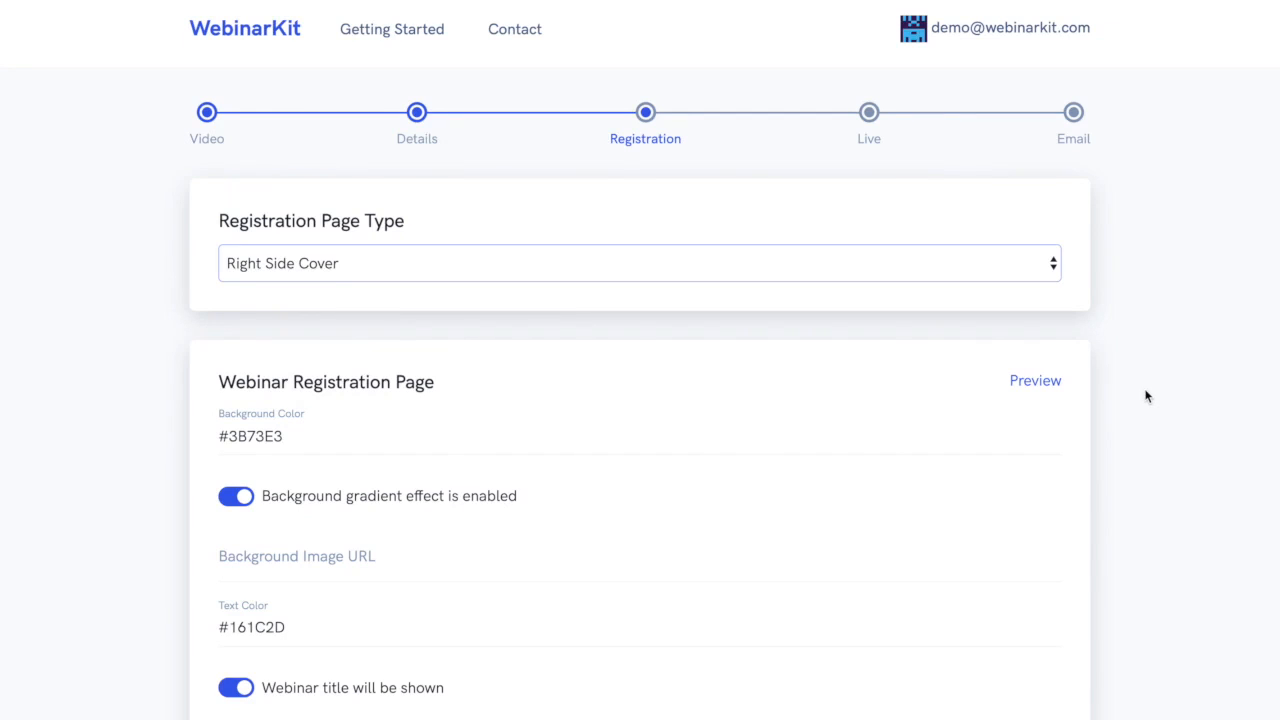
pyautogui.moveTo(1132, 400)
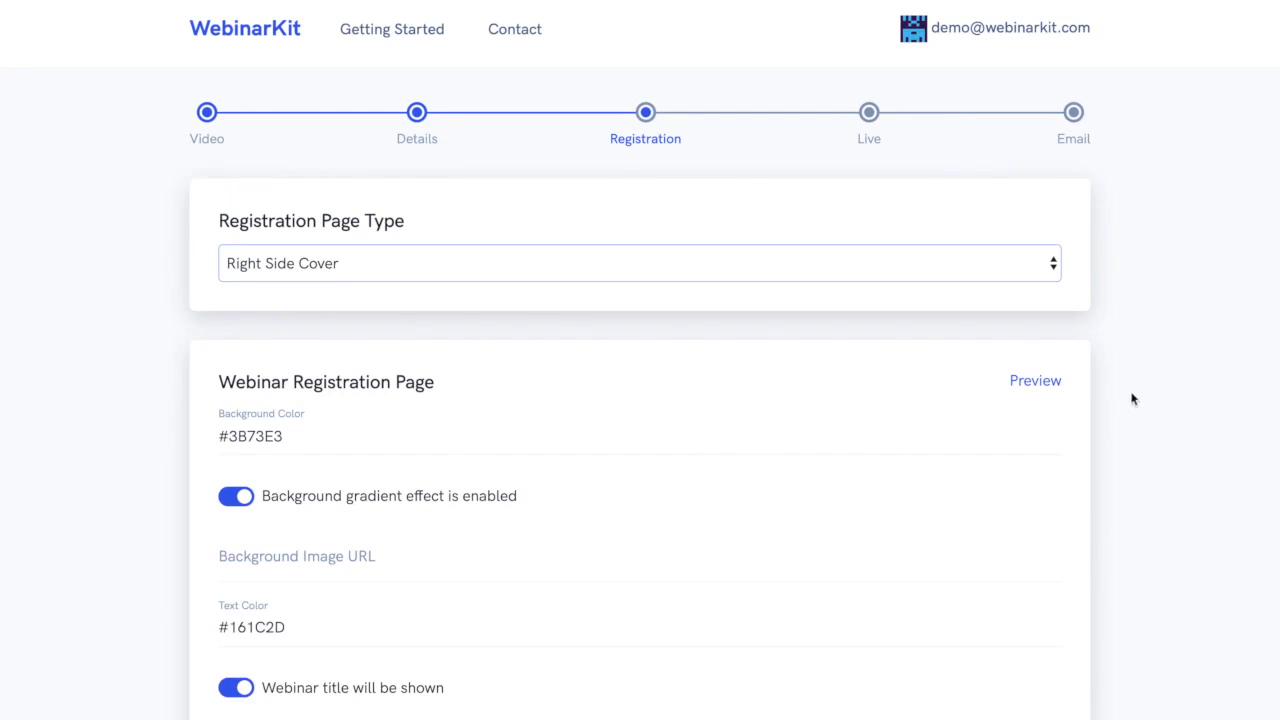
pyautogui.moveTo(790, 264)
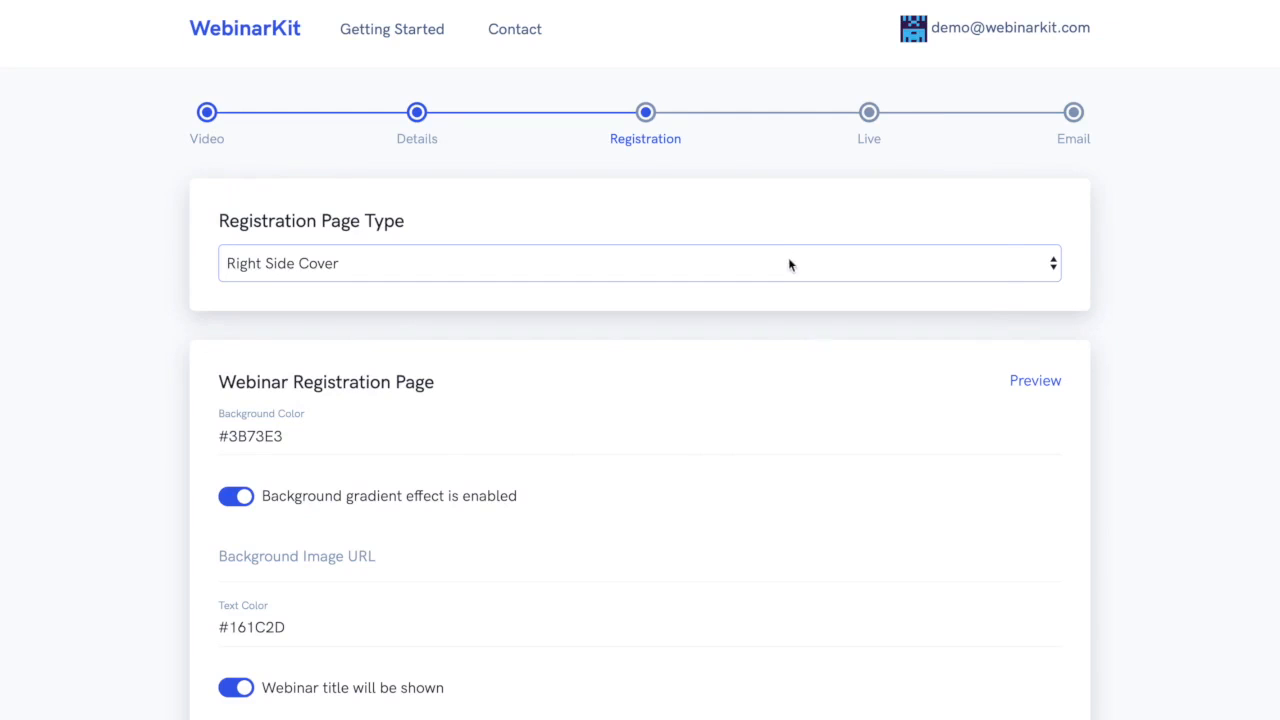
# Show the Registration Page Type layouts: Standard, Right/Left Side Cover, Right/Left Side Image.
pyautogui.click(640, 264)
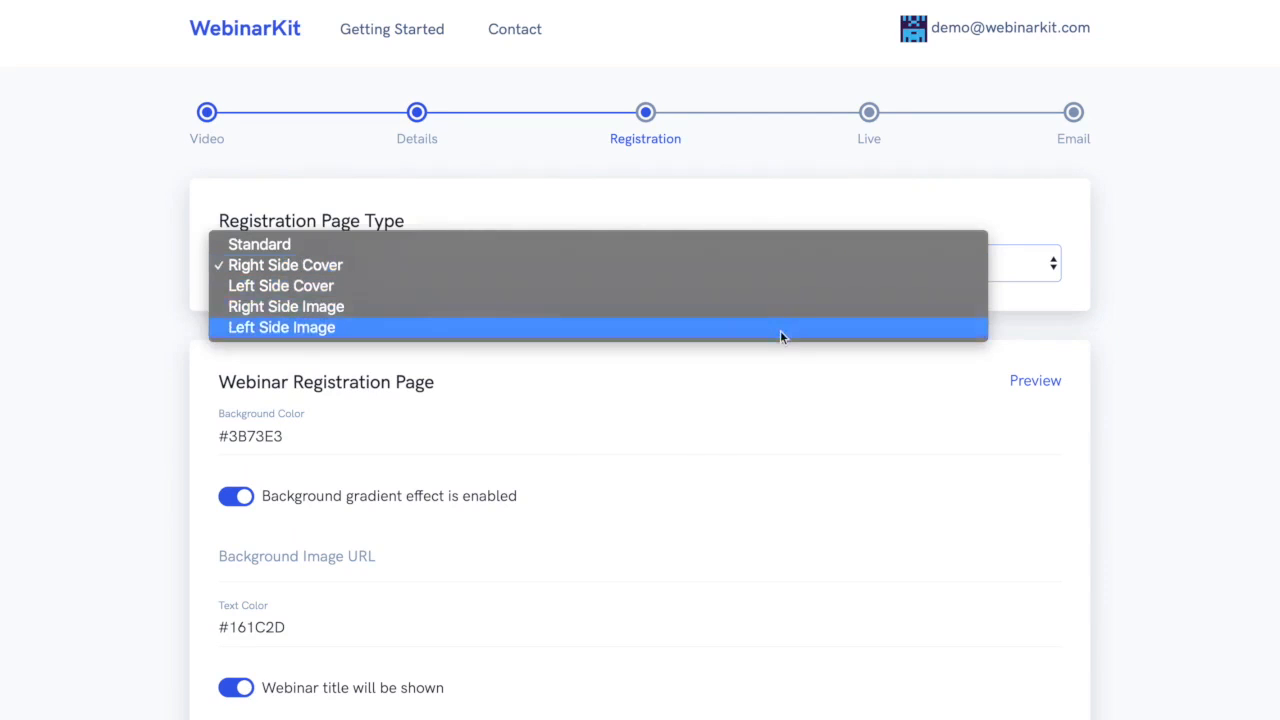
pyautogui.moveTo(1172, 270)
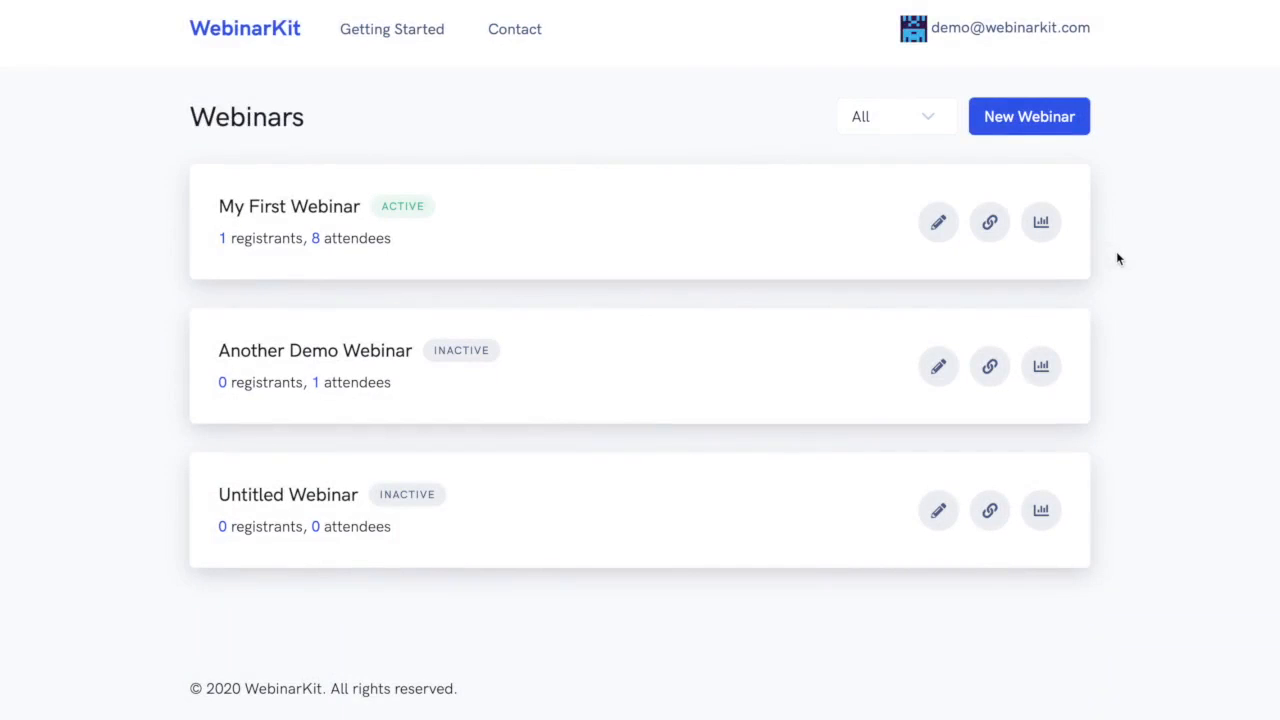
pyautogui.moveTo(1030, 248)
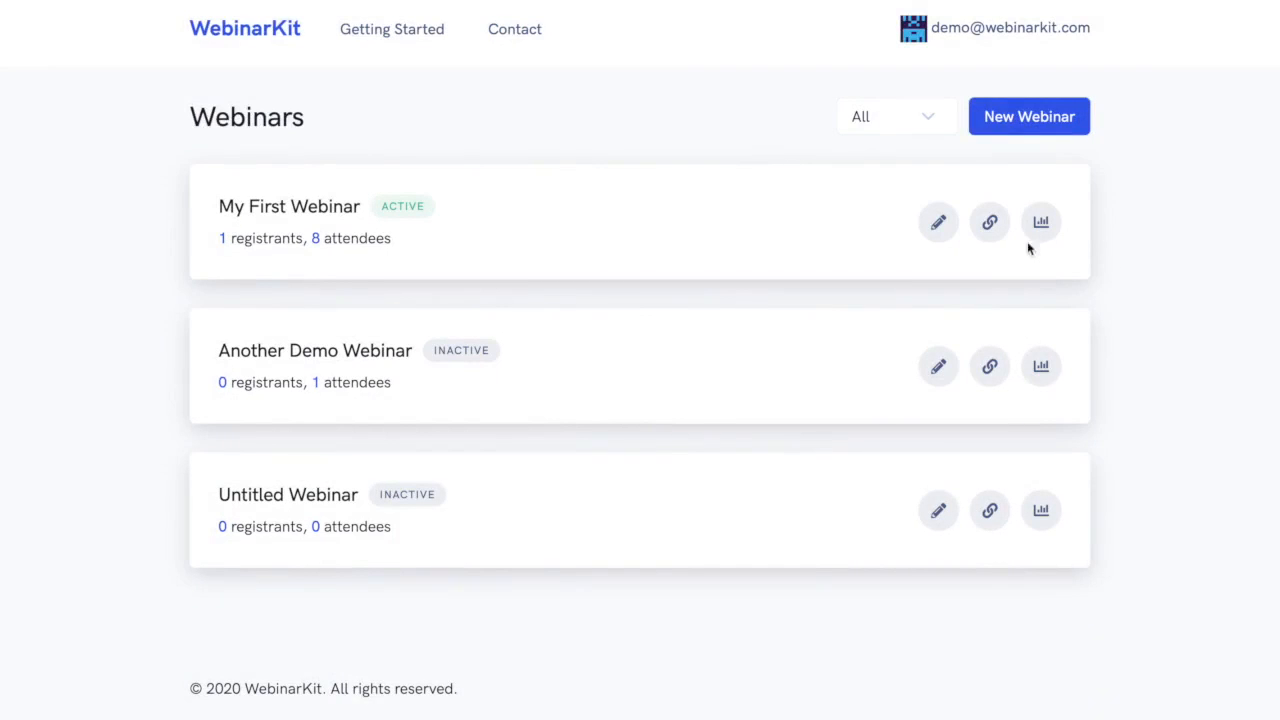
# Show My First Webinar's sharing links and check the External Form registration option.
pyautogui.click(988, 222)
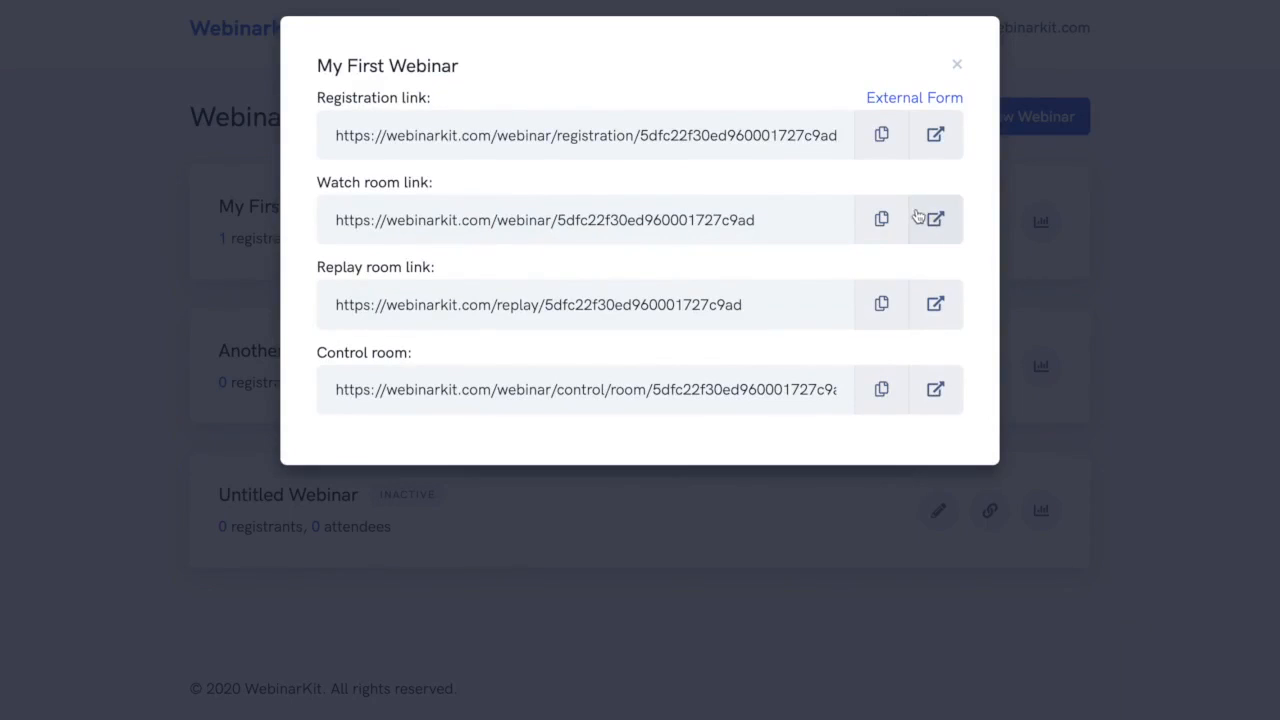
pyautogui.moveTo(914, 96)
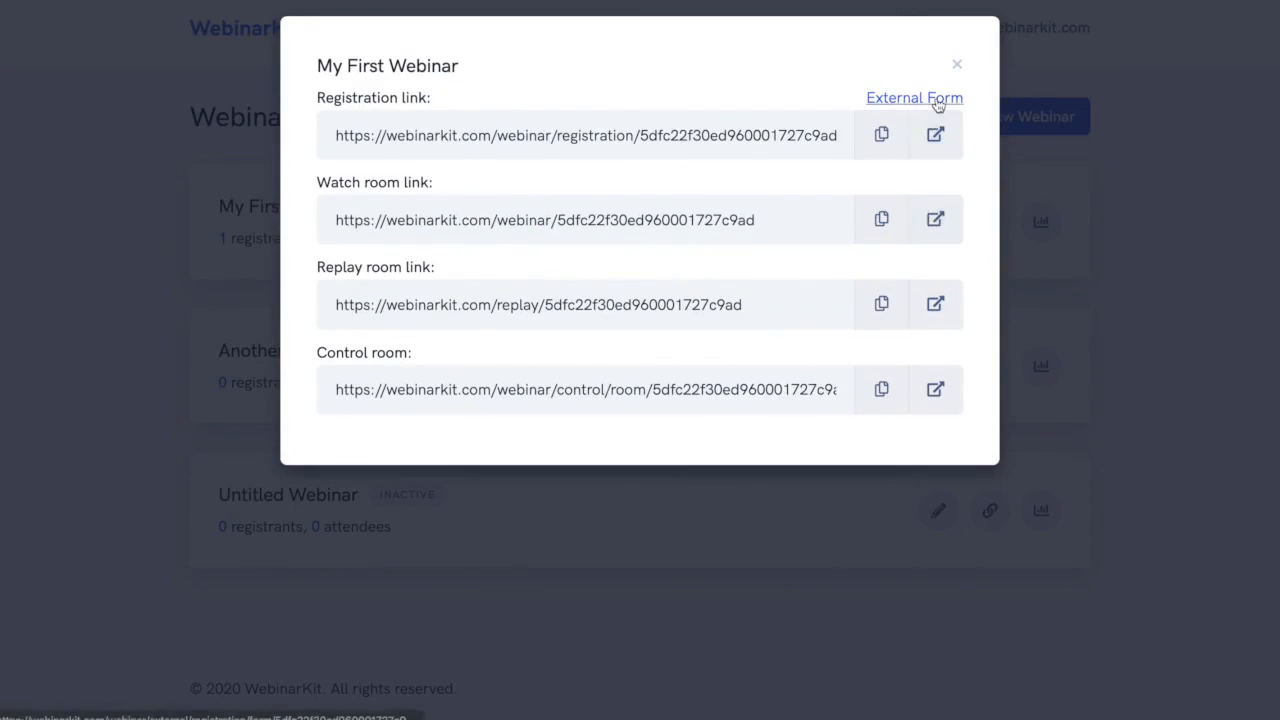
pyautogui.click(912, 96)
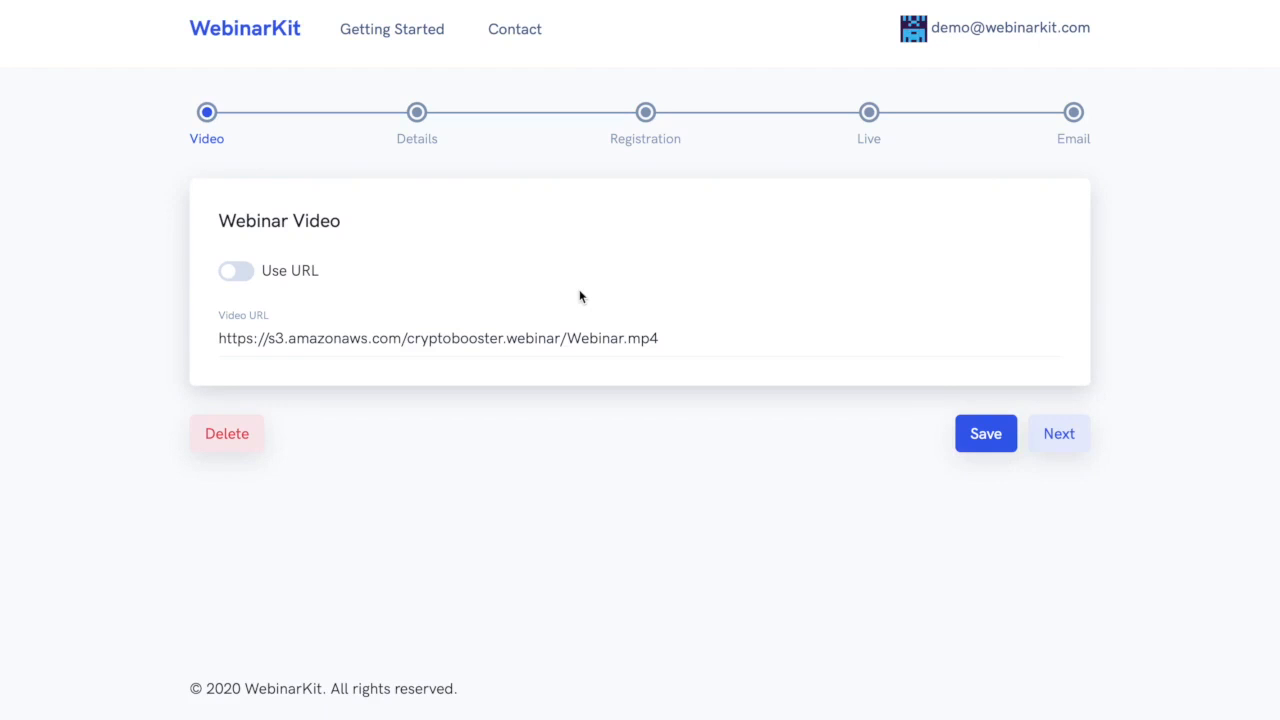
pyautogui.moveTo(550, 292)
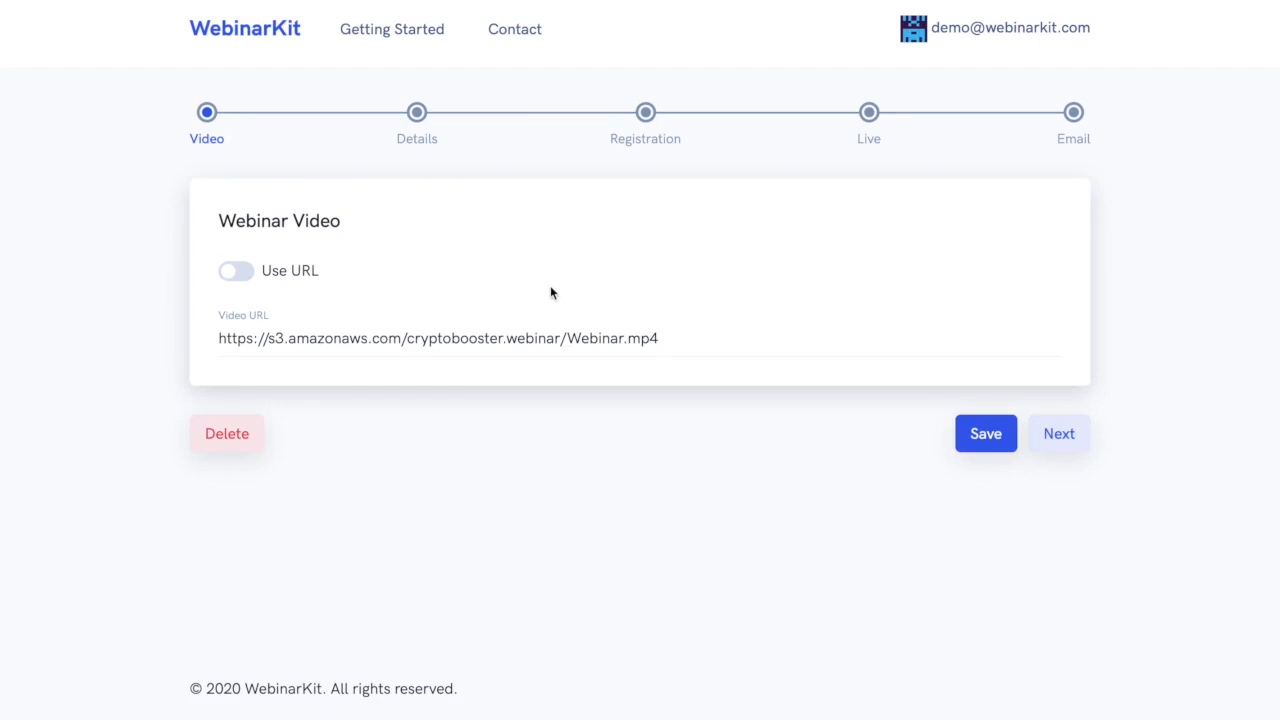
pyautogui.moveTo(390, 432)
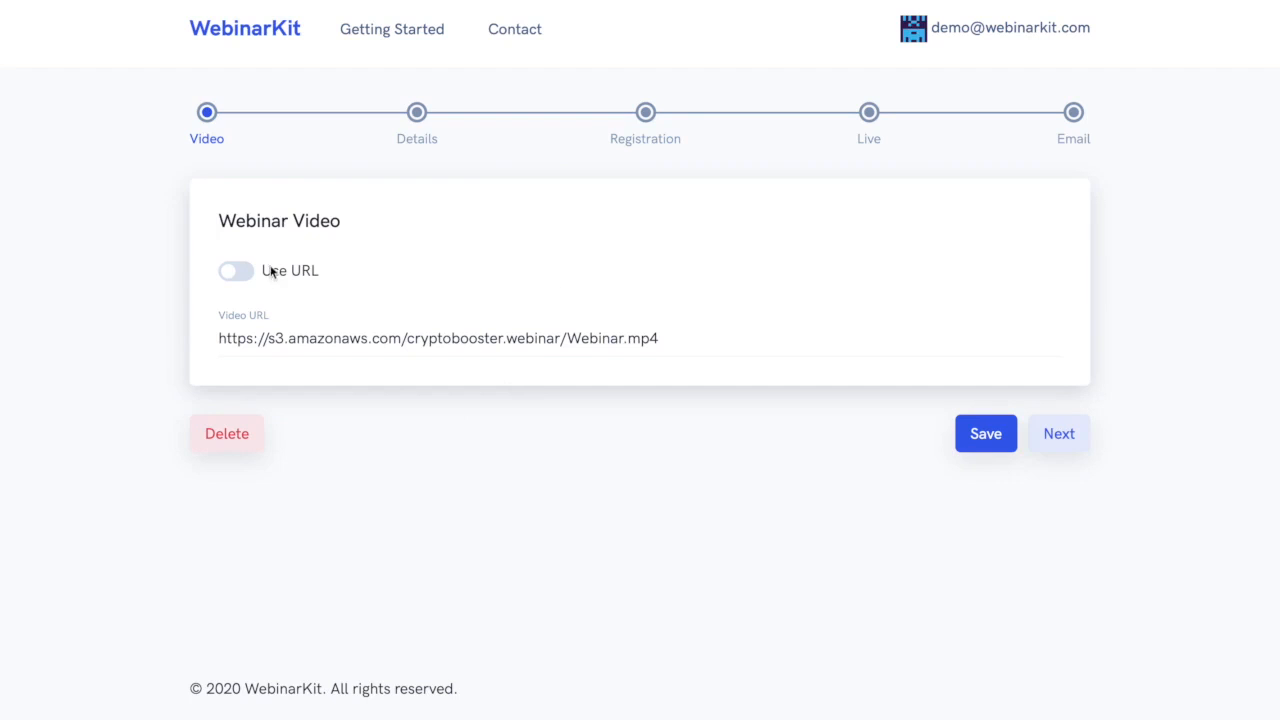
pyautogui.moveTo(236, 284)
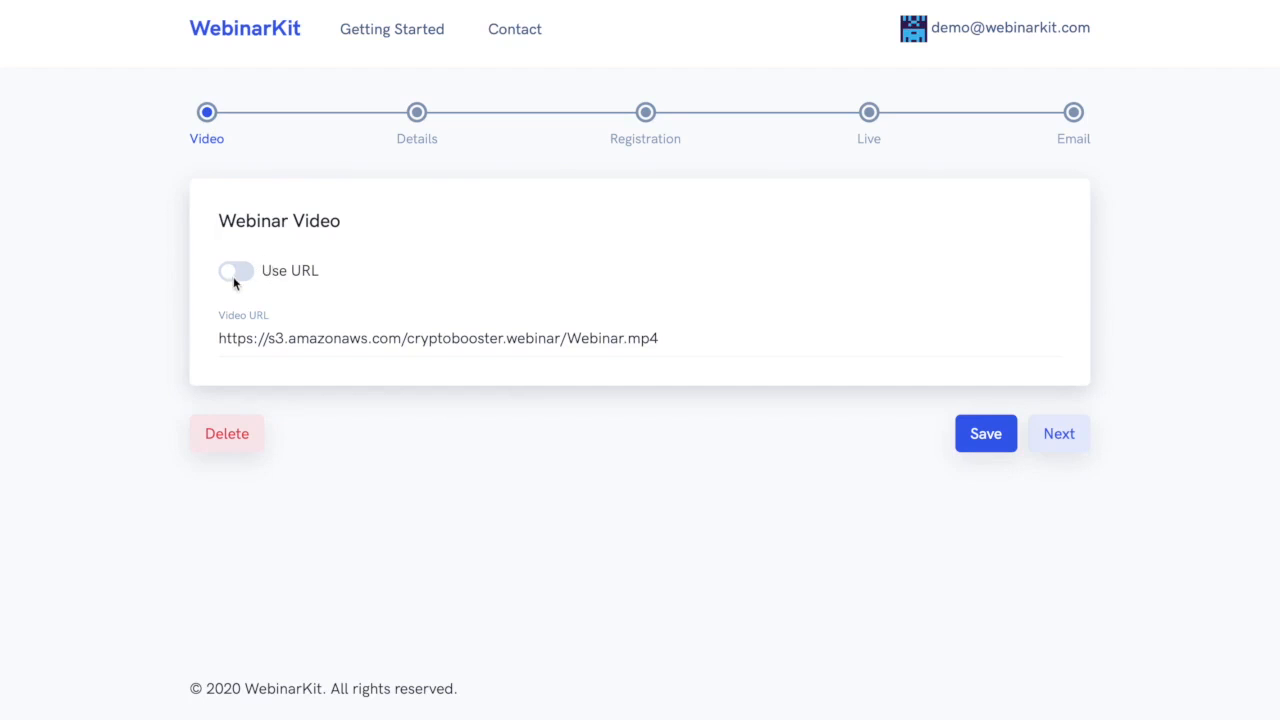
# Switch the video source from a URL to the uploaded file testwebinar.mp4.
pyautogui.click(236, 272)
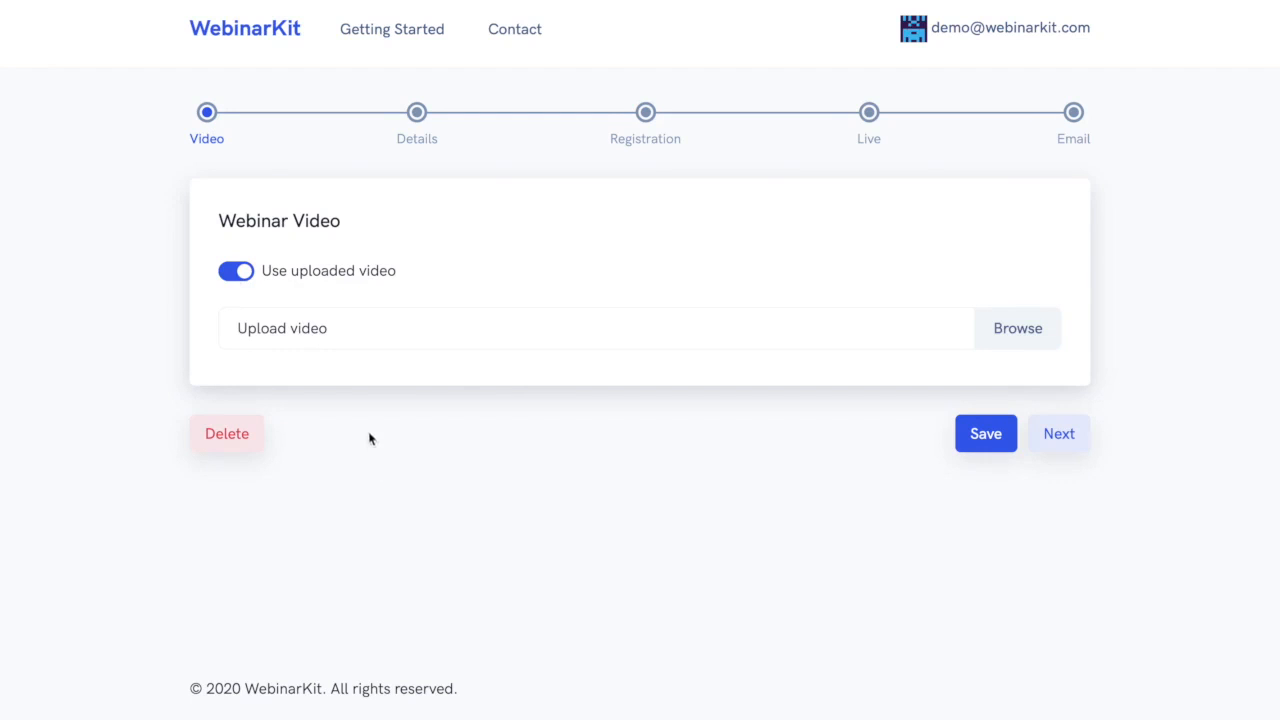
pyautogui.click(1016, 328)
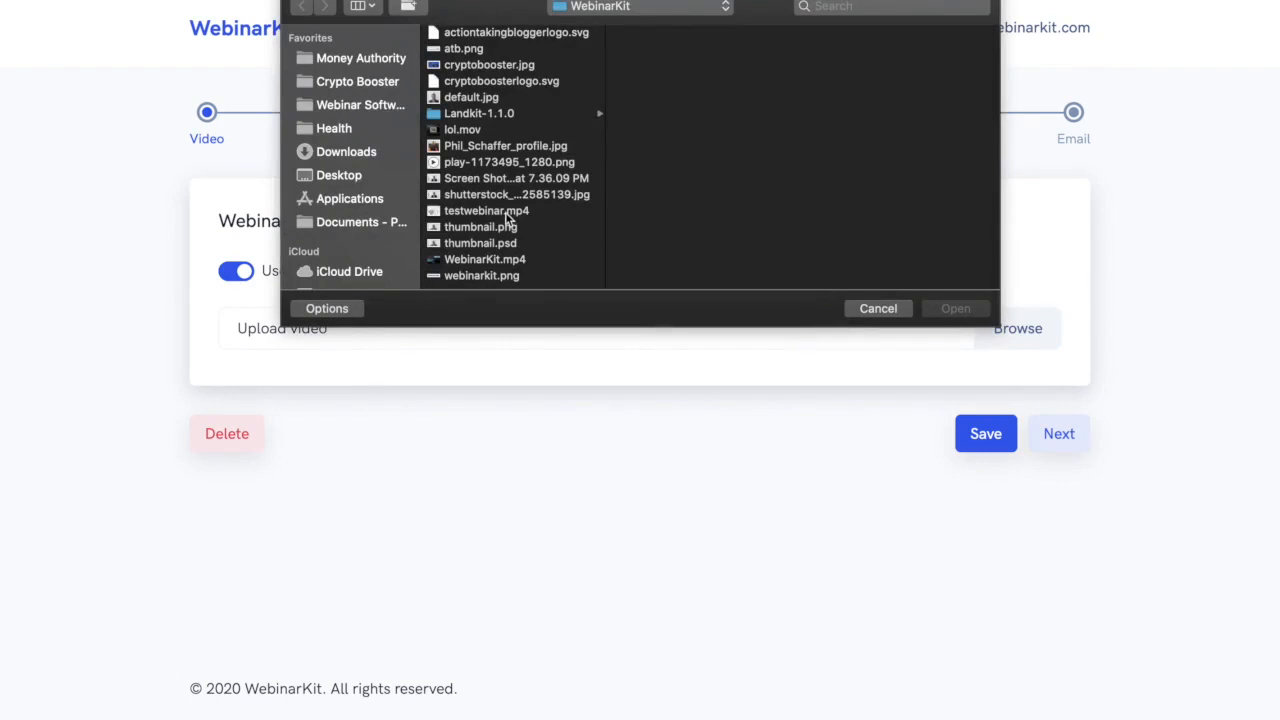
pyautogui.click(488, 212)
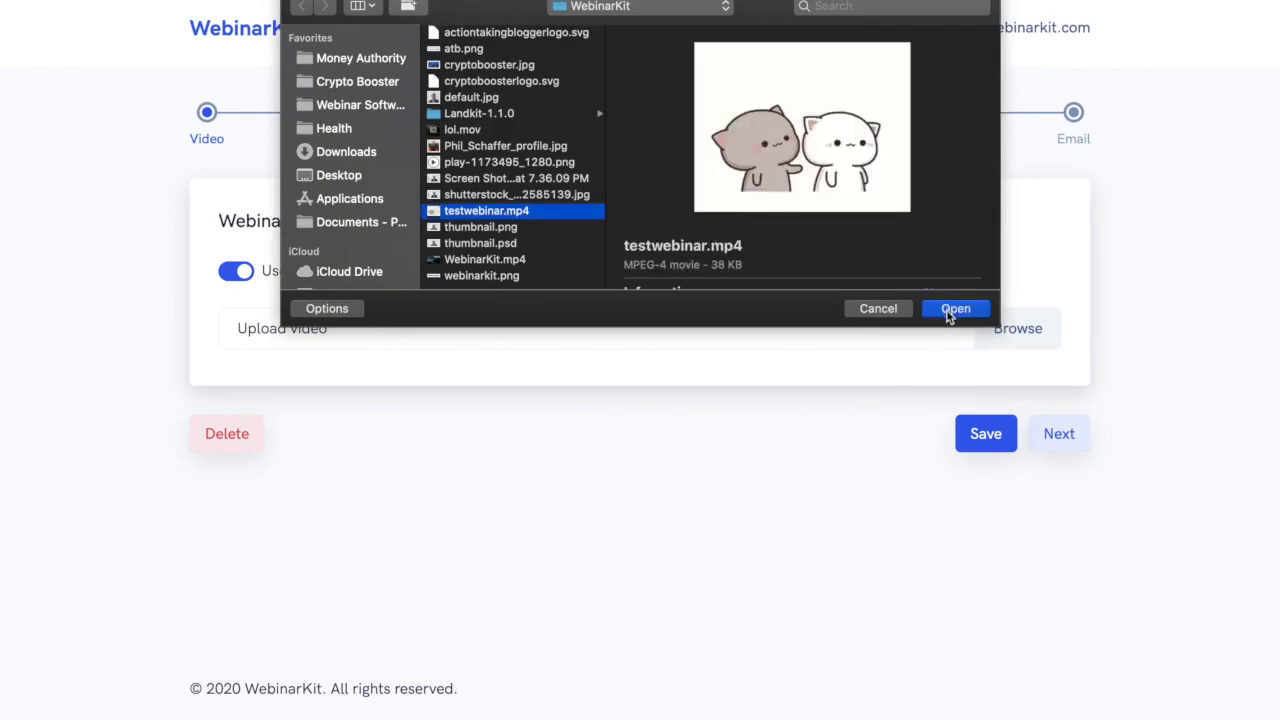
pyautogui.click(954, 308)
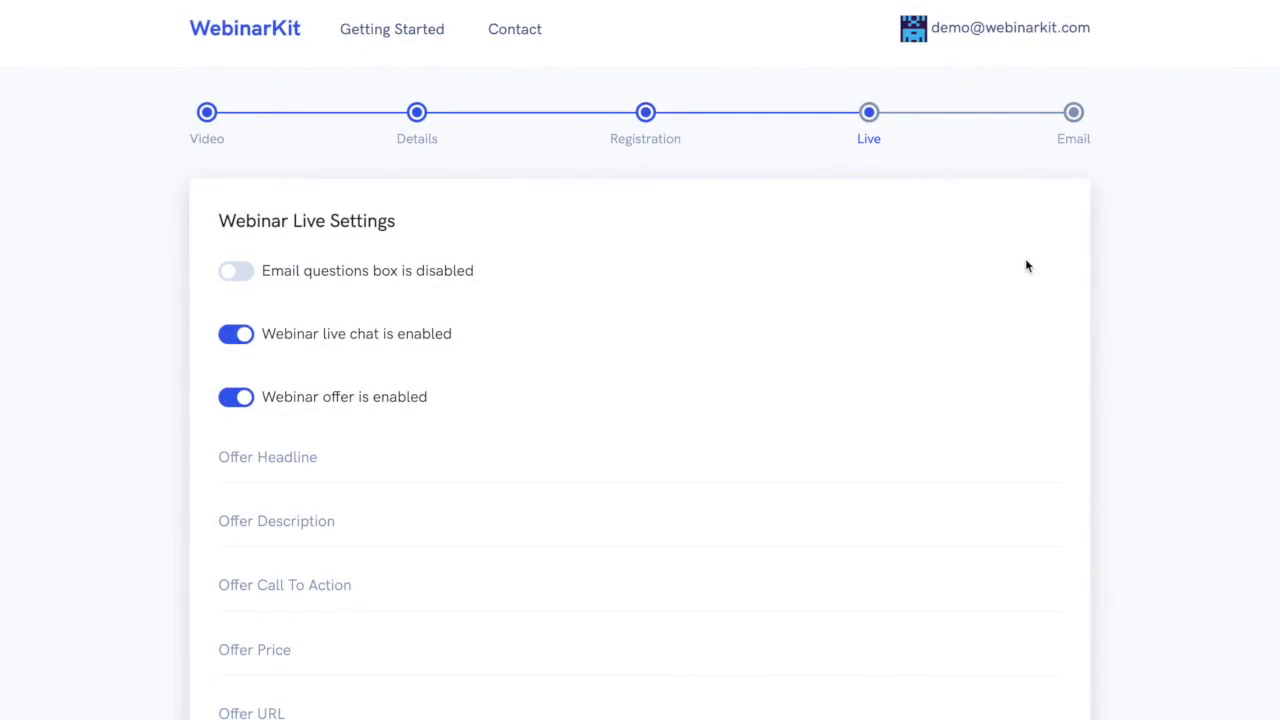
pyautogui.scroll(-3)
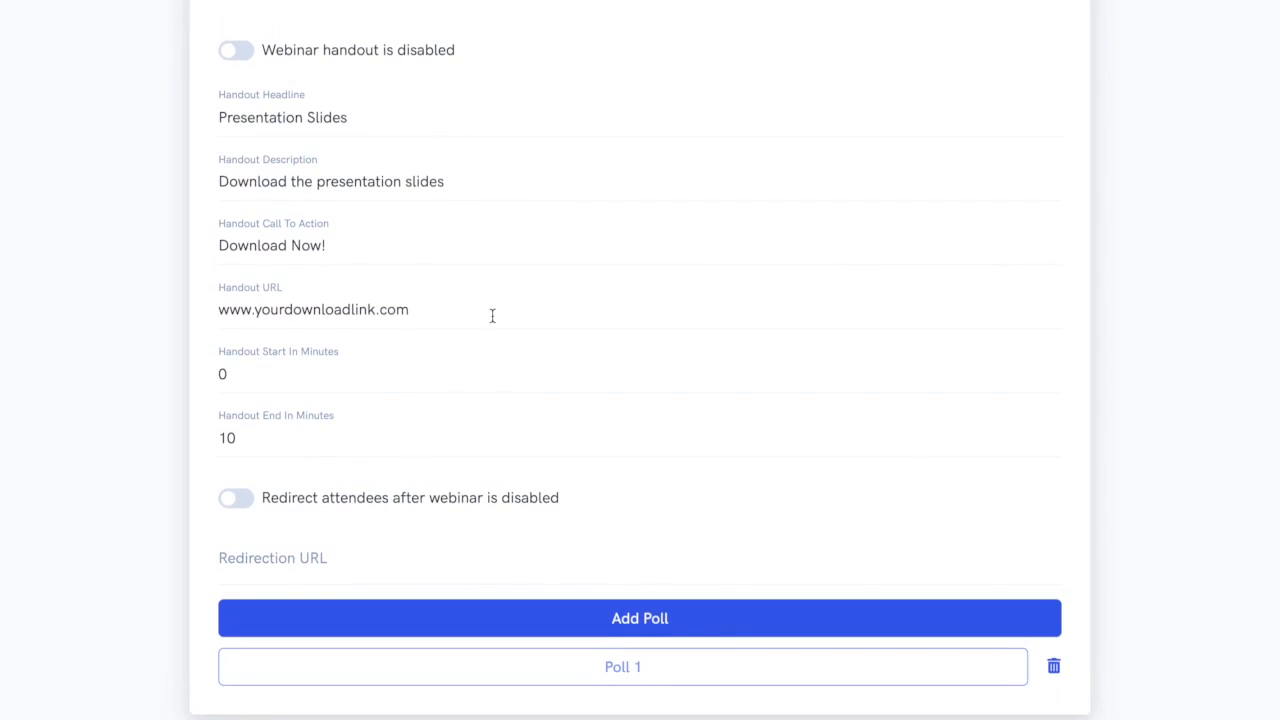
pyautogui.moveTo(356, 162)
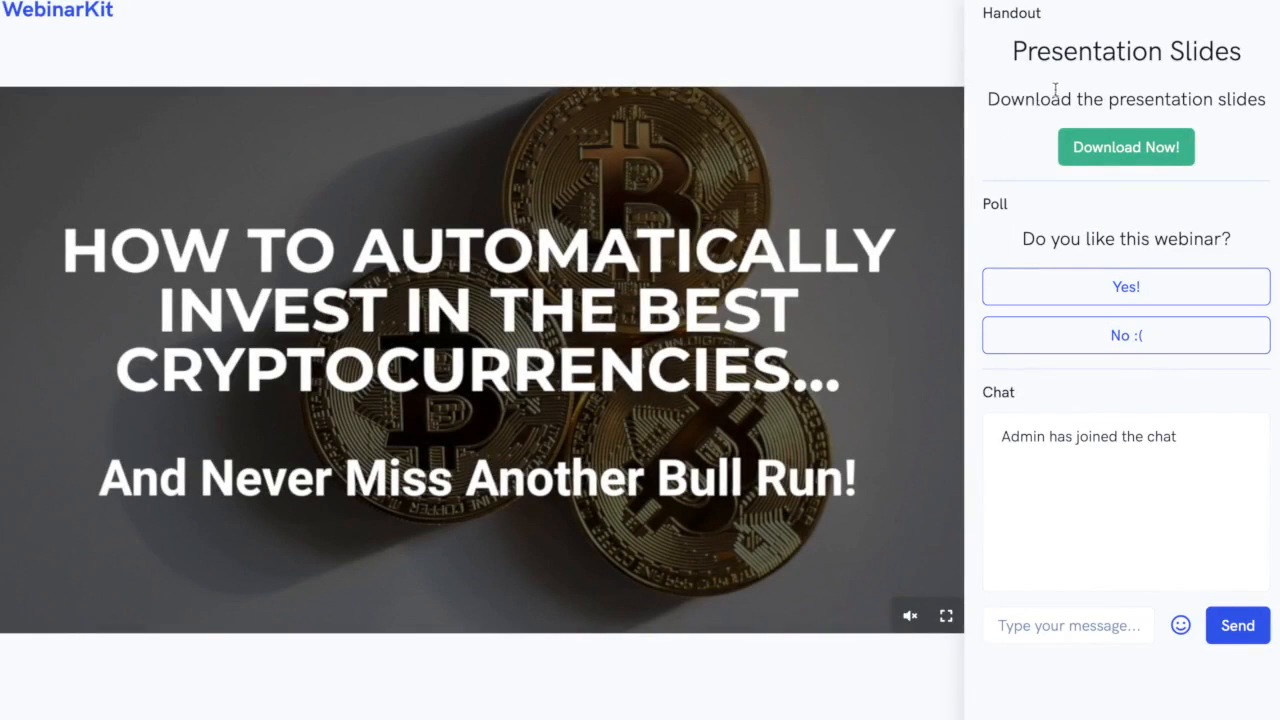
pyautogui.moveTo(1084, 180)
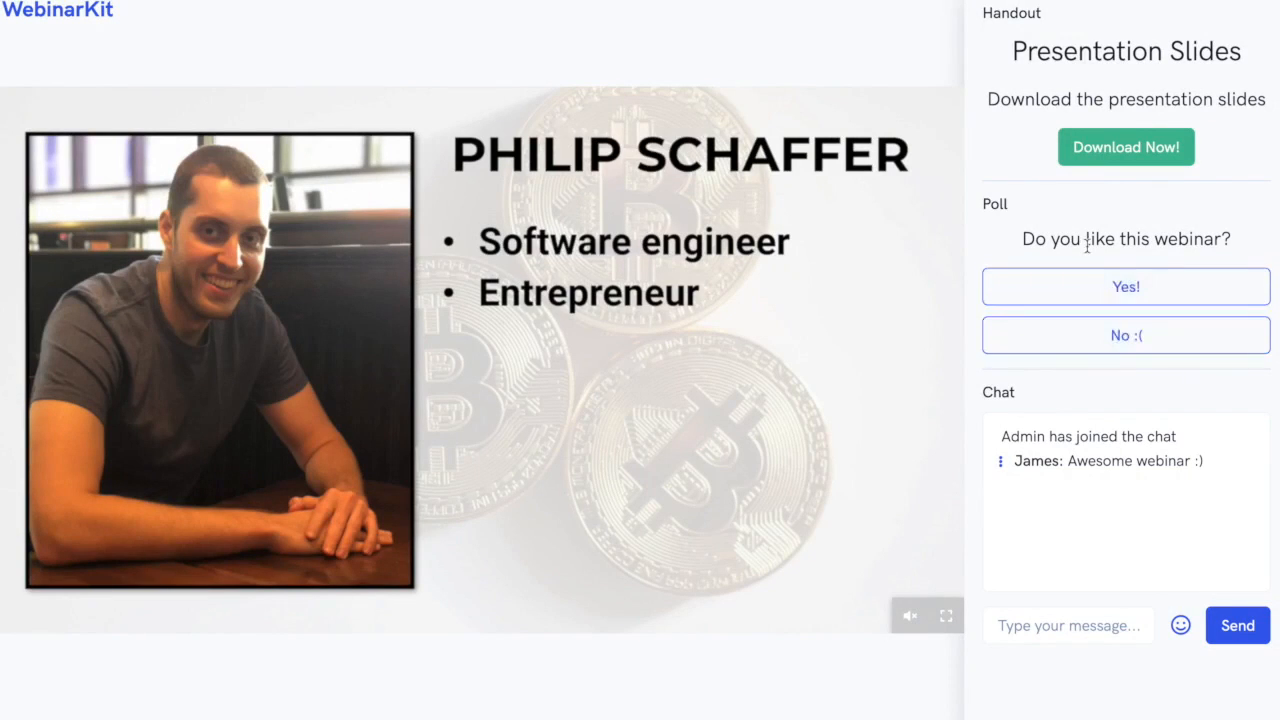
# Answer 'Yes!' to the poll in the live watch room.
pyautogui.click(1124, 286)
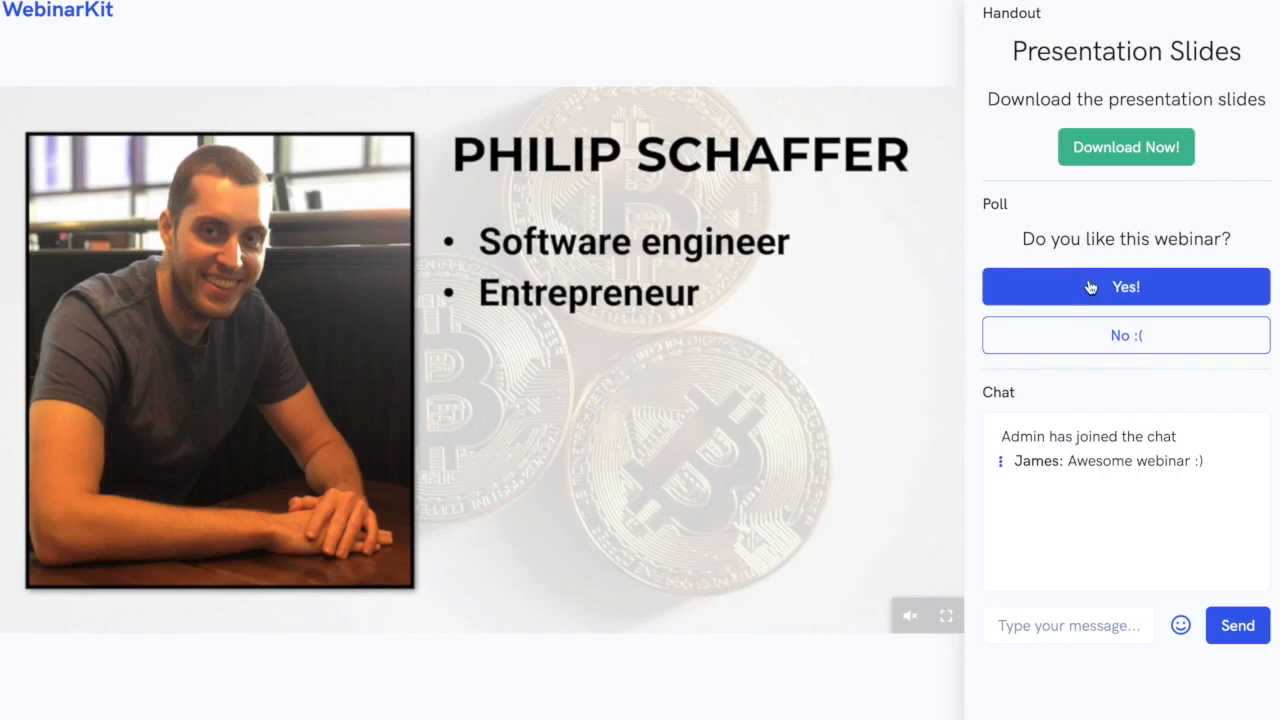
pyautogui.click(1124, 286)
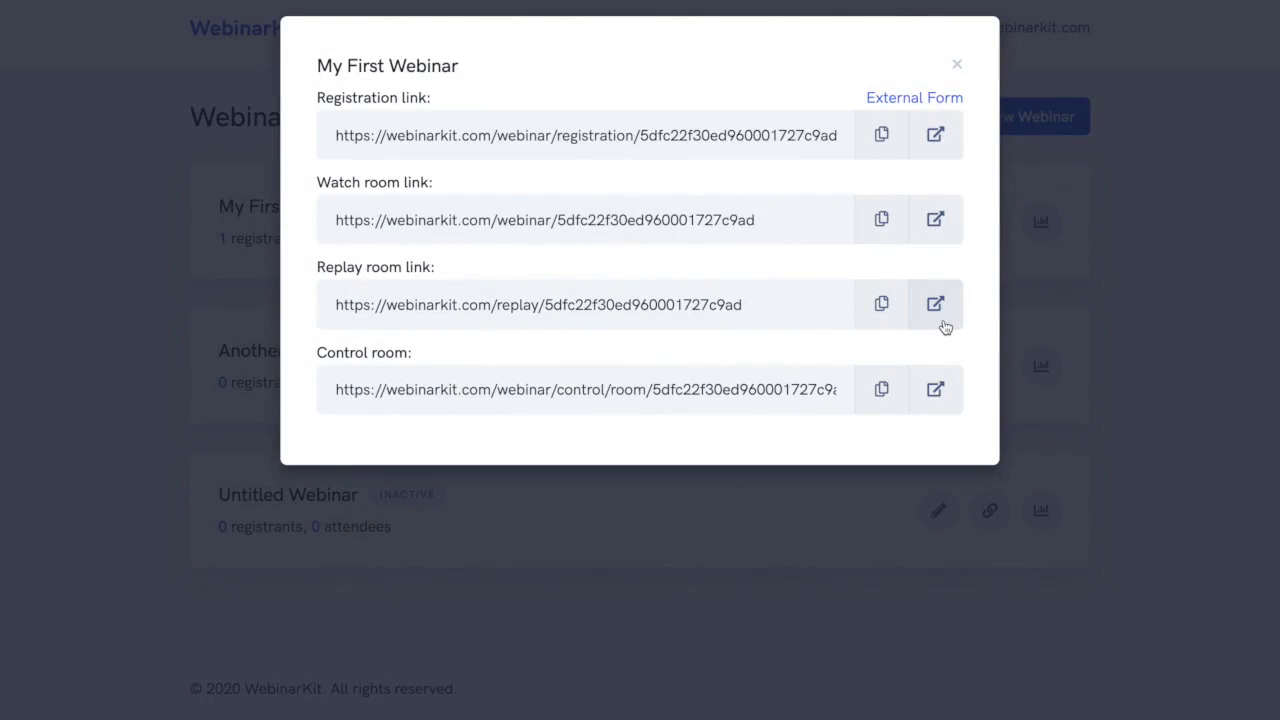
# Preview the replay room page with the video's sound turned on.
pyautogui.click(934, 304)
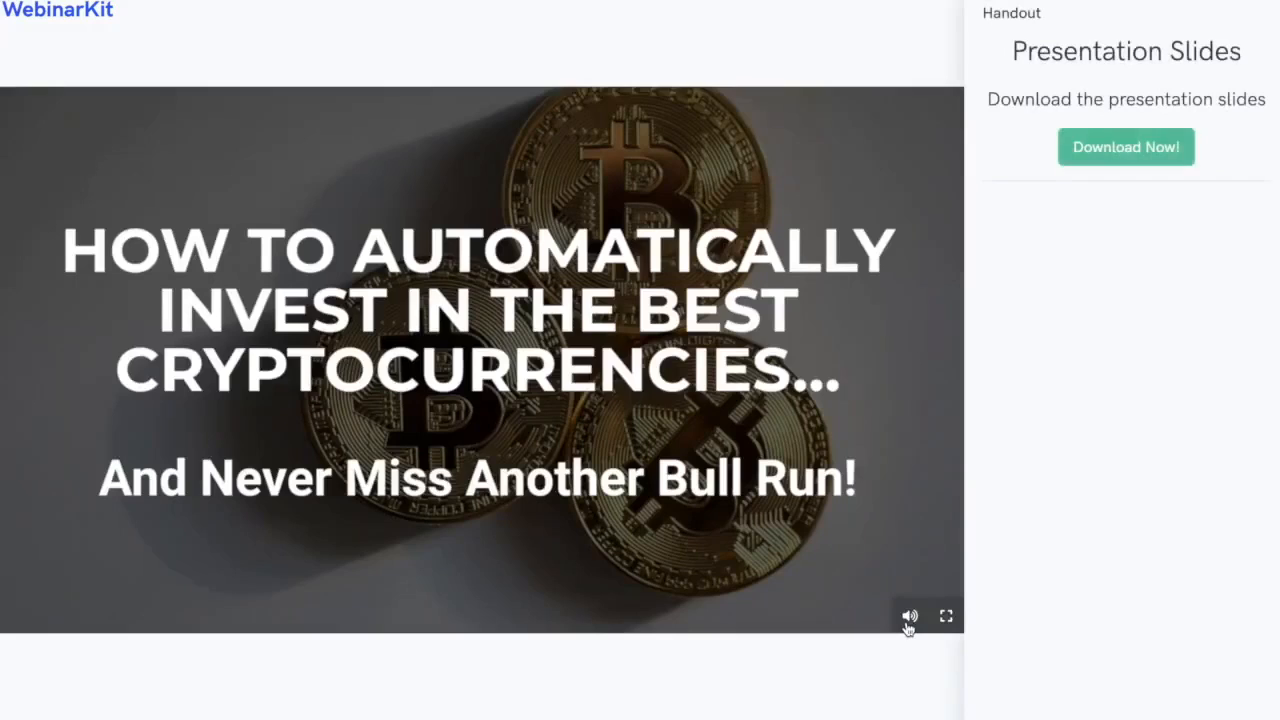
pyautogui.click(910, 616)
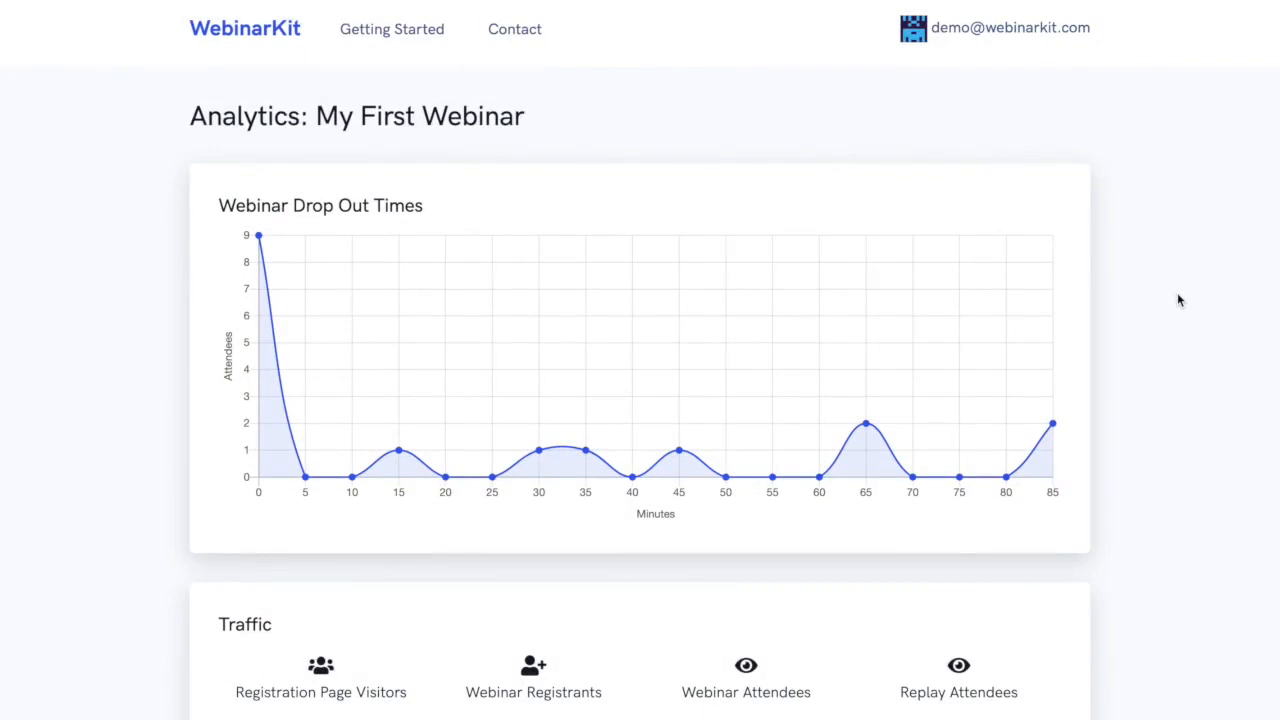
pyautogui.moveTo(864, 424)
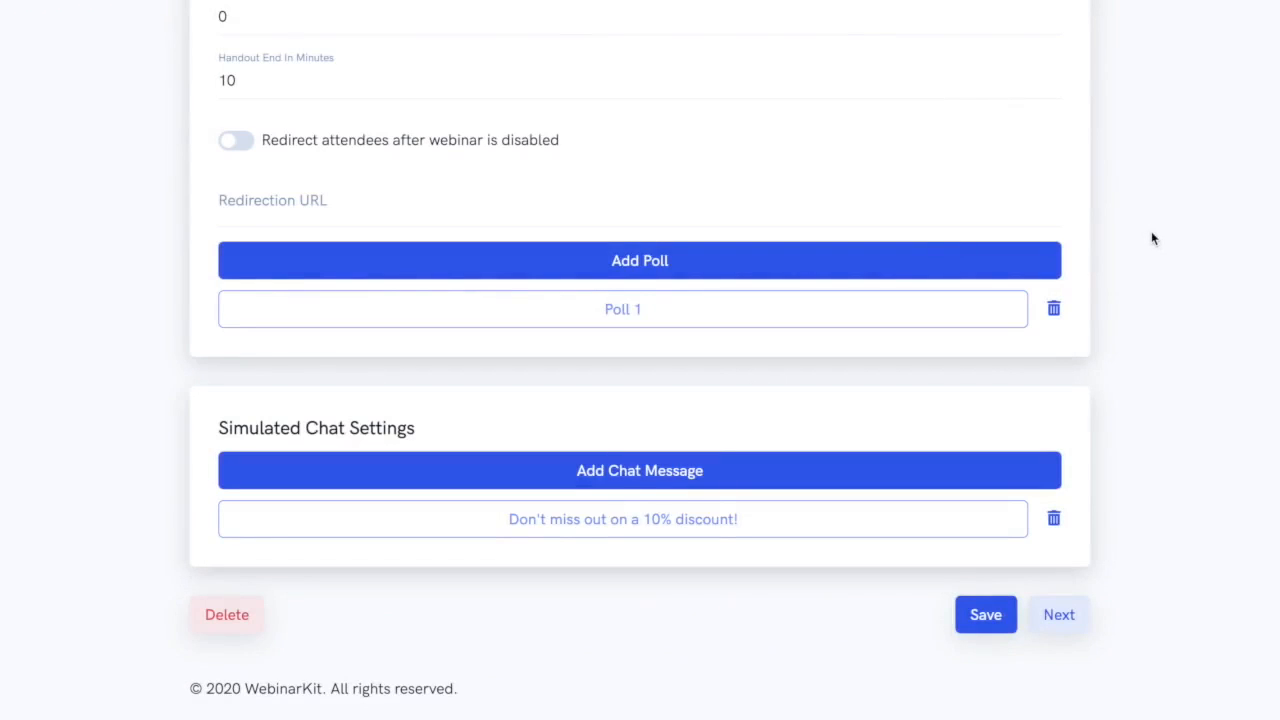
# Review the Add new chat message form for simulated chat, then dismiss it.
pyautogui.click(1058, 614)
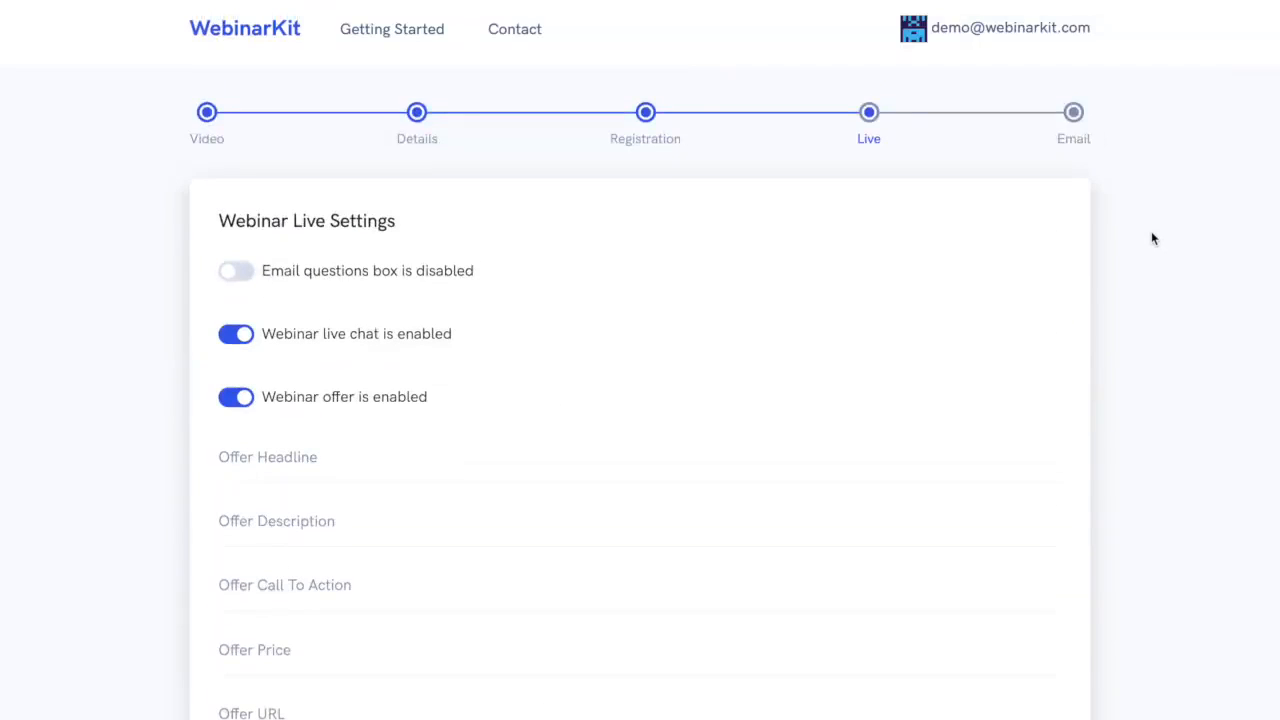
pyautogui.scroll(-3)
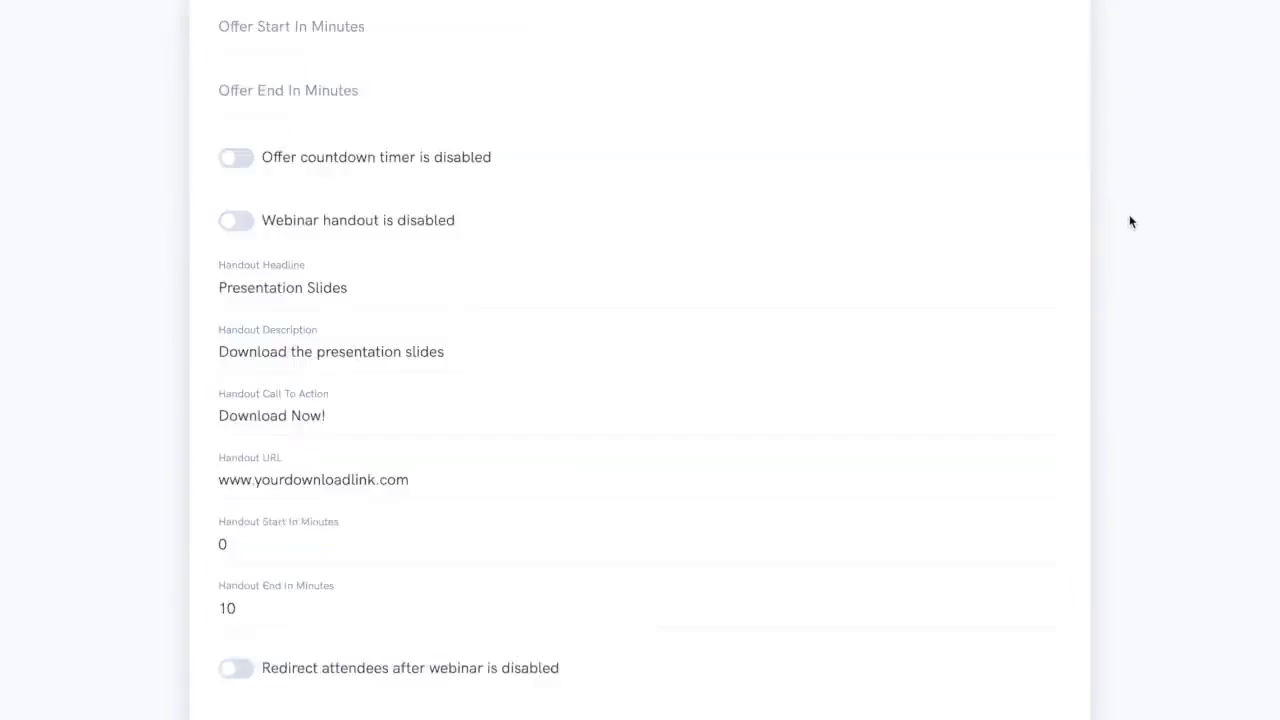
pyautogui.scroll(-3)
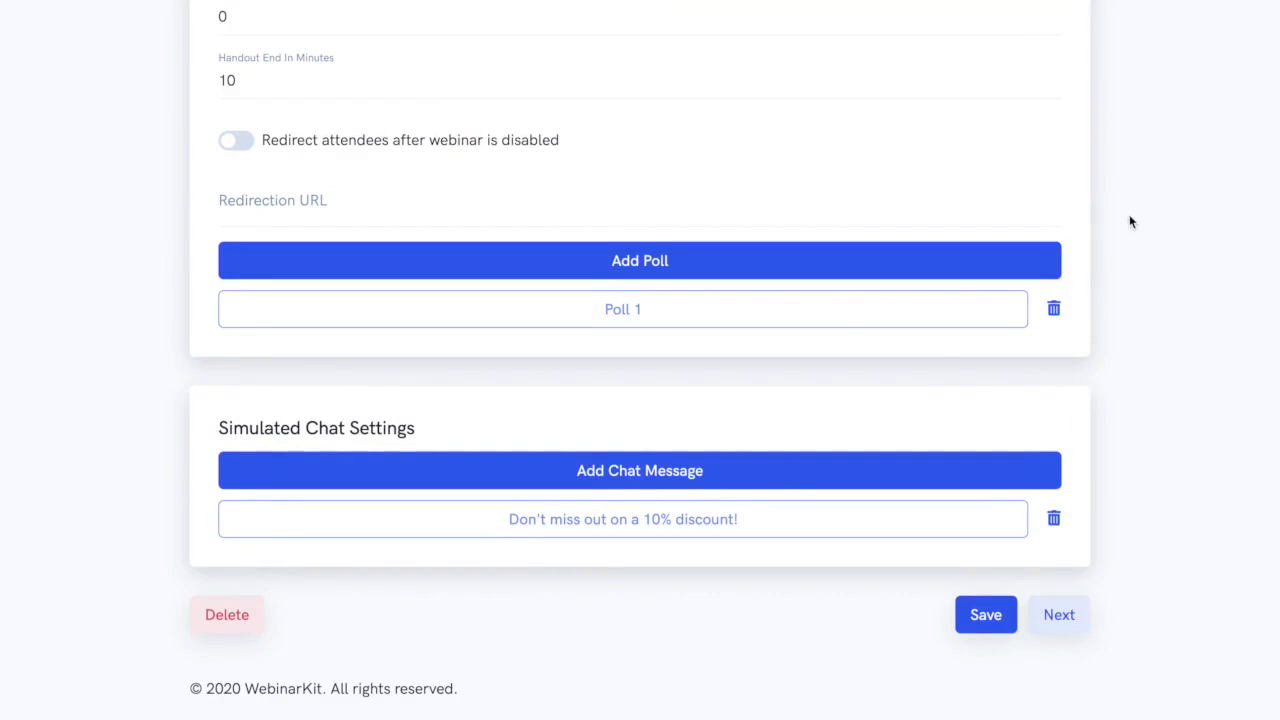
pyautogui.moveTo(784, 486)
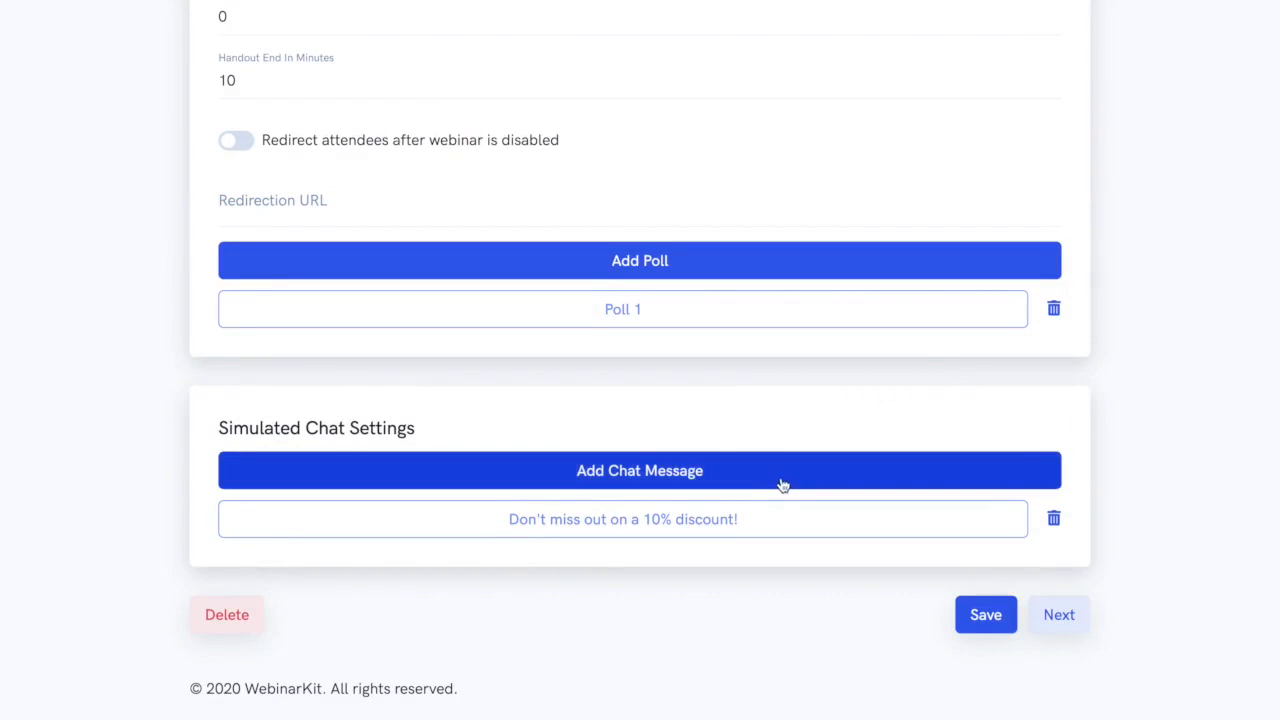
pyautogui.click(640, 470)
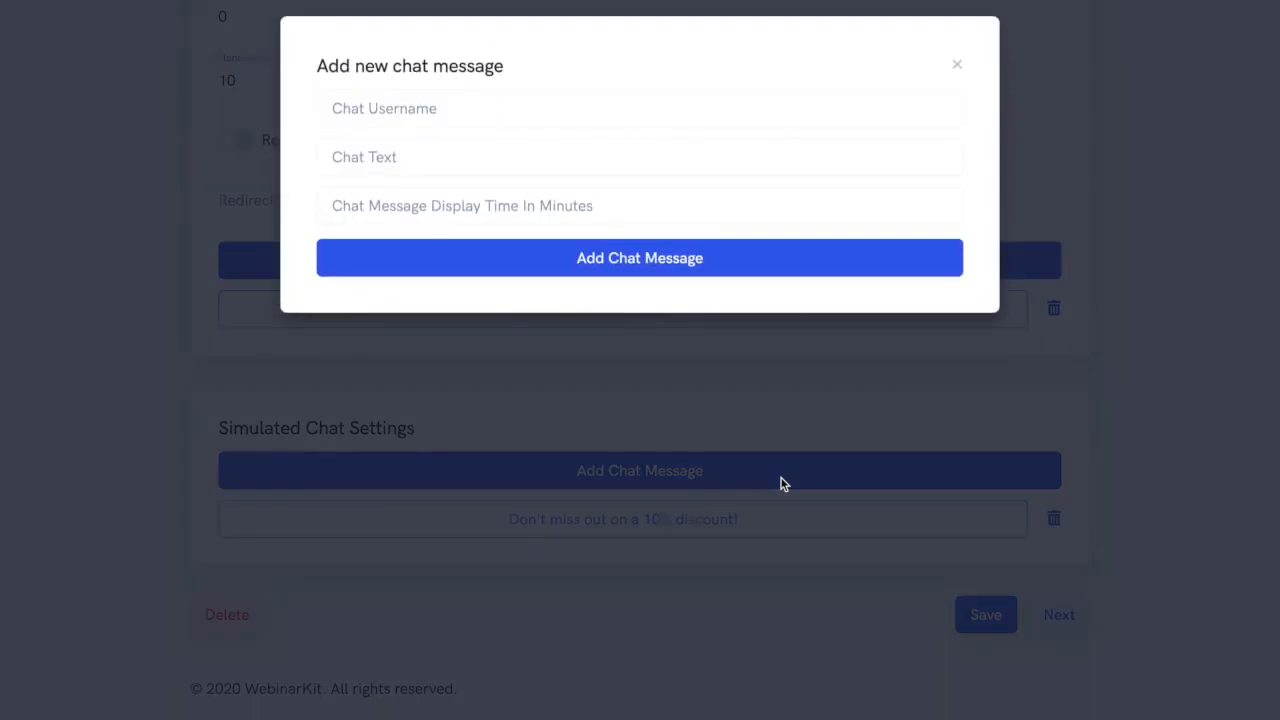
pyautogui.moveTo(1156, 360)
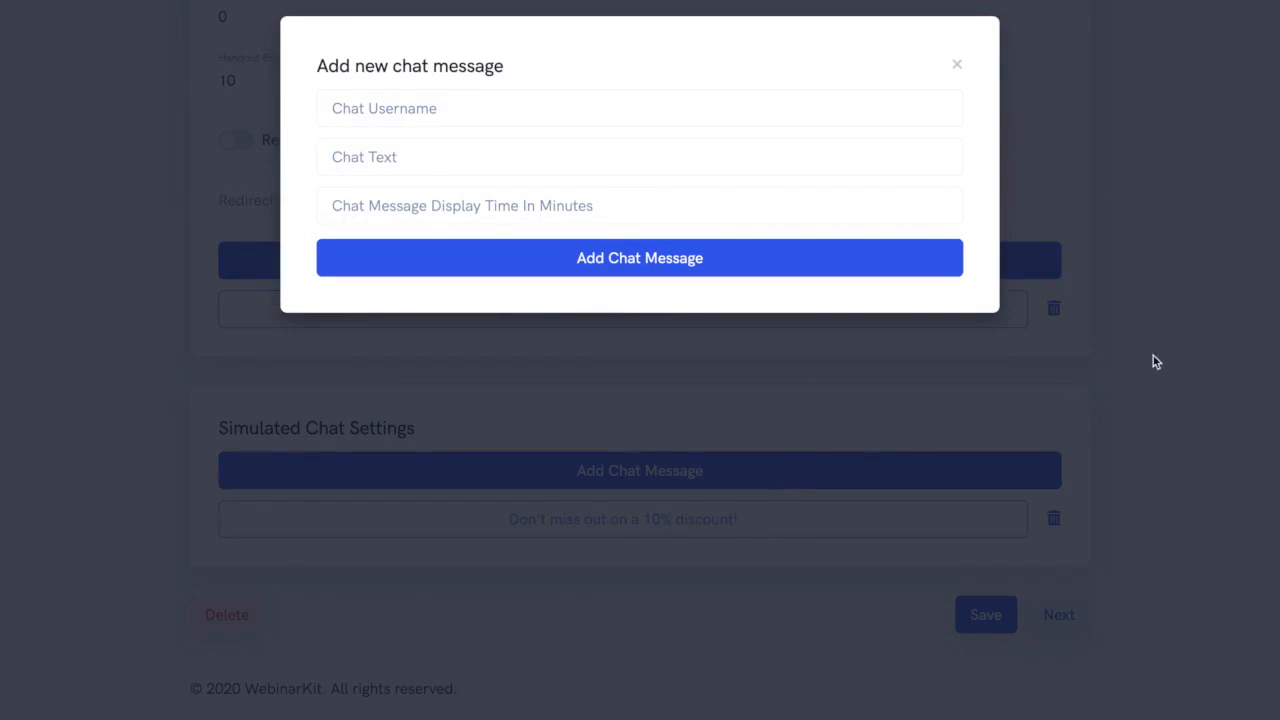
pyautogui.moveTo(1164, 344)
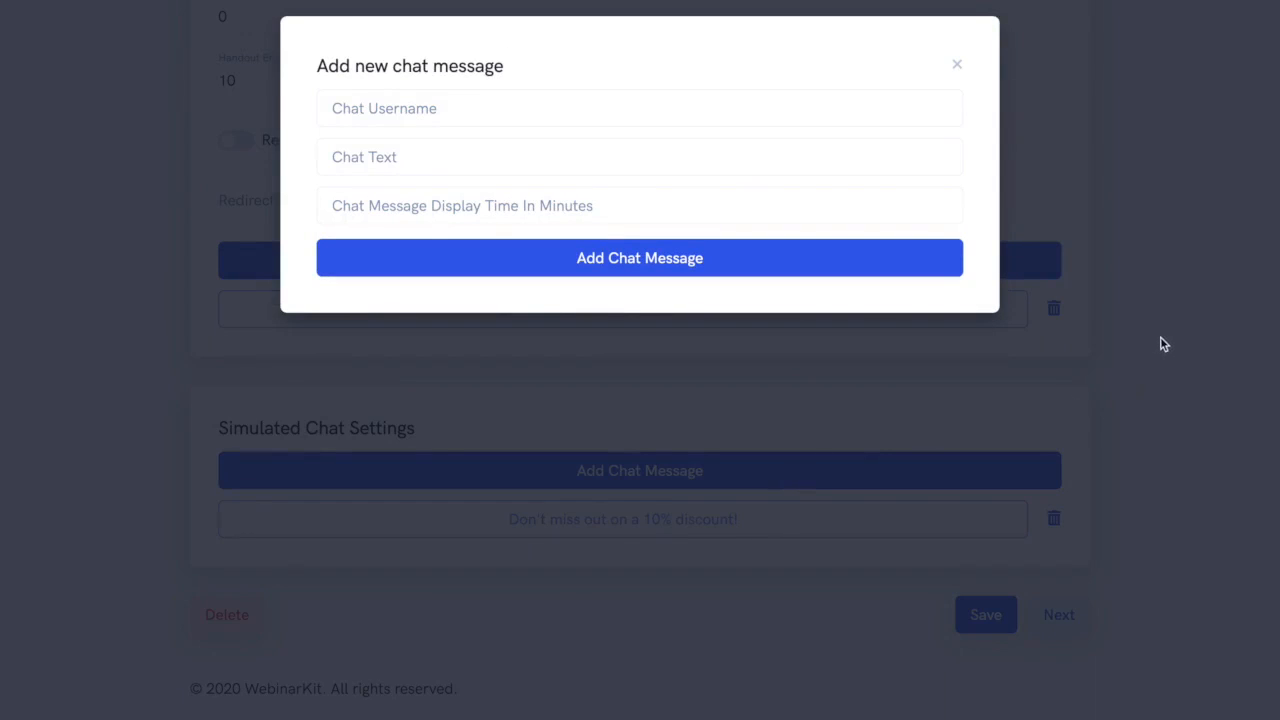
pyautogui.click(956, 64)
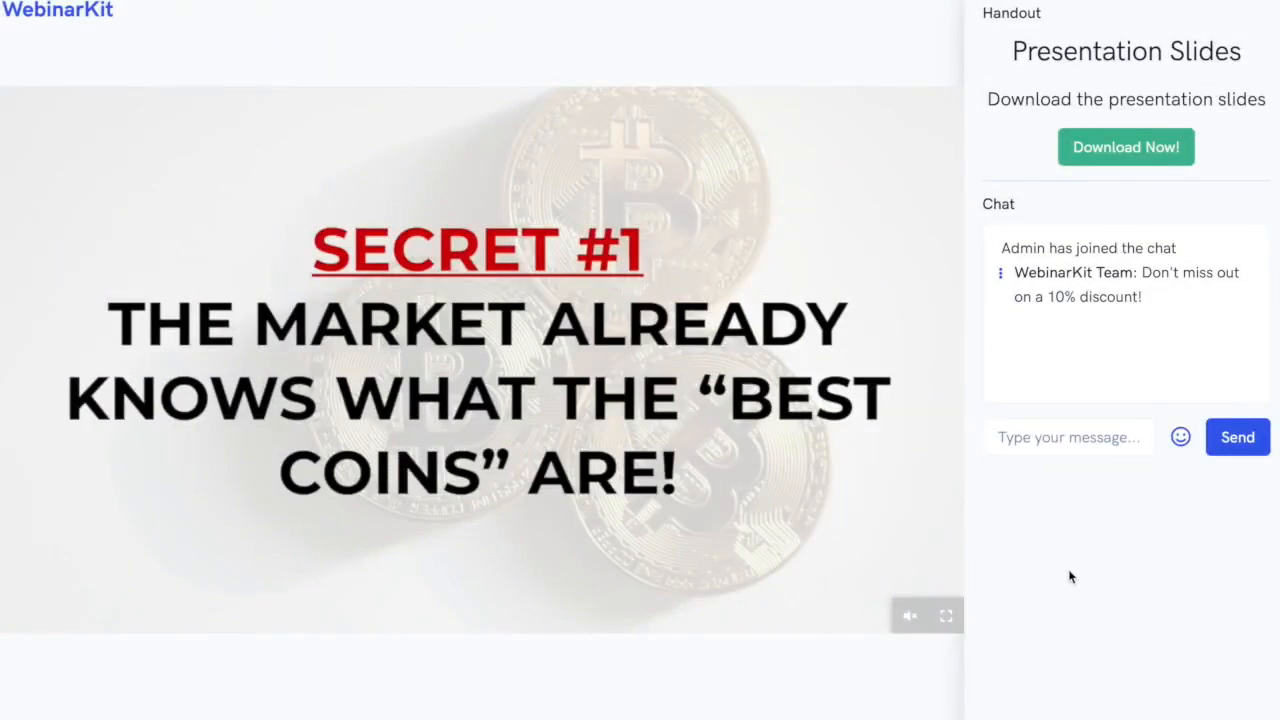
pyautogui.moveTo(1066, 346)
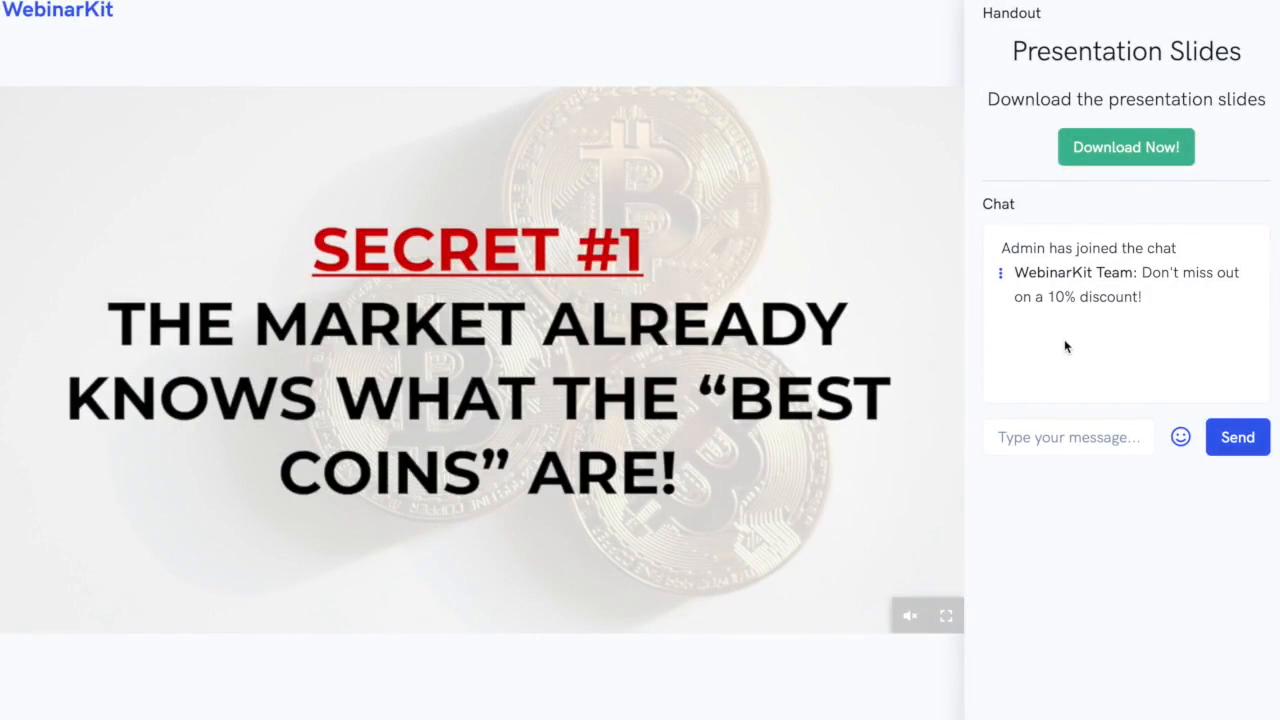
pyautogui.moveTo(1116, 582)
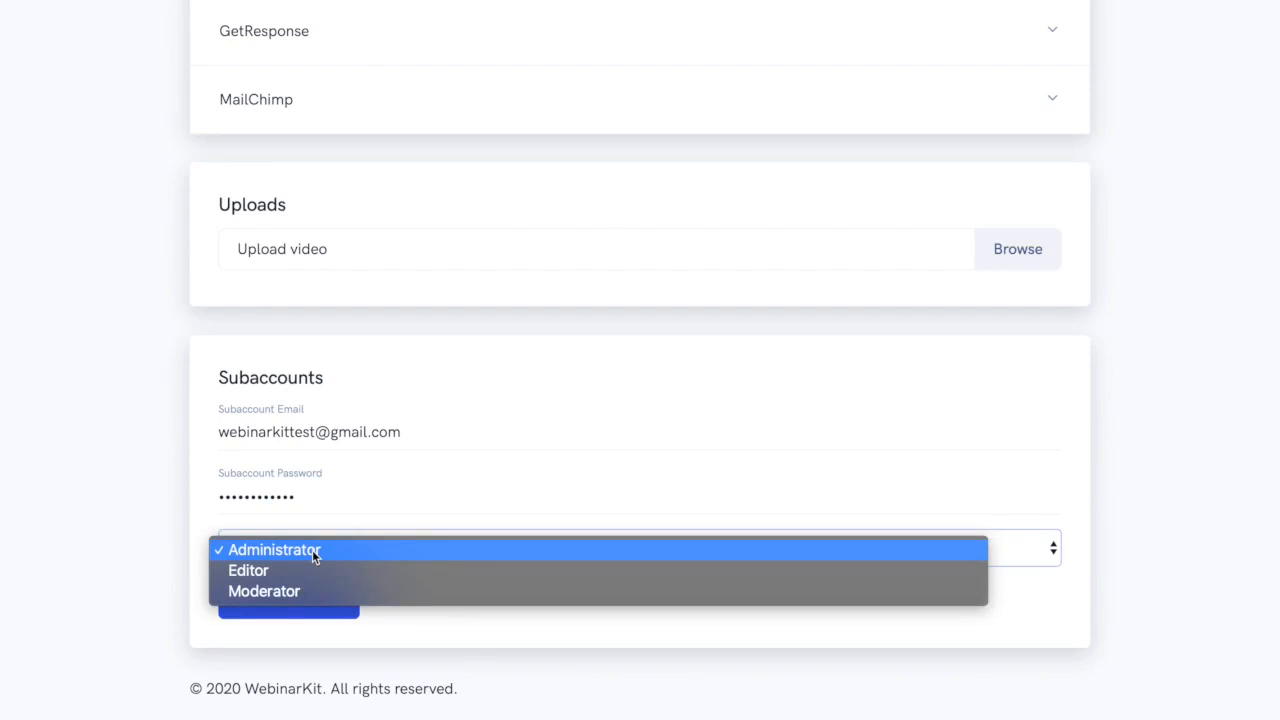
# Create the subaccount with the Administrator role so it lists under Subaccounts.
pyautogui.click(272, 548)
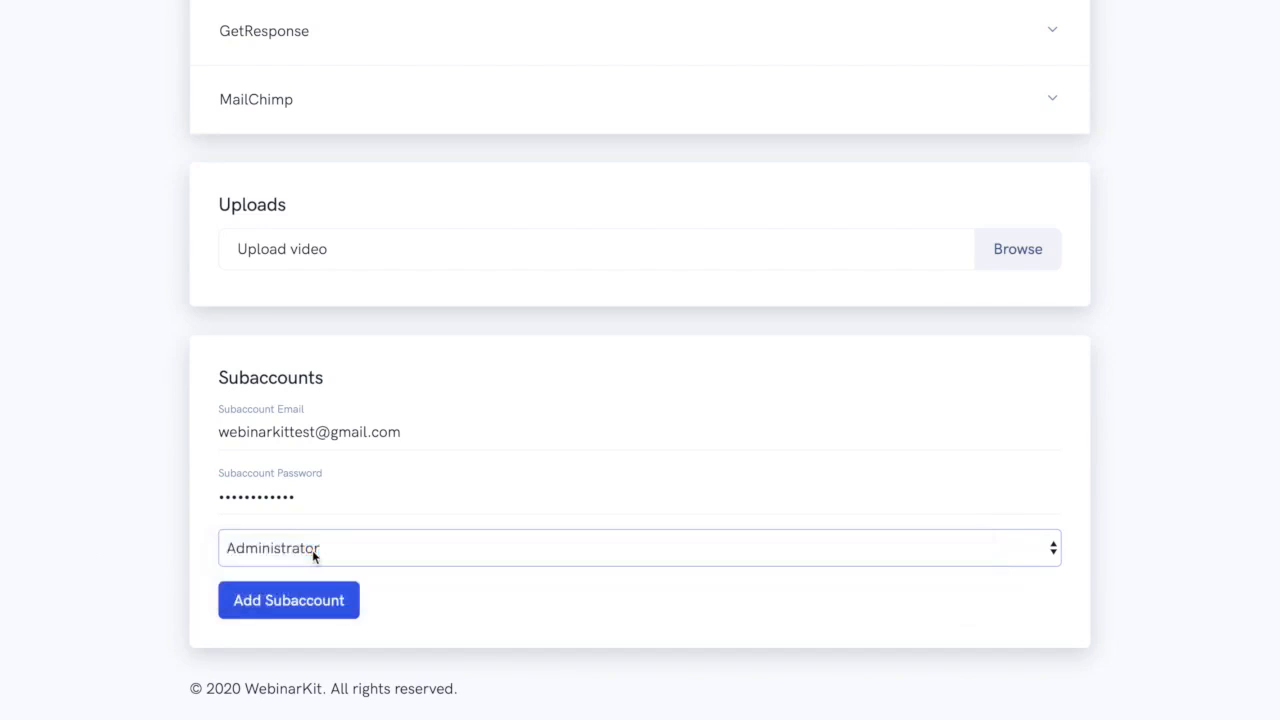
pyautogui.click(288, 600)
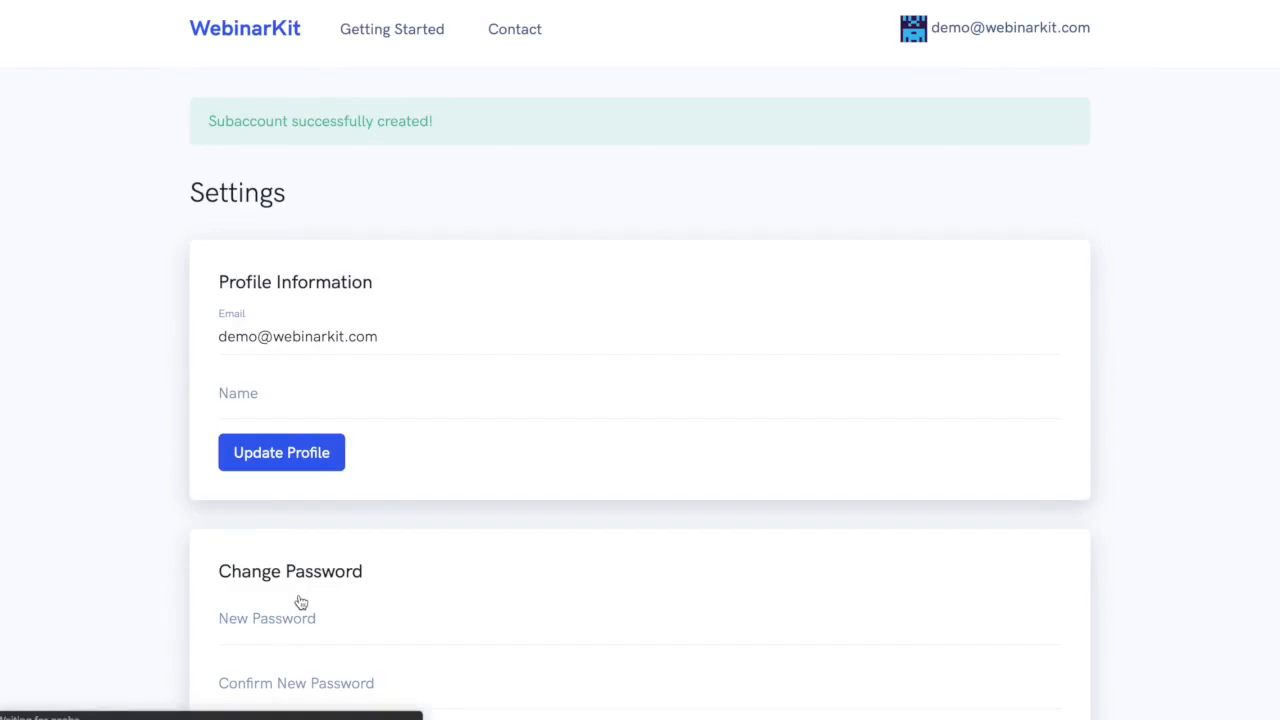
pyautogui.scroll(-3)
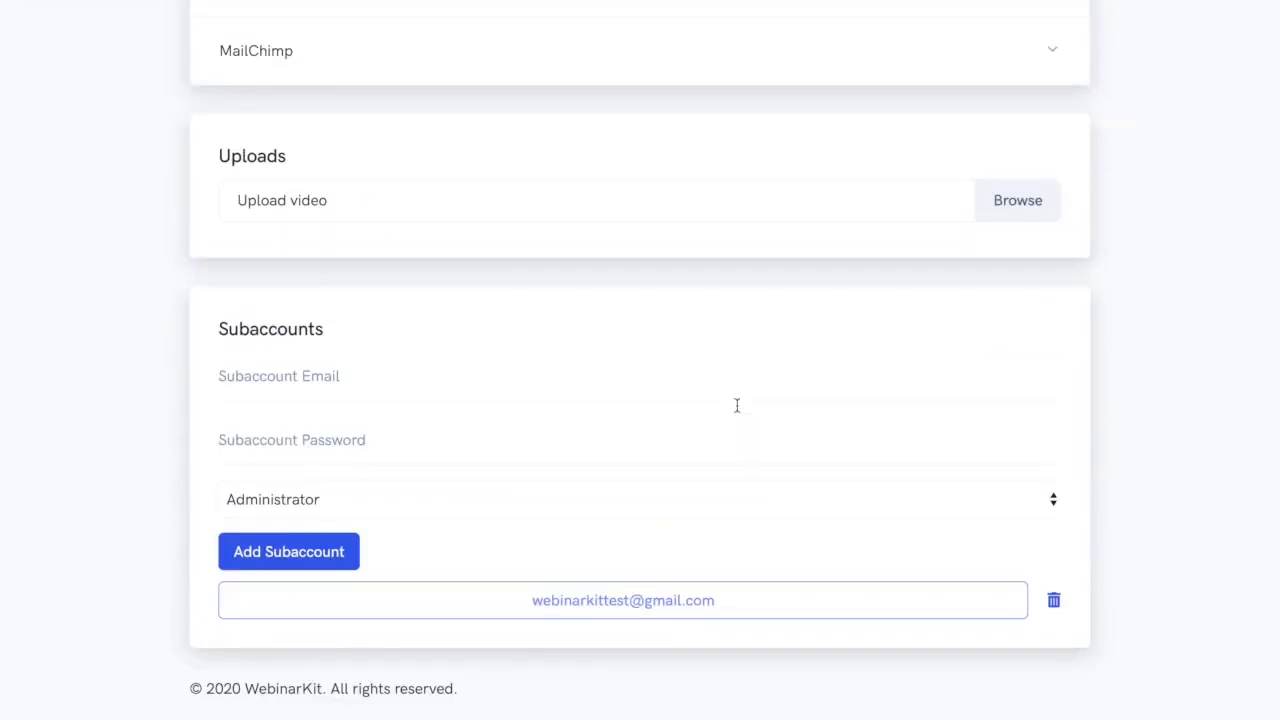
pyautogui.moveTo(1124, 384)
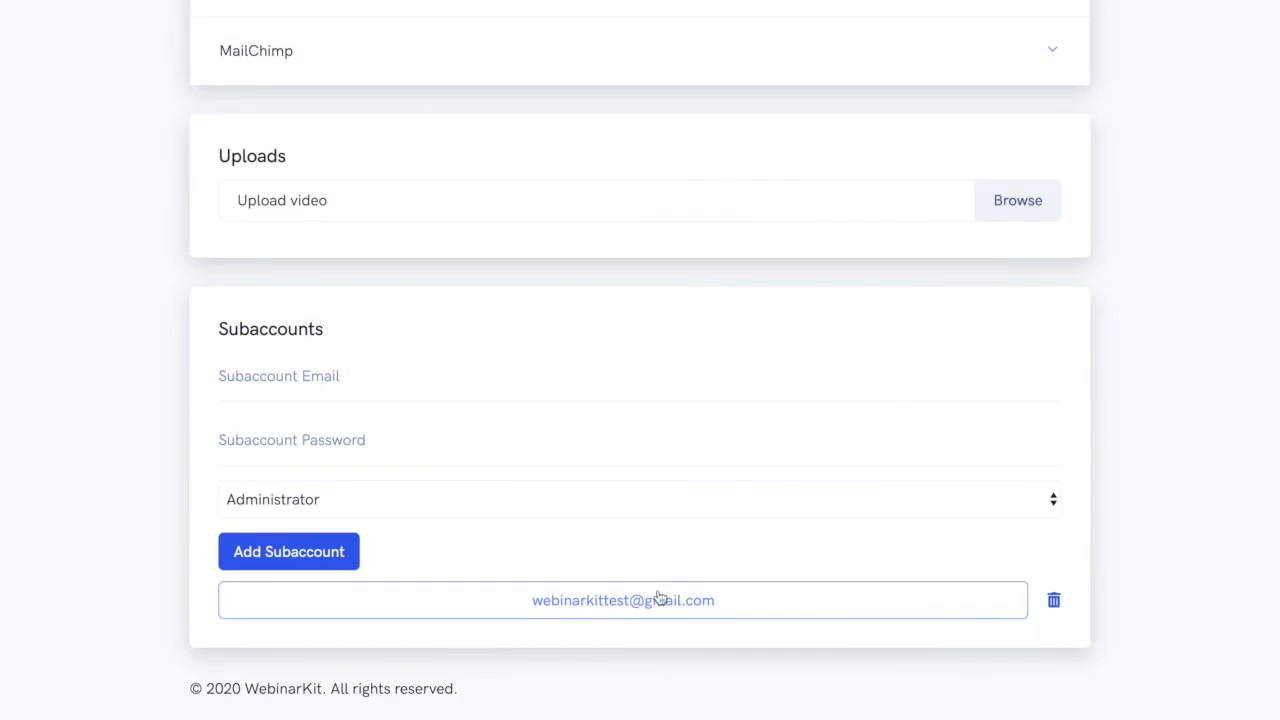
# Grant the subaccount access to My First Webinar and save it.
pyautogui.click(622, 600)
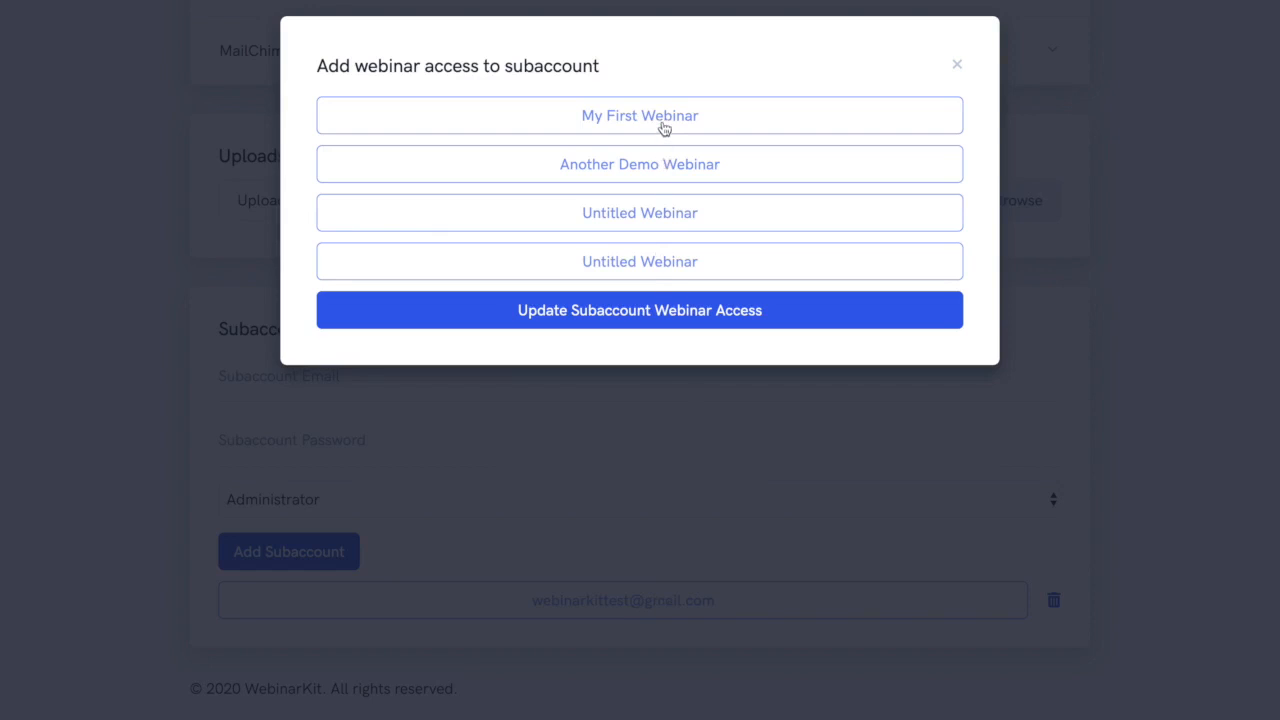
pyautogui.click(640, 114)
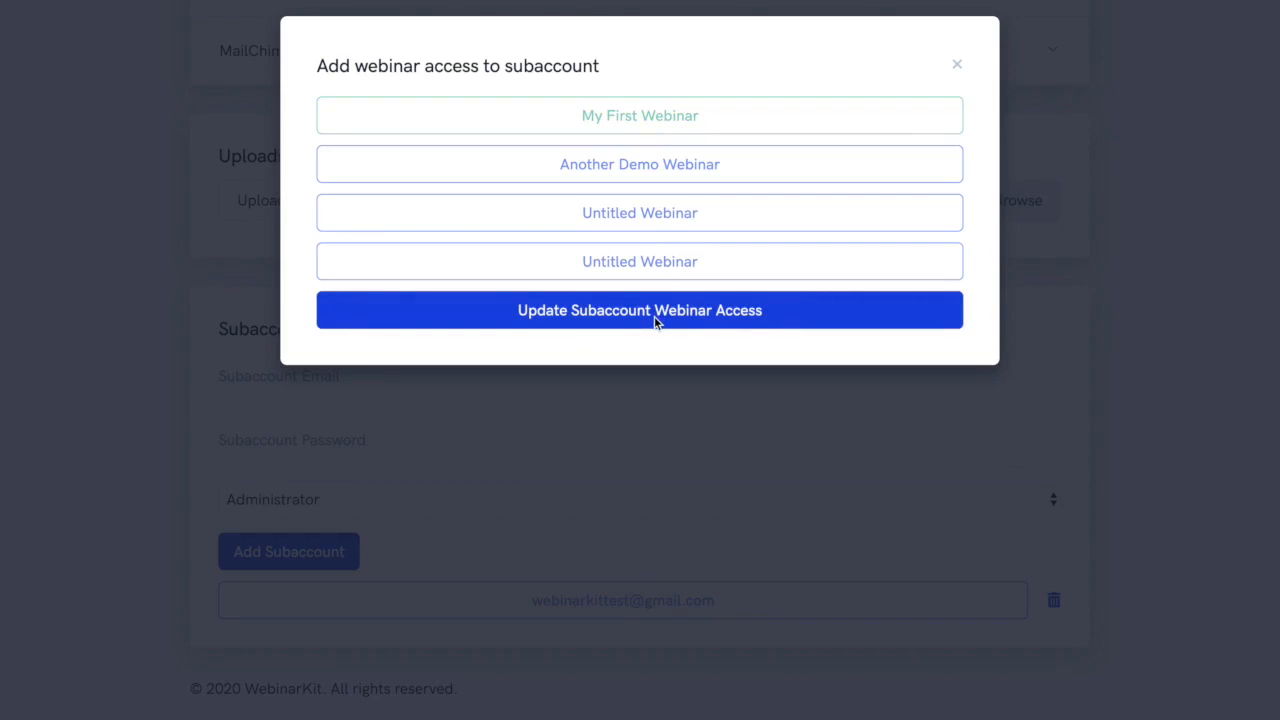
pyautogui.click(640, 308)
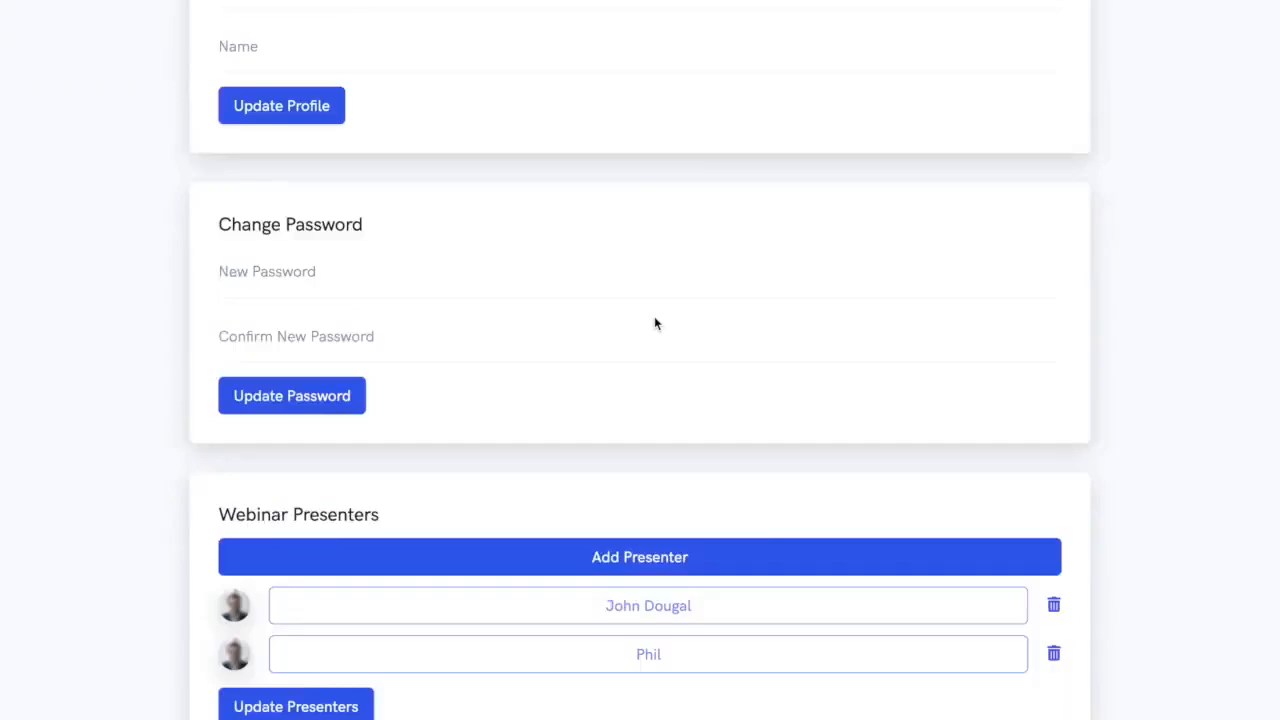
# Delete the subaccount, leaving the subaccounts list empty.
pyautogui.scroll(-3)
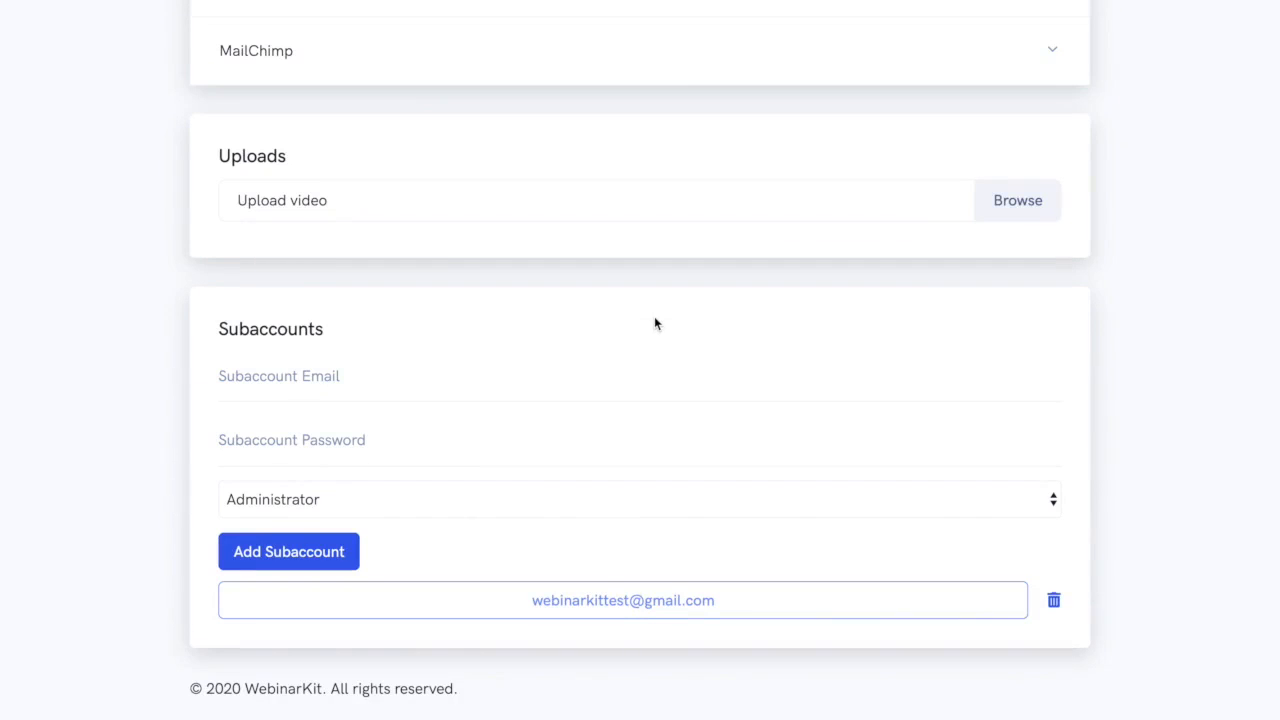
pyautogui.moveTo(1028, 424)
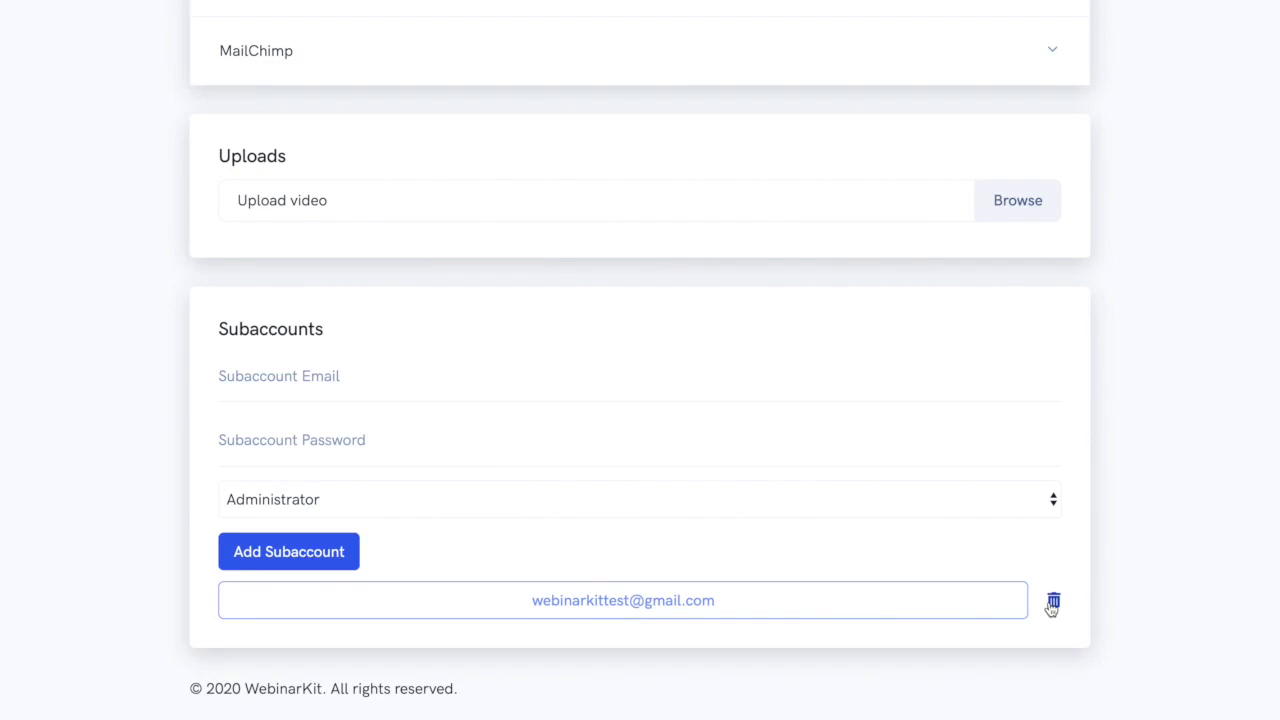
pyautogui.click(1052, 600)
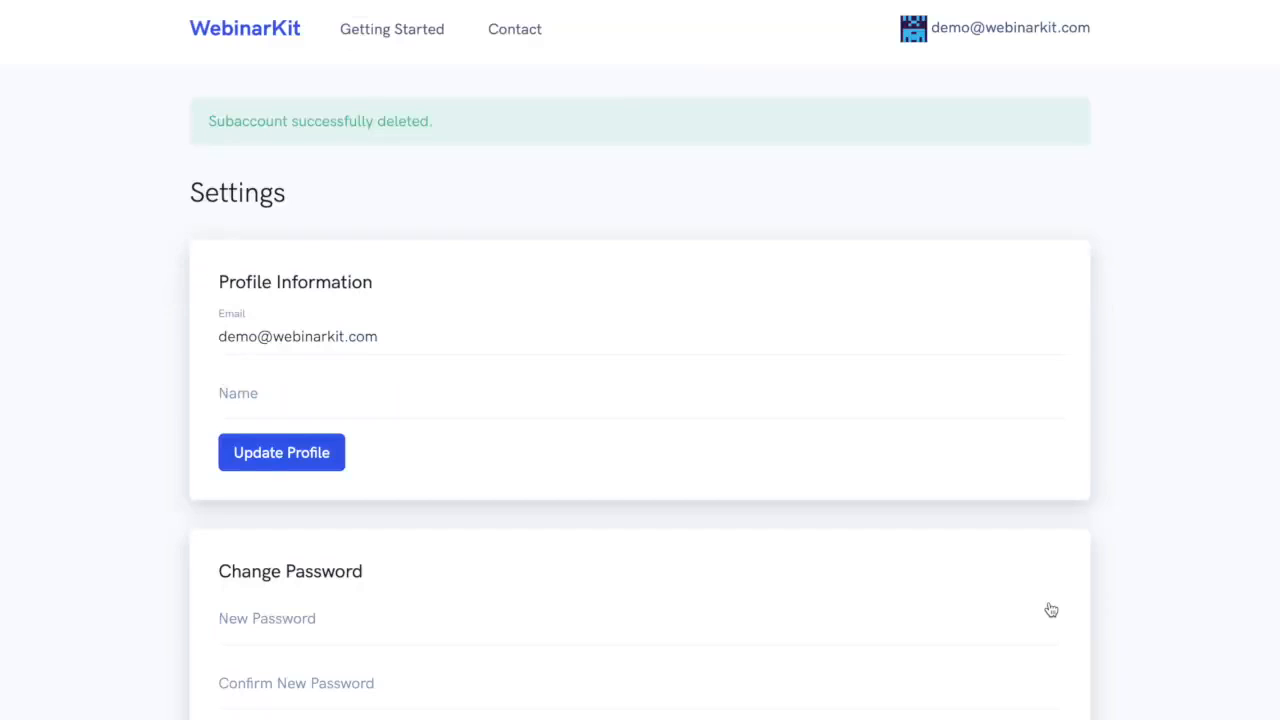
pyautogui.scroll(-3)
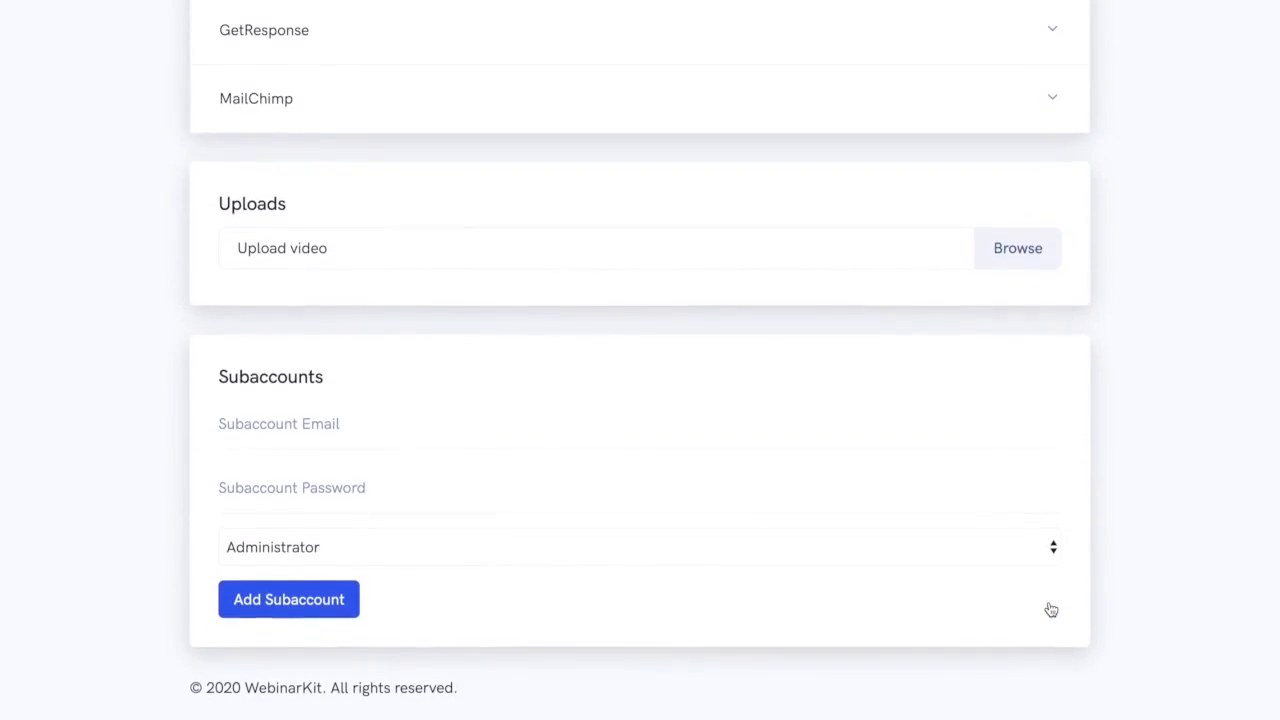